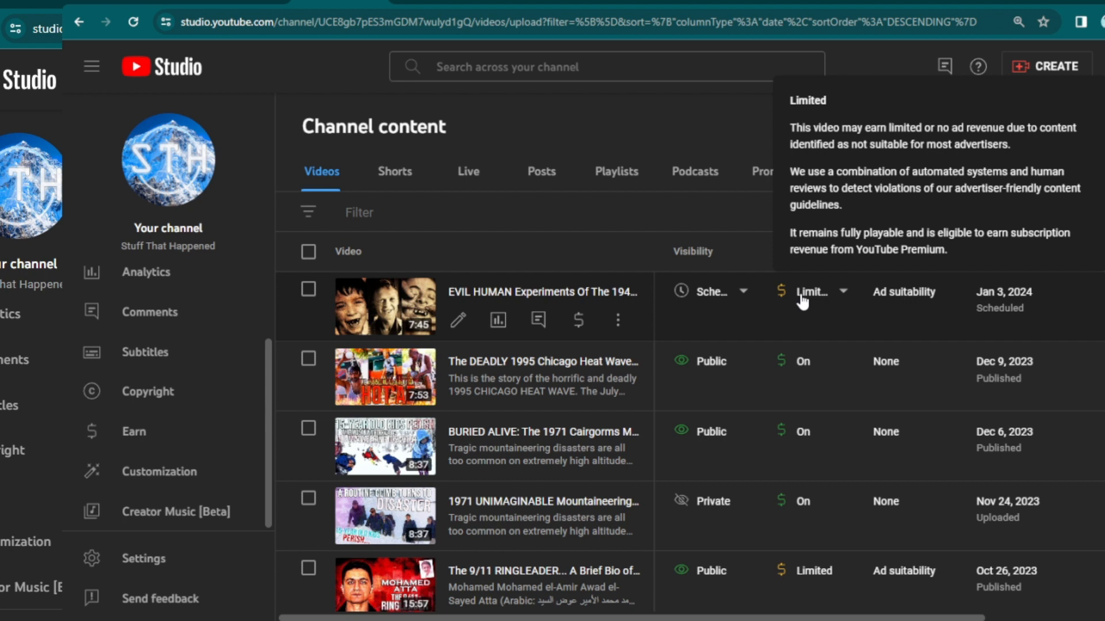
mouse_move(791, 301)
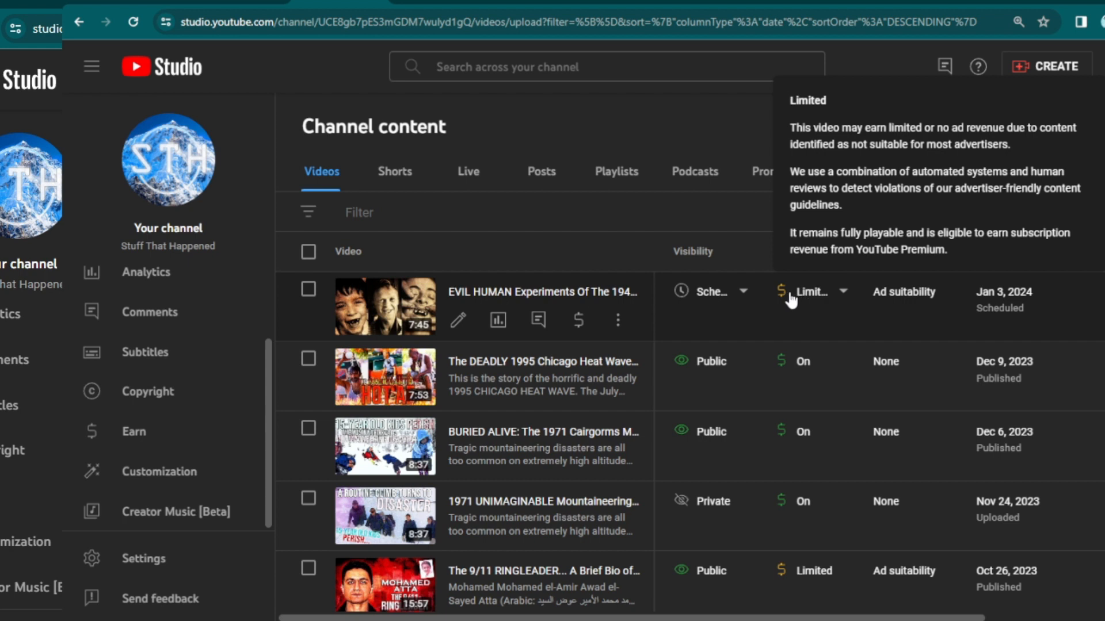
mouse_move(820, 305)
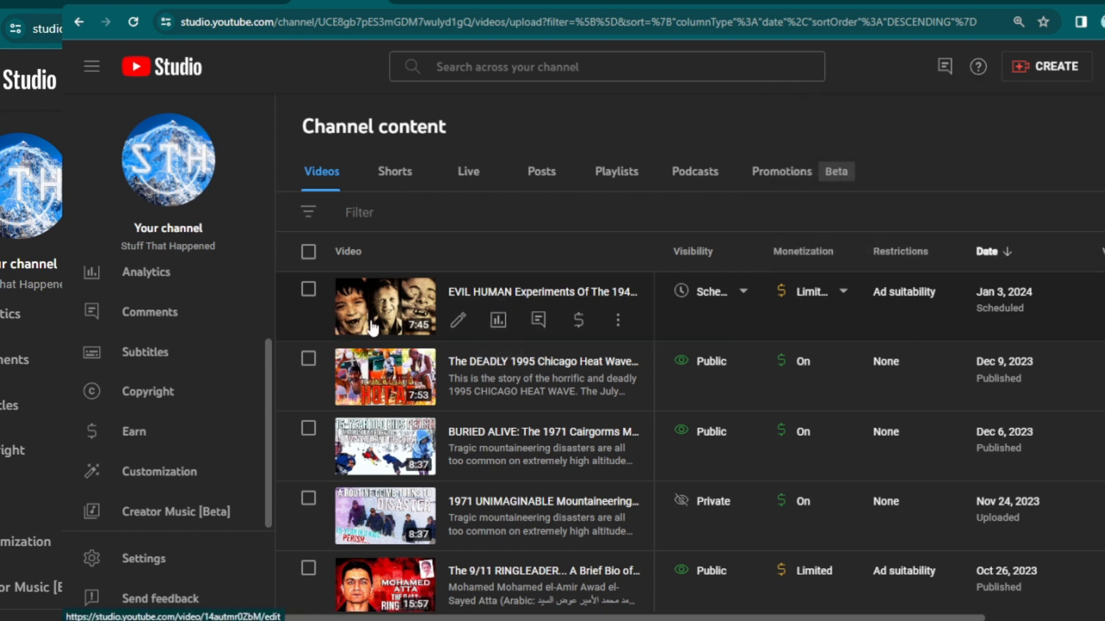
mouse_move(829, 300)
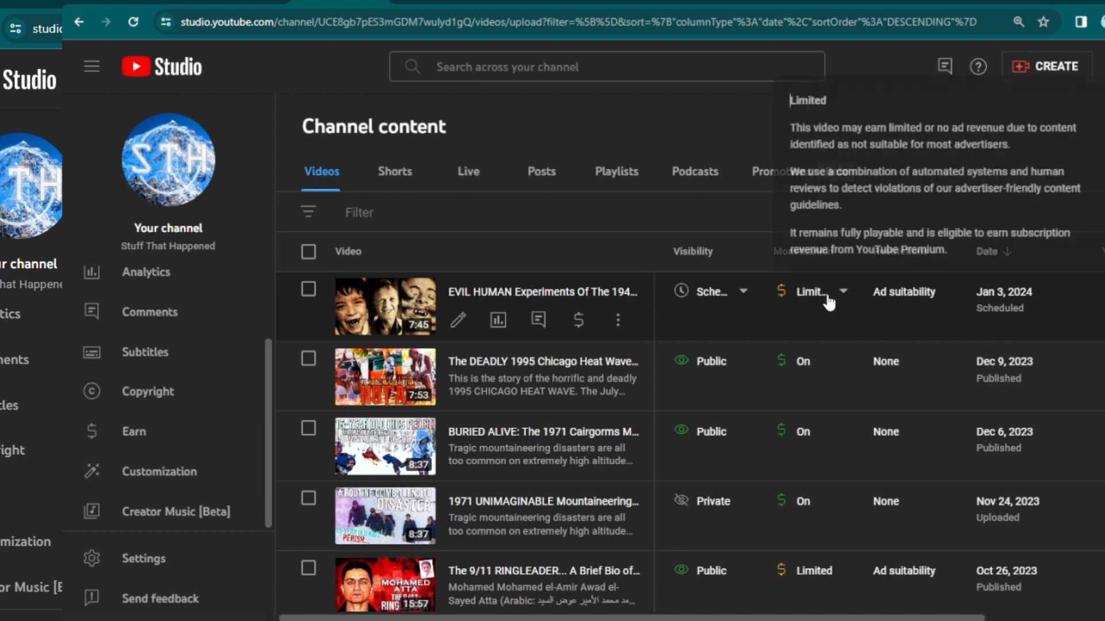
mouse_move(826, 387)
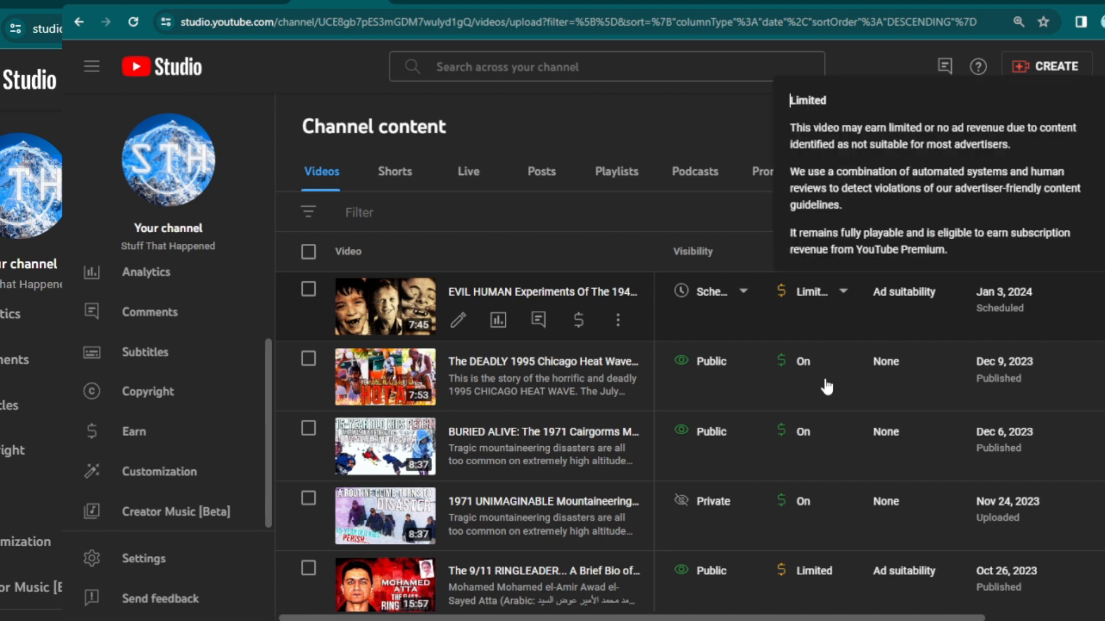
- Turn monetization On and submit an ad suitability rating of 'None of the above'
scroll("down", 3)
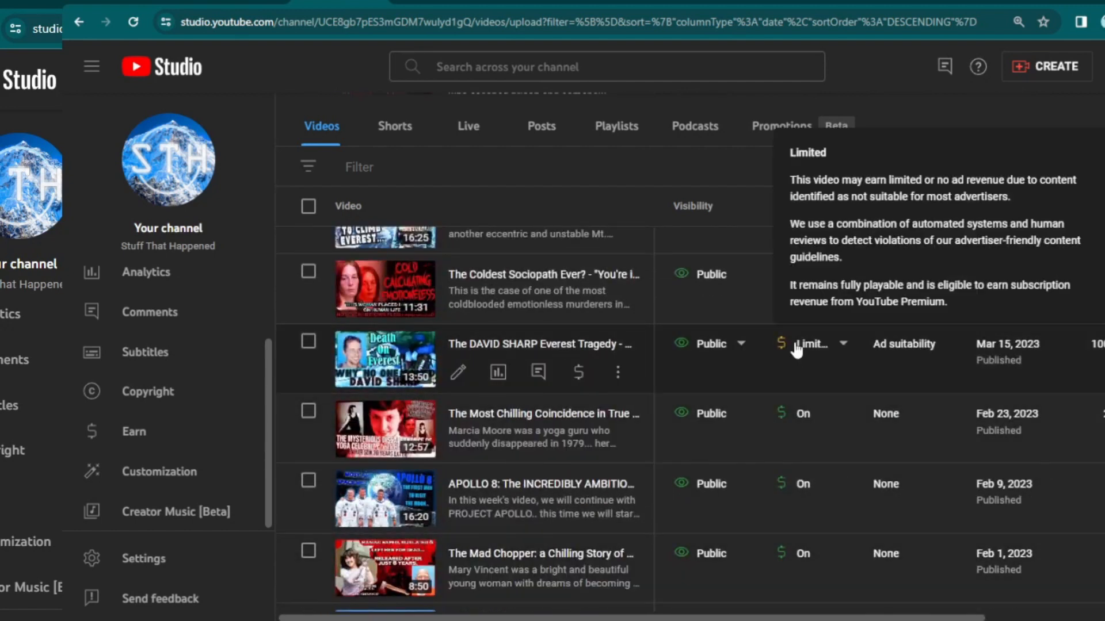
mouse_move(1071, 377)
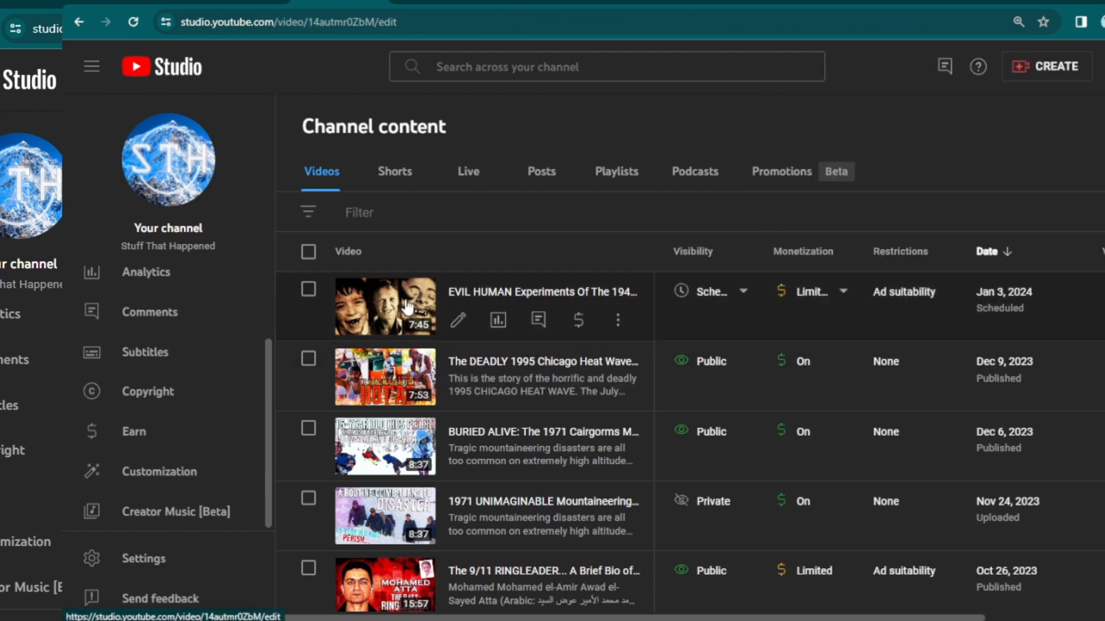
left_click(386, 307)
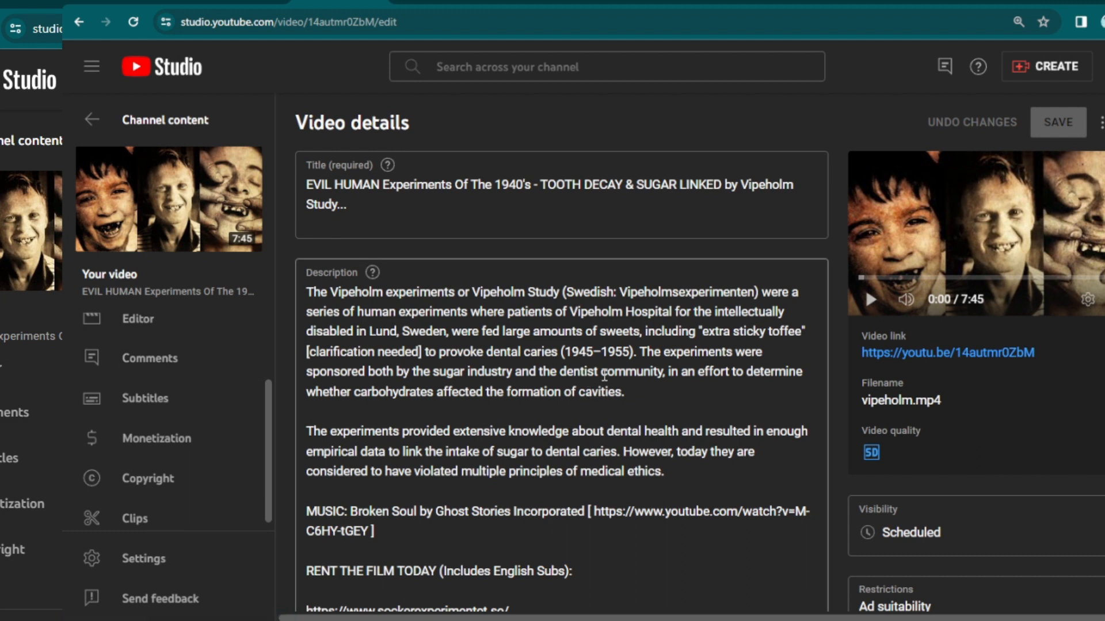
mouse_move(581, 401)
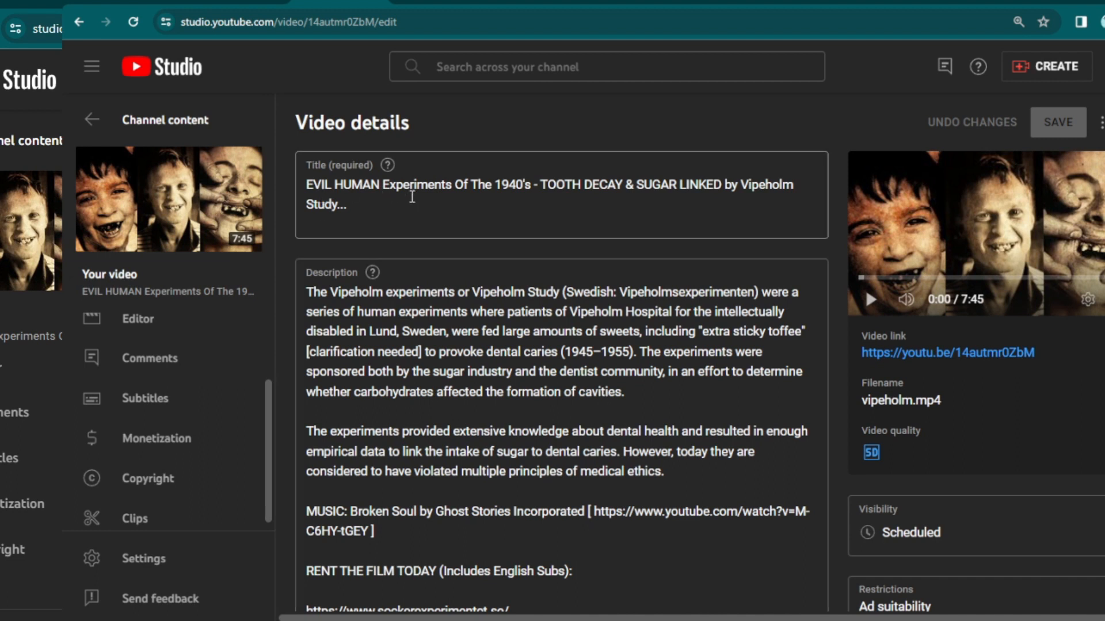
mouse_move(616, 203)
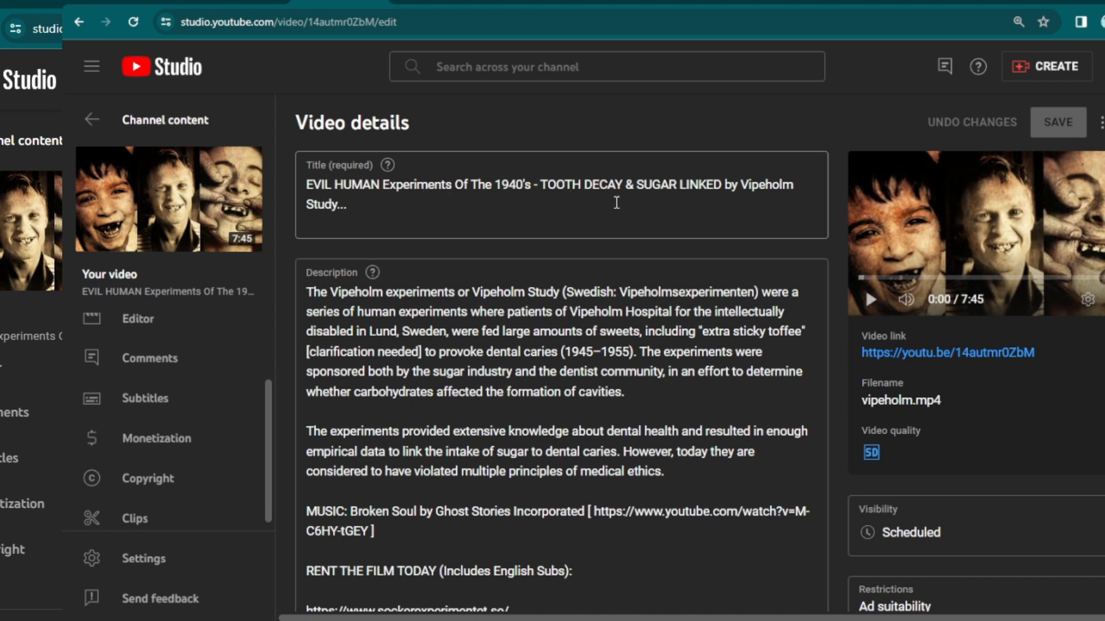
mouse_move(767, 234)
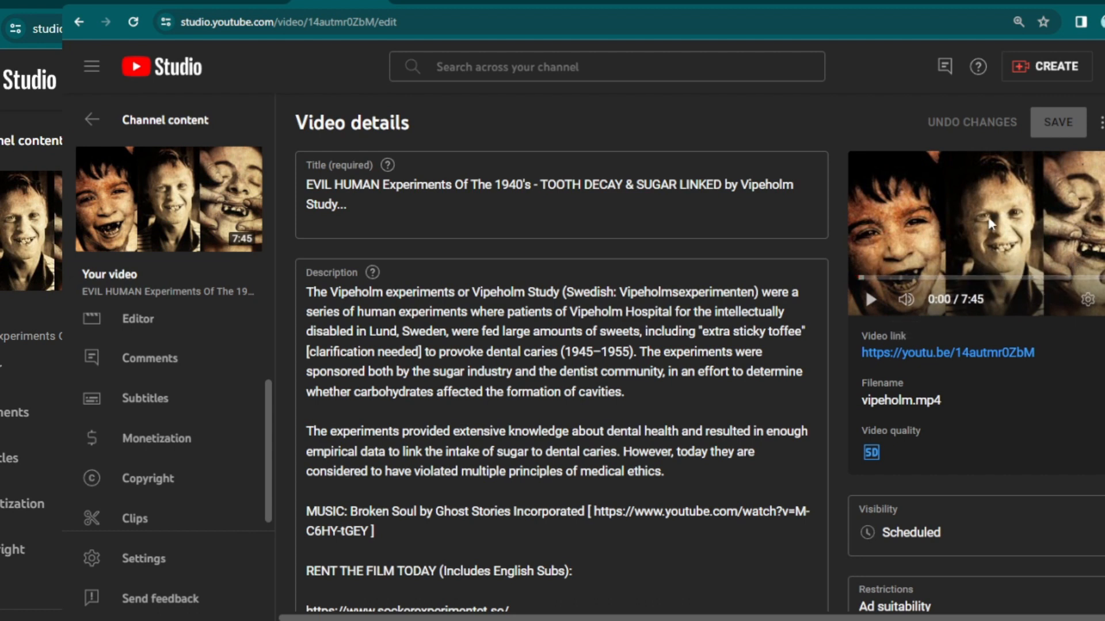
mouse_move(923, 301)
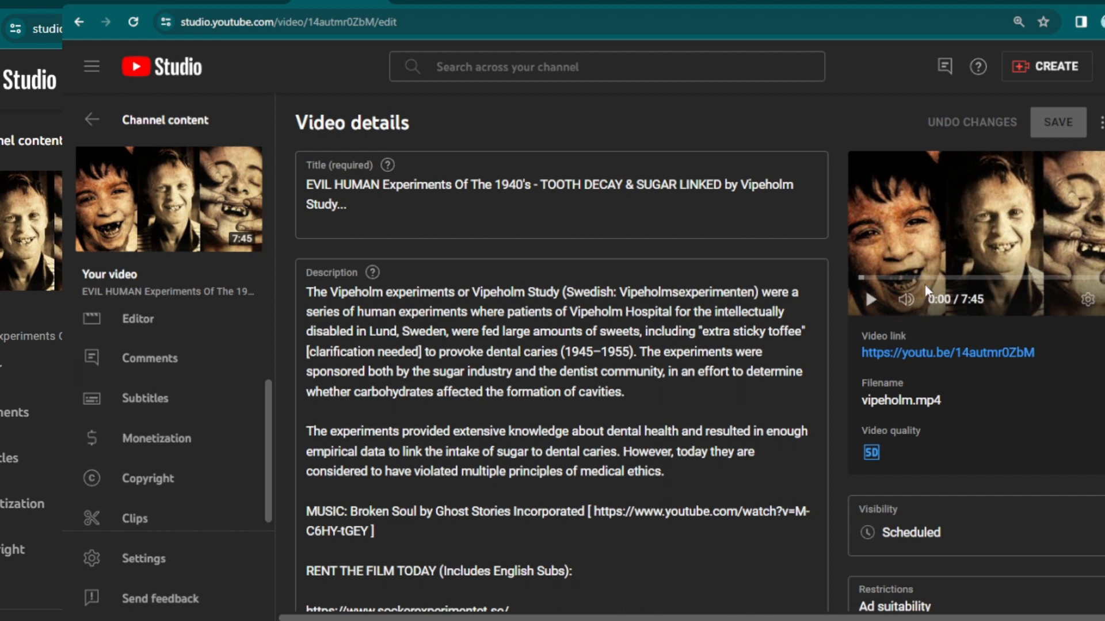
mouse_move(668, 85)
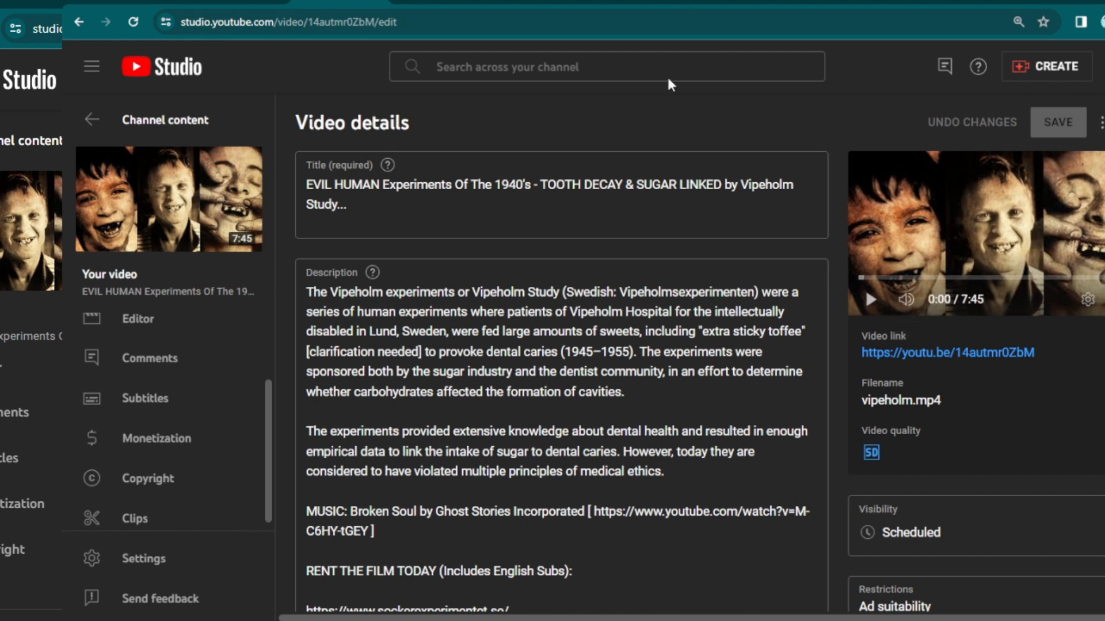
mouse_move(516, 386)
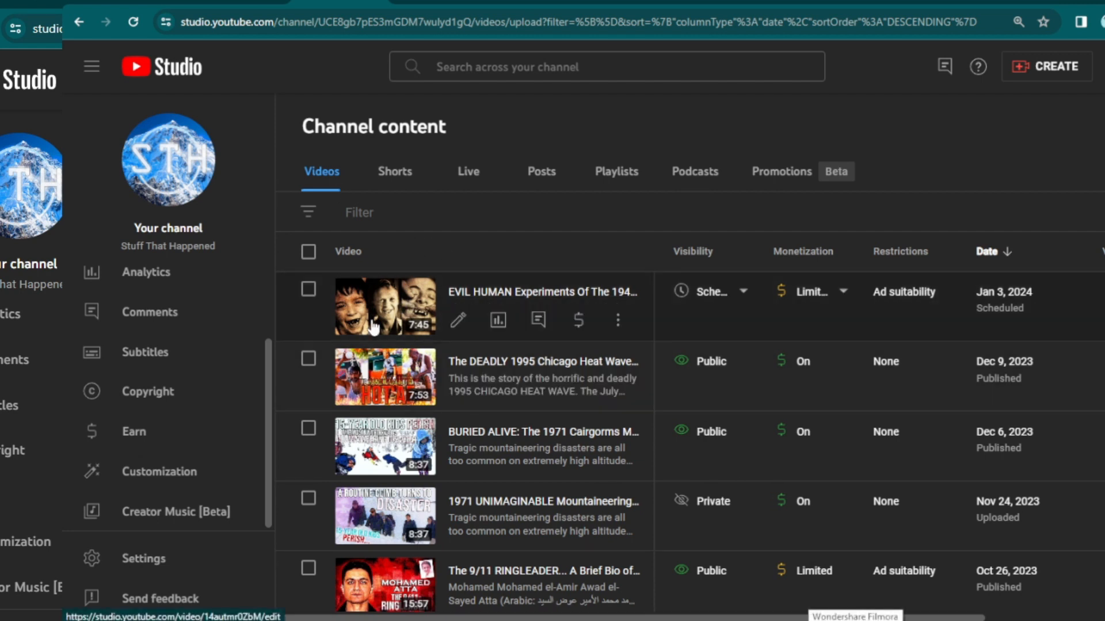
mouse_move(418, 341)
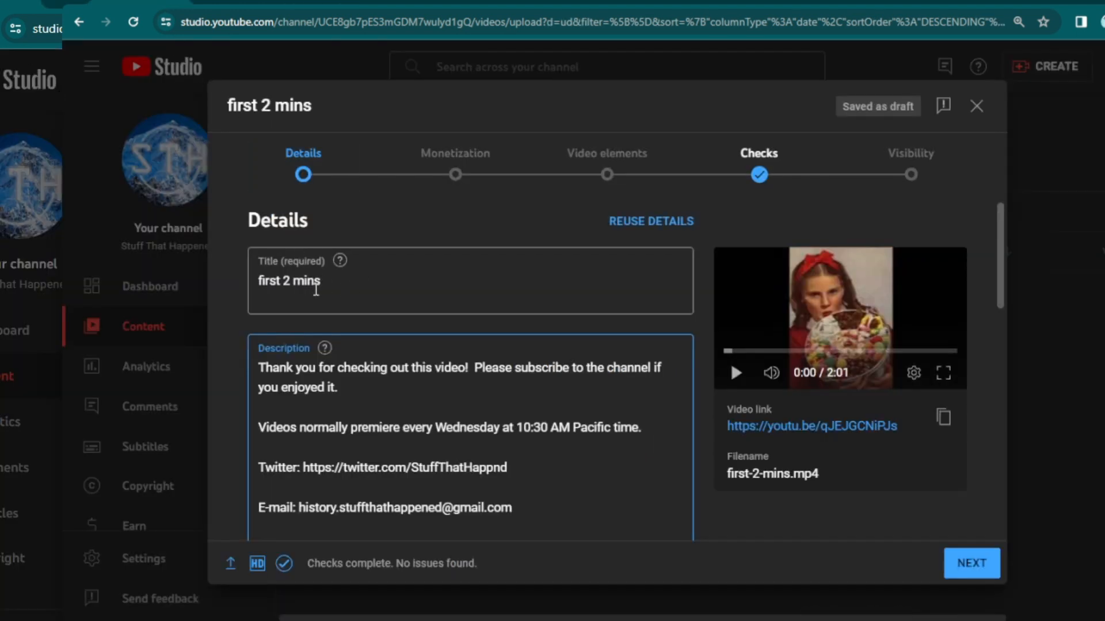
scroll("down", 3)
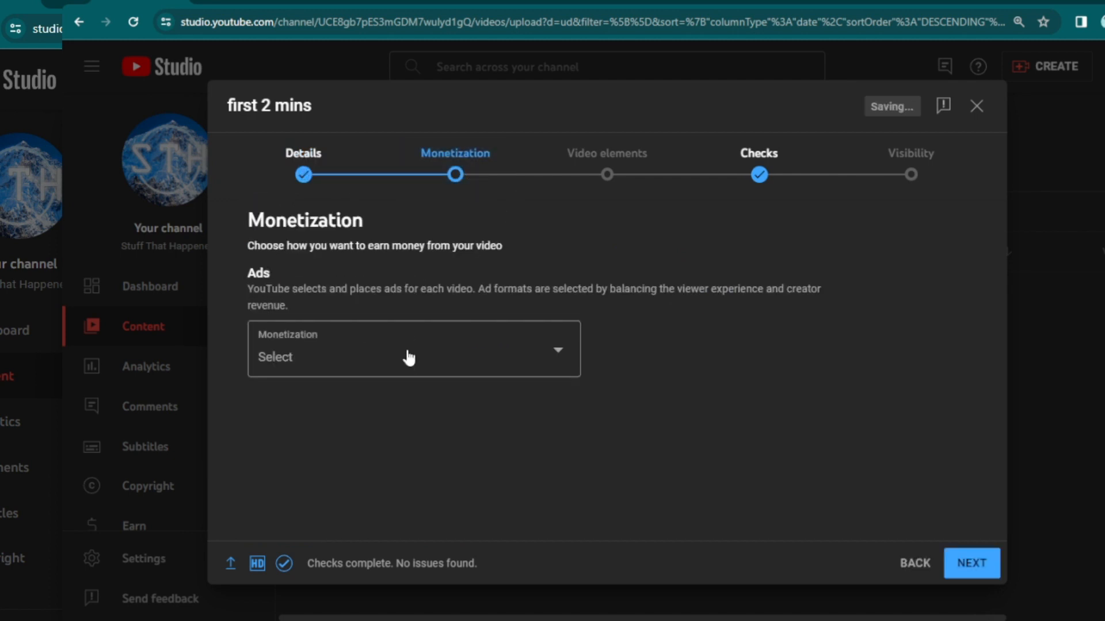
left_click(409, 357)
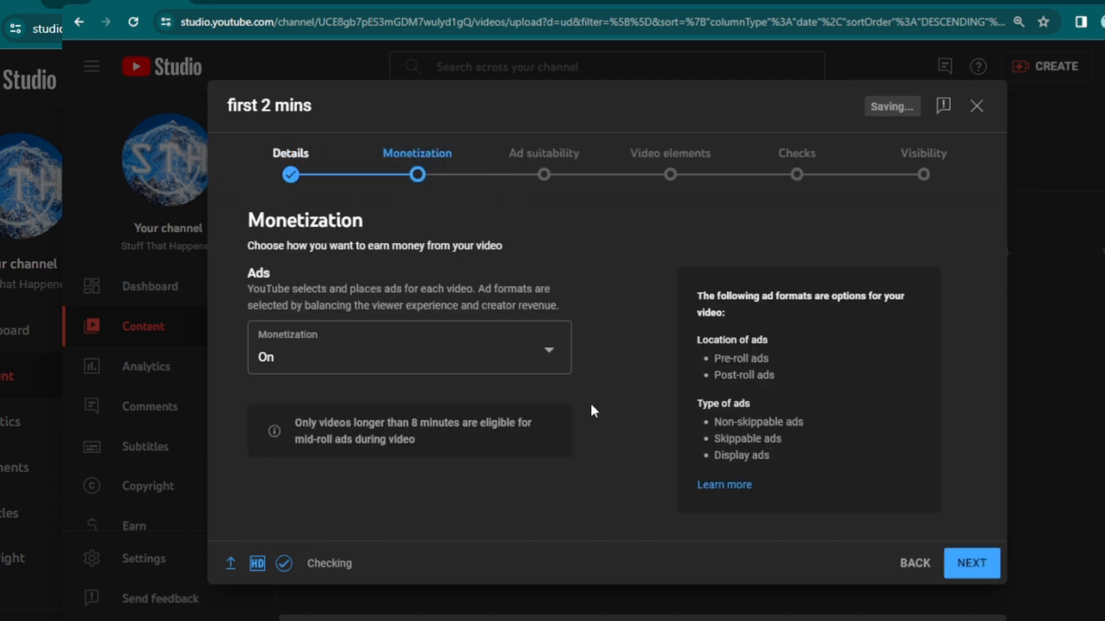
left_click(972, 563)
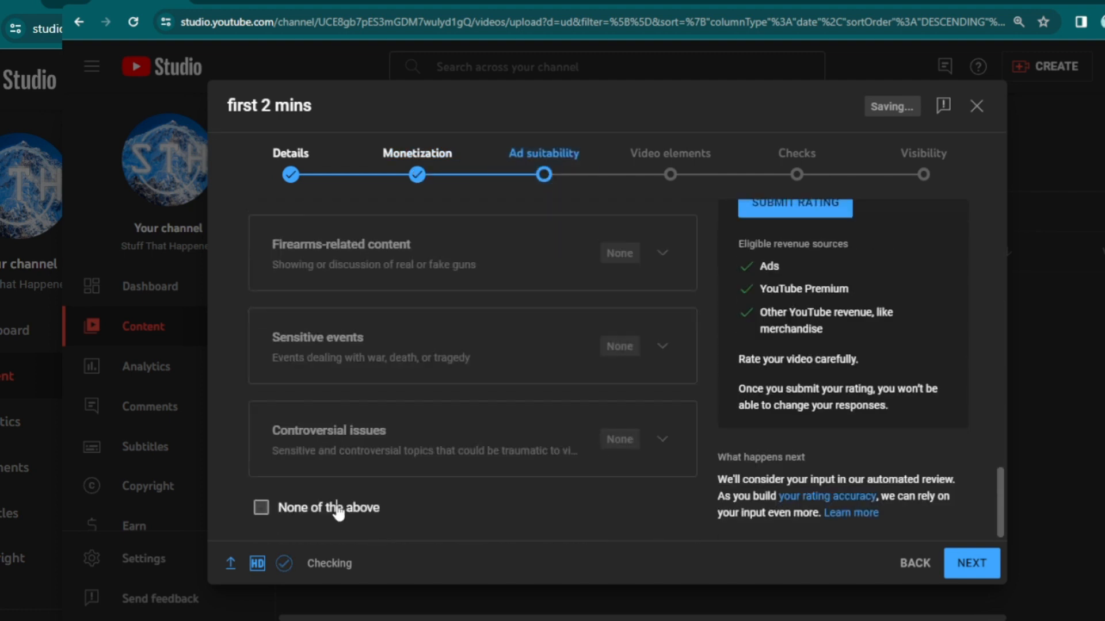
left_click(262, 507)
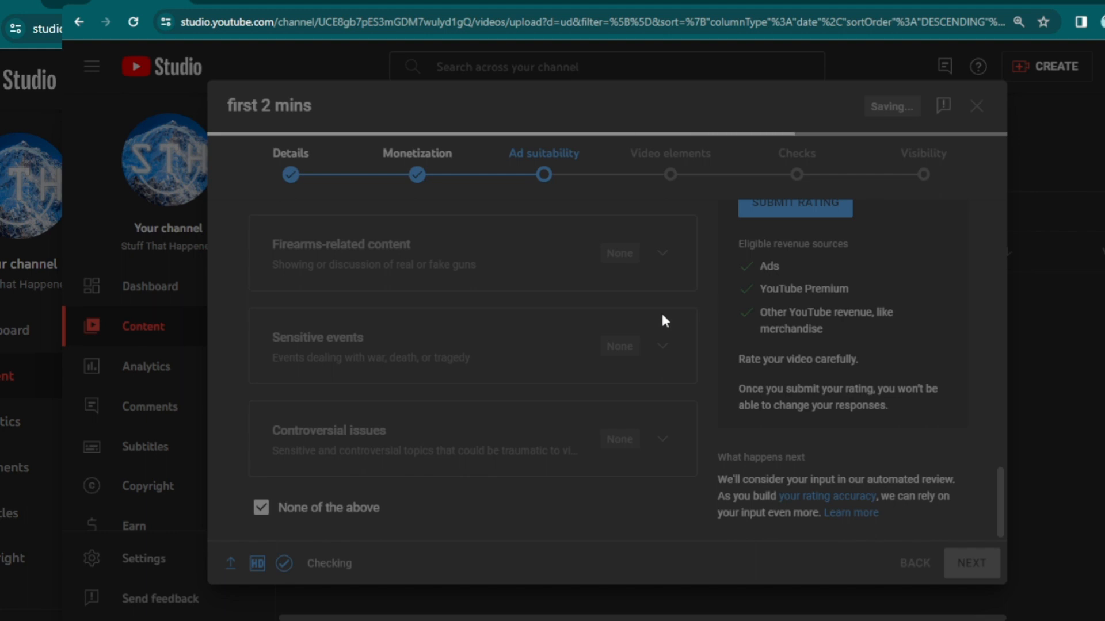
left_click(795, 206)
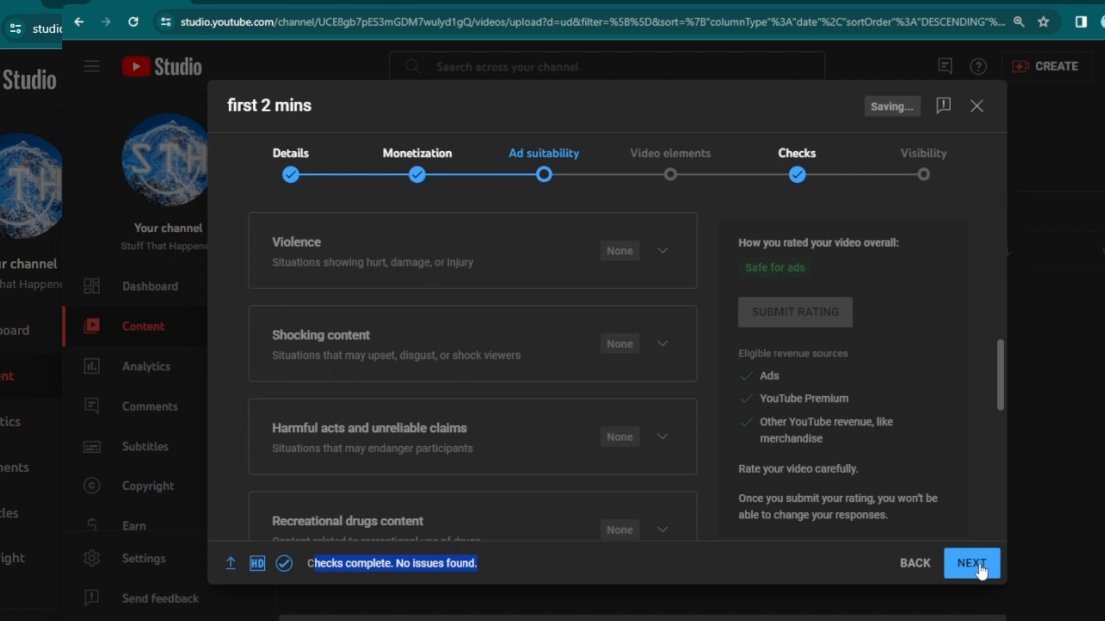
- Continue past the checks and save the first 2 mins upload as Unlisted
left_click(972, 564)
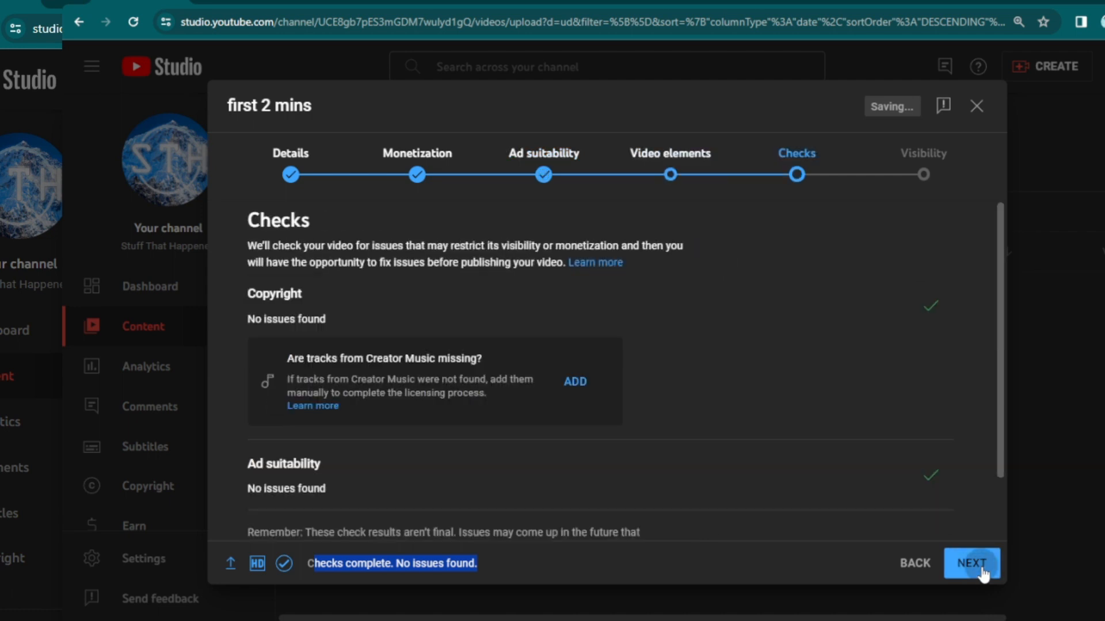
left_click(972, 563)
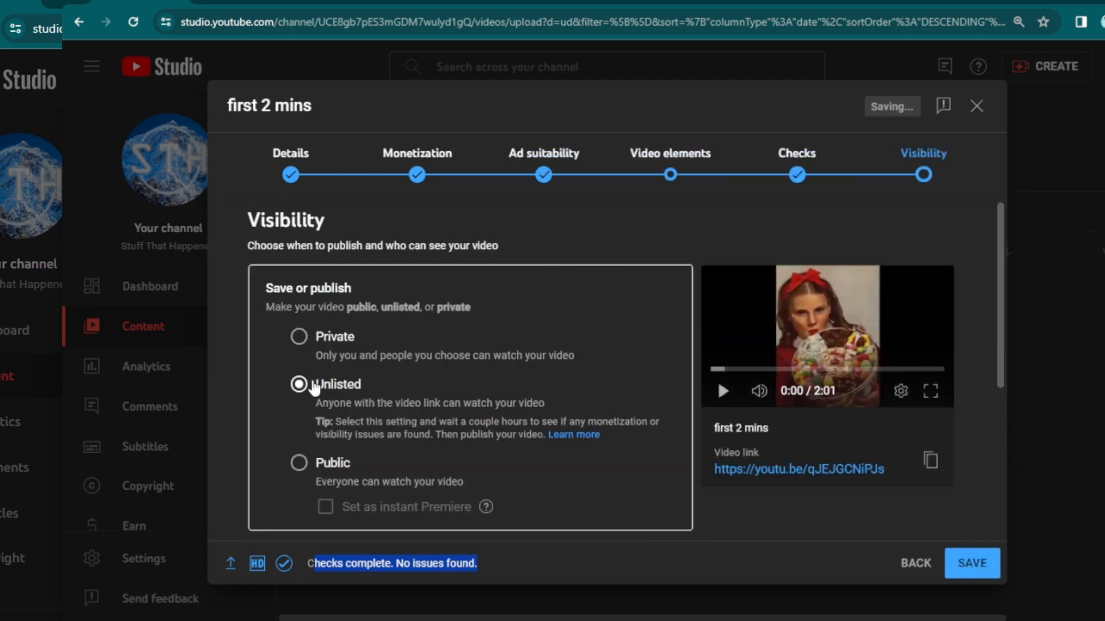
left_click(974, 564)
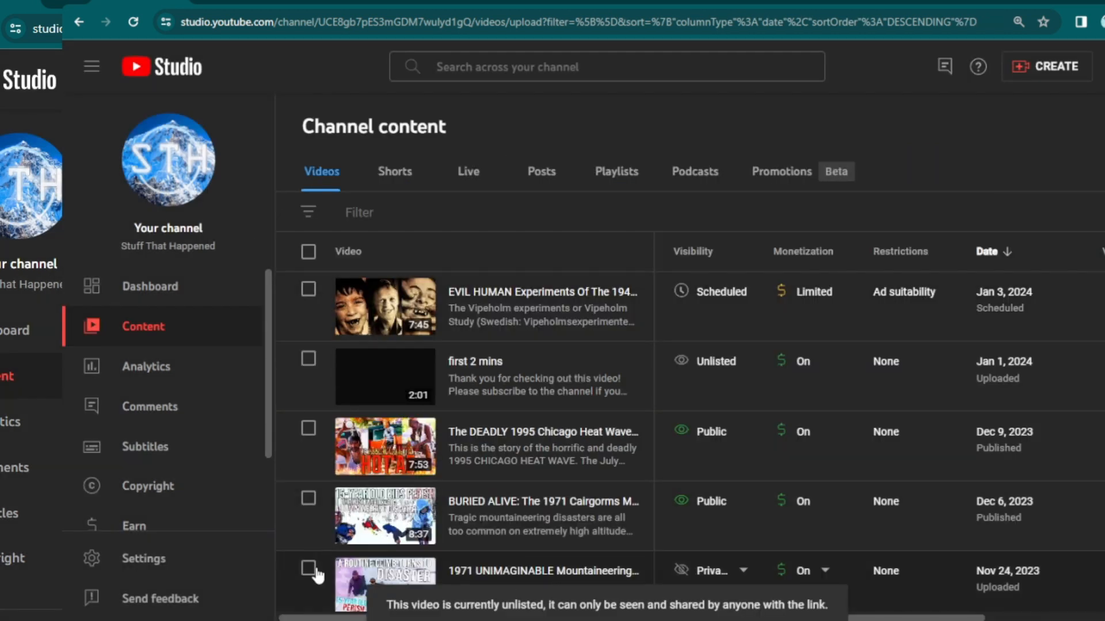
mouse_move(418, 375)
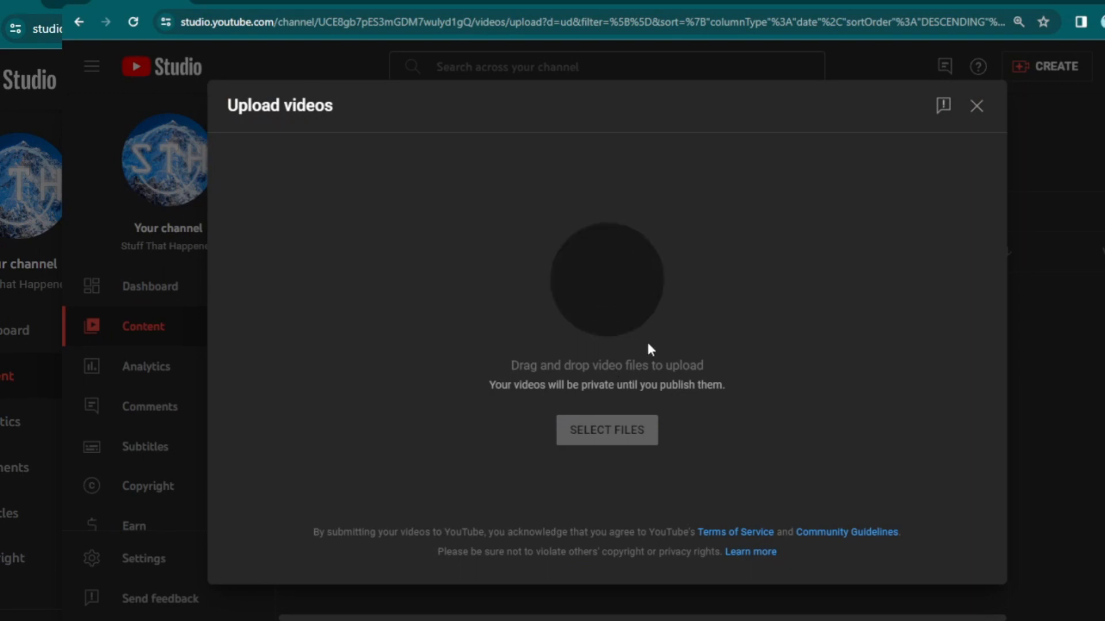
- Switch to Filmora to view the finished second-2-mins.mp4 export
left_click(606, 429)
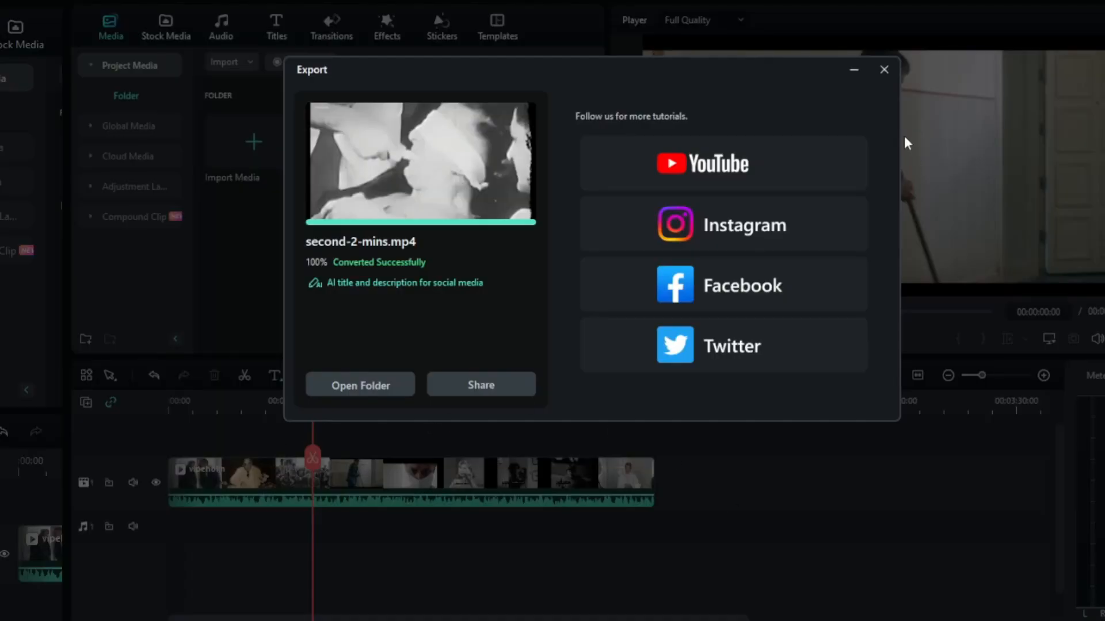
- Close the export window, review the footage, and extend the vipeholm clip to about 2:18
left_click(884, 69)
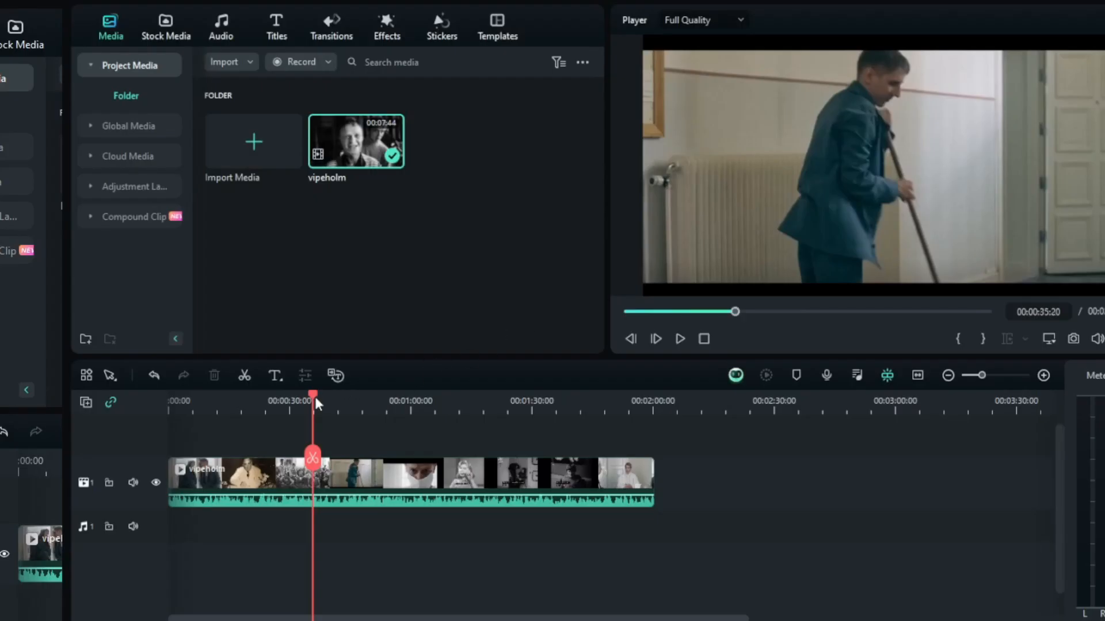
left_click(185, 409)
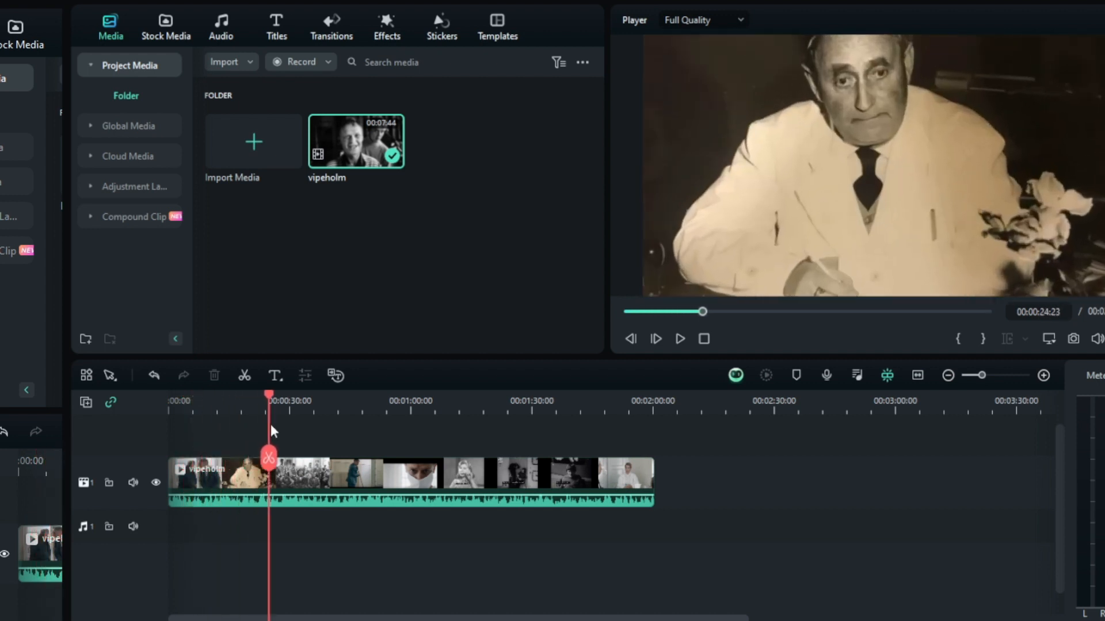
left_click(374, 401)
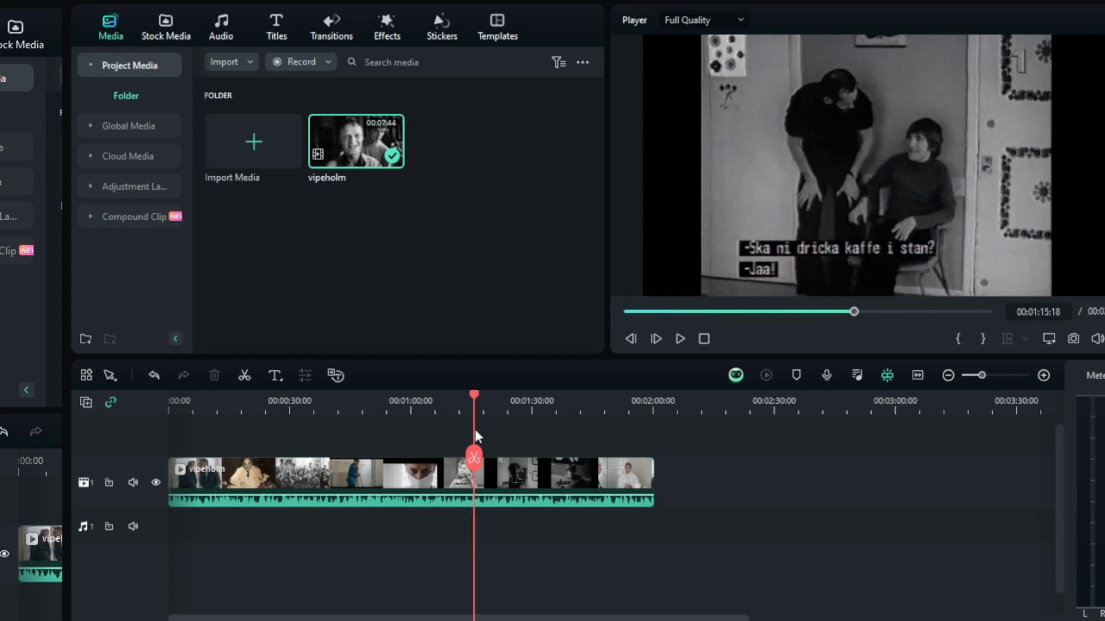
left_click(568, 401)
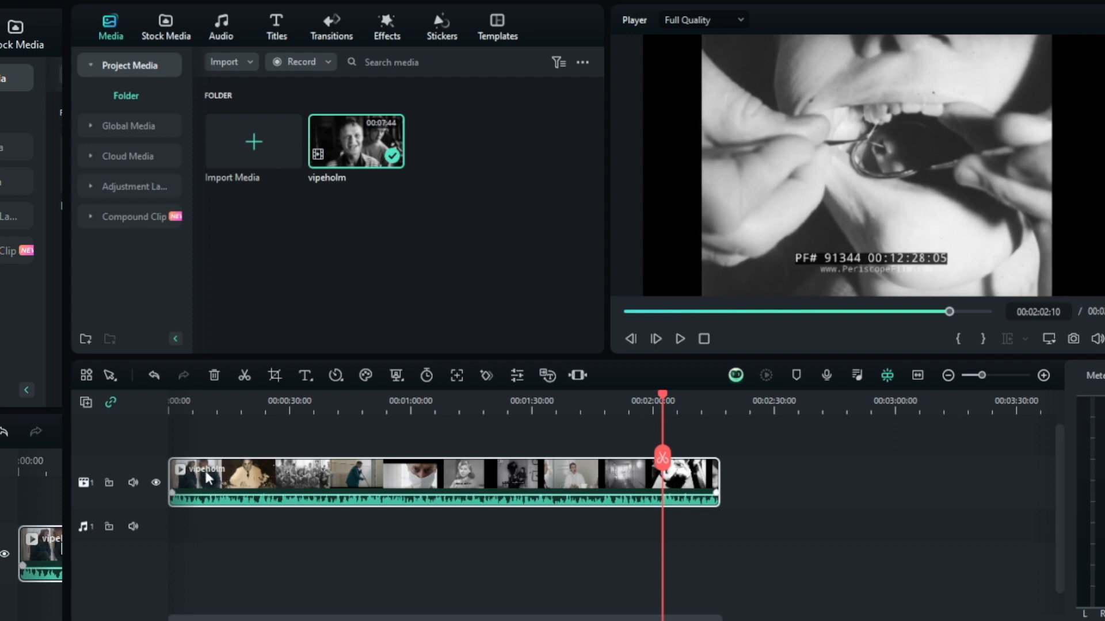
mouse_move(208, 480)
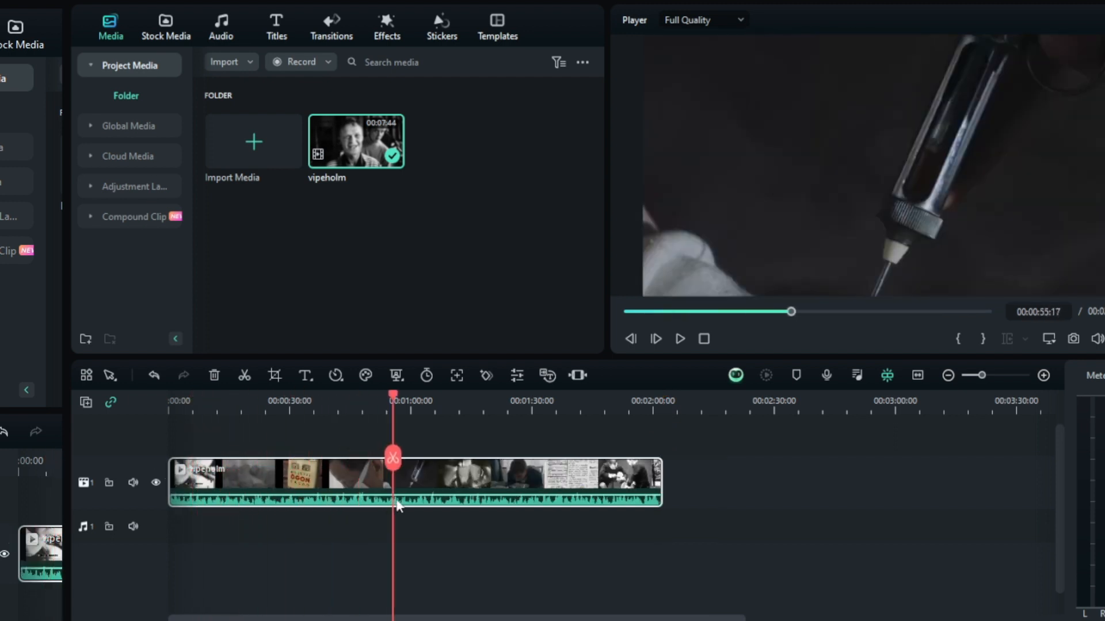
left_click(597, 491)
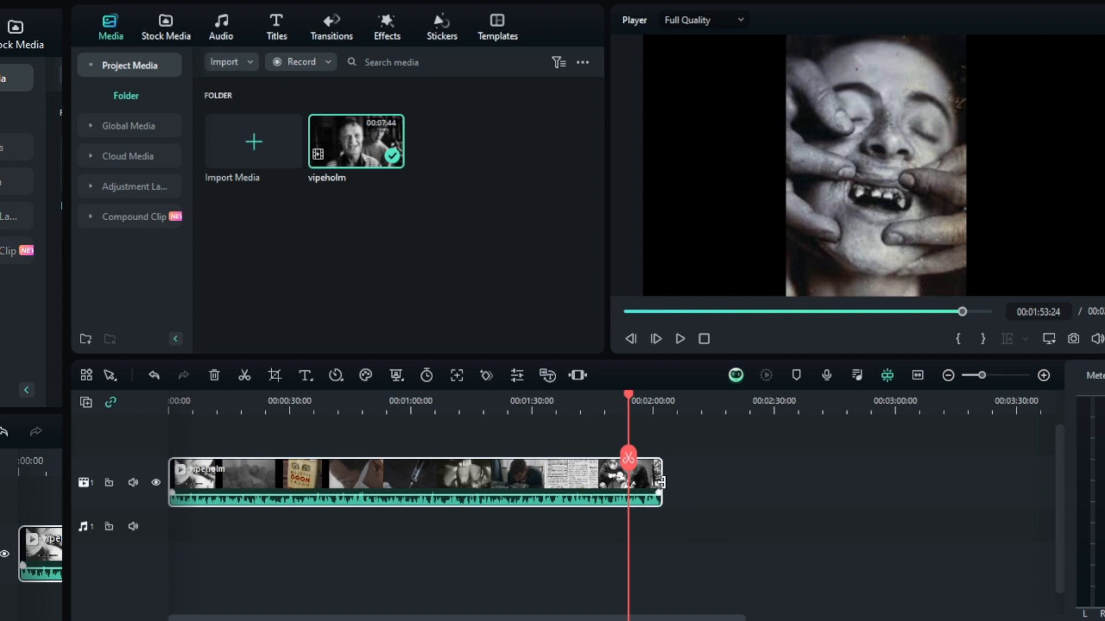
left_click_drag(656, 483, 627, 482)
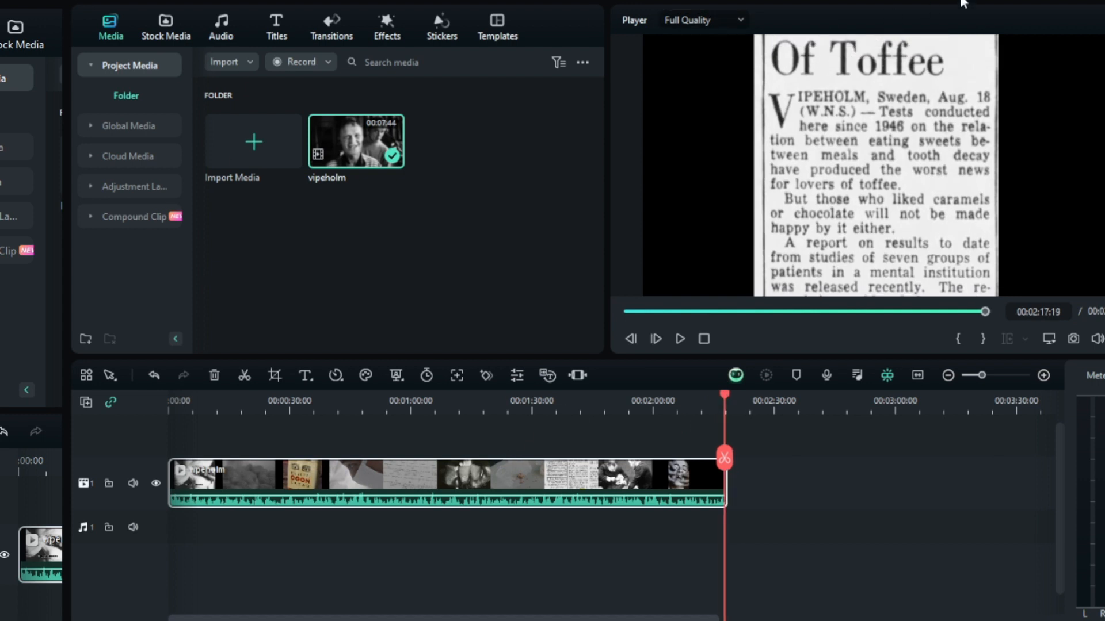
mouse_move(992, 14)
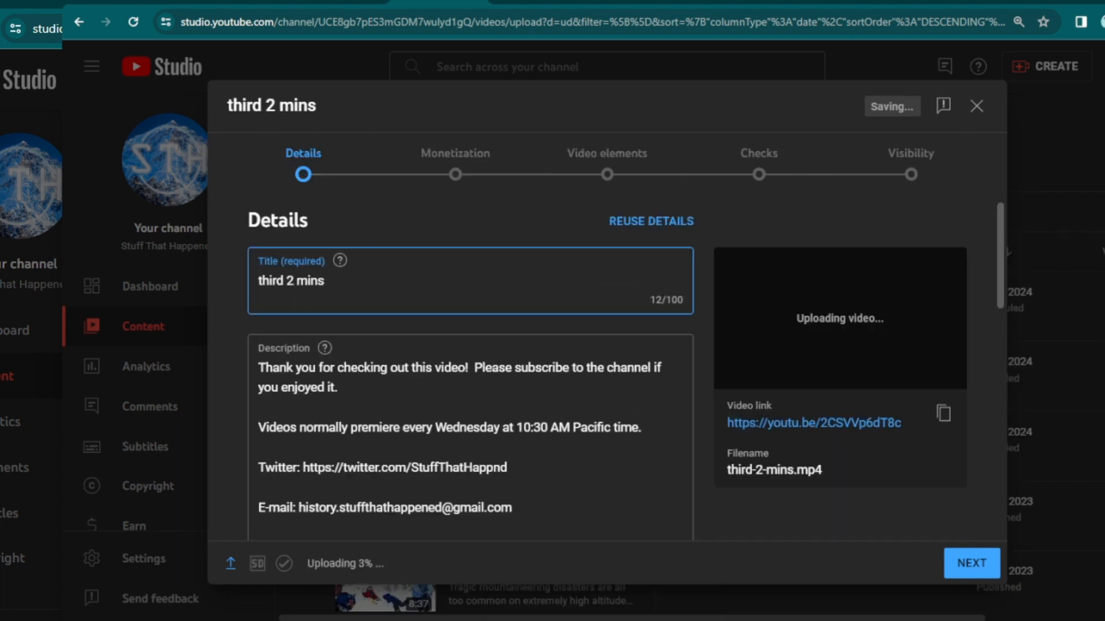
mouse_move(295, 208)
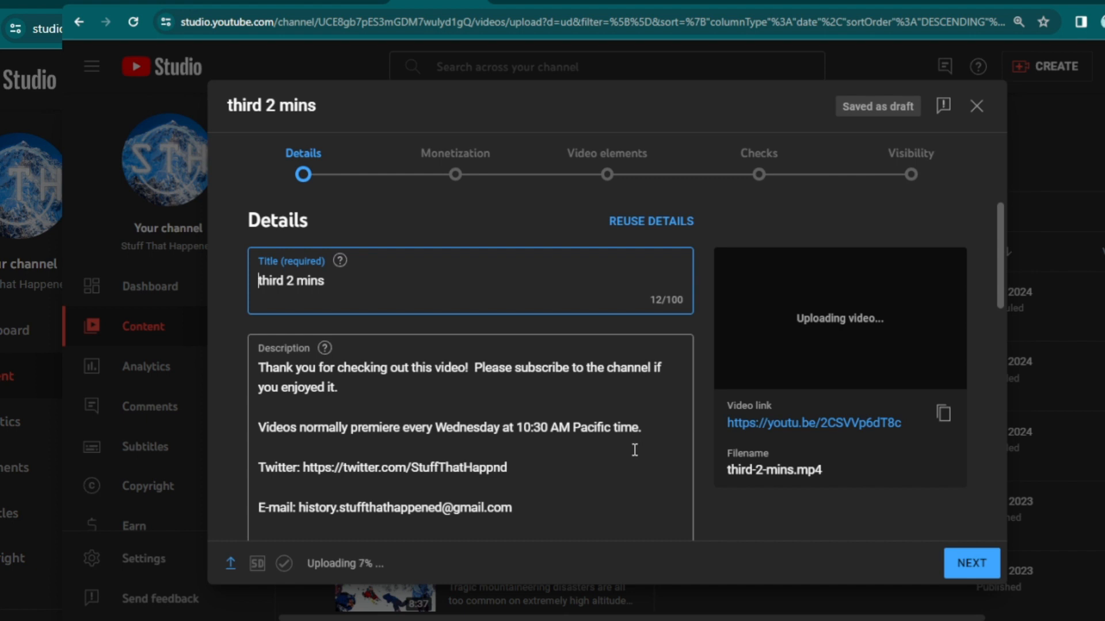
mouse_move(627, 463)
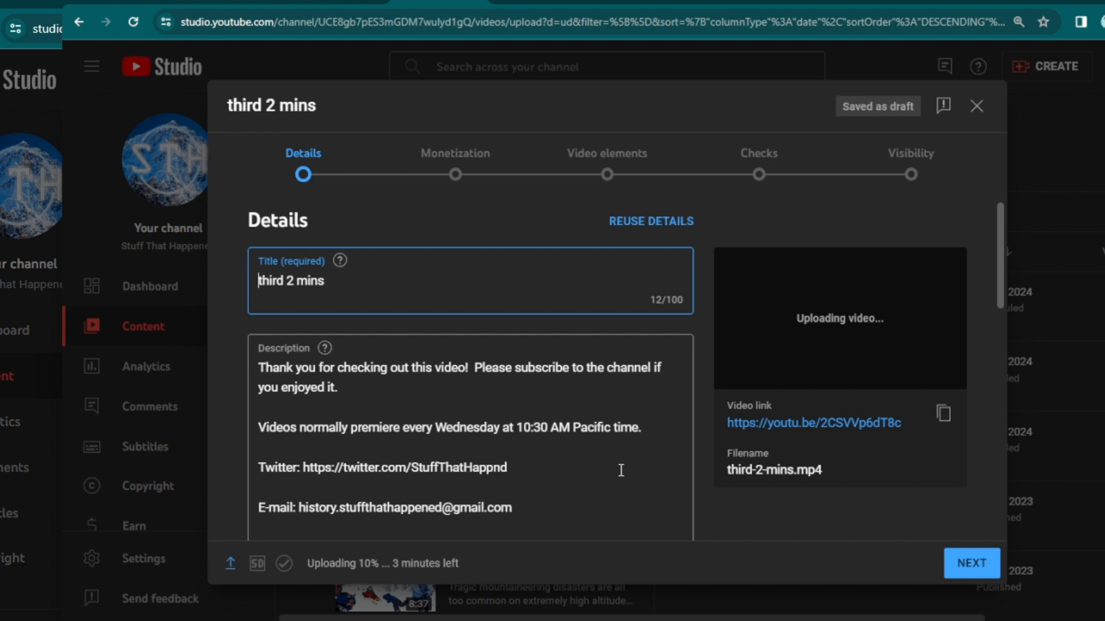
- Open the details page of the scheduled EVIL HUMAN Experiments video
left_click(976, 106)
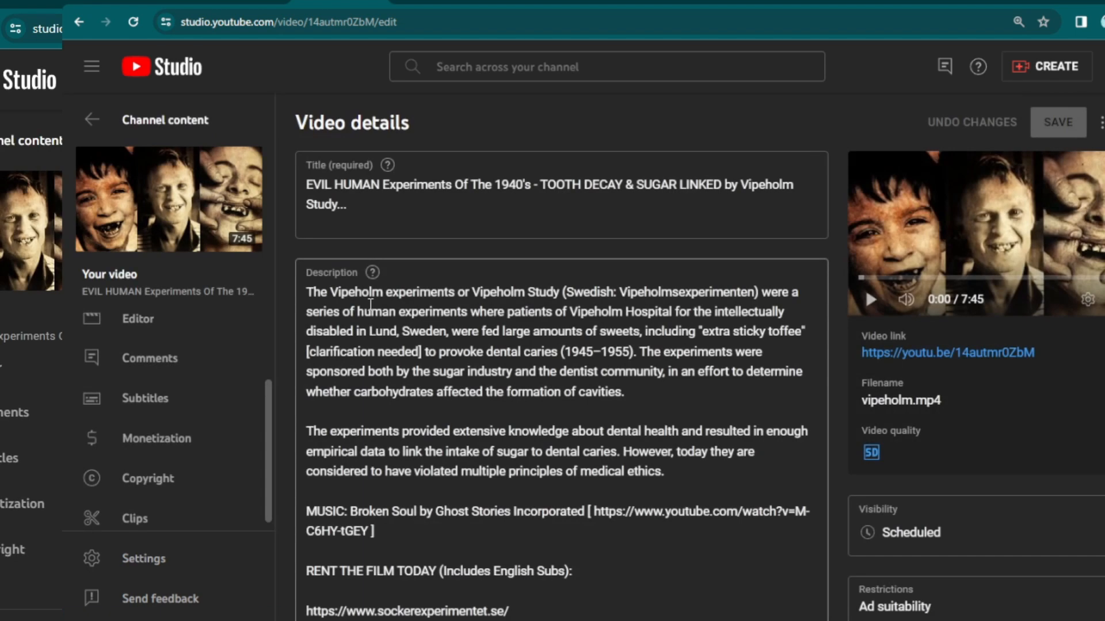
- Open the Vipeholm video's Monetization page and set ads to On
left_click(157, 439)
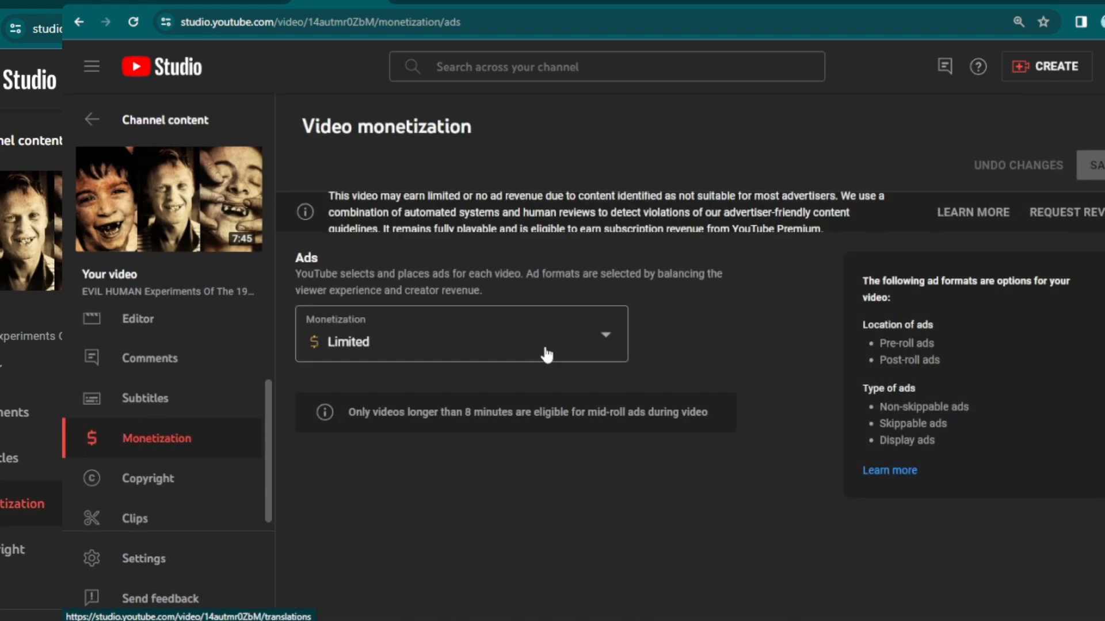
left_click(460, 334)
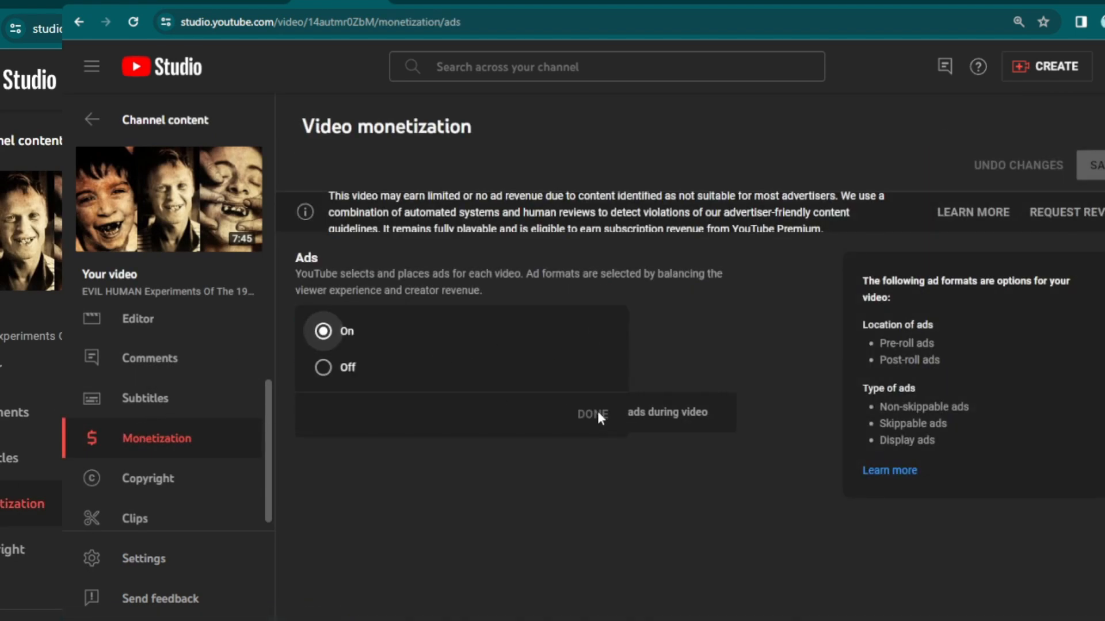
left_click(592, 414)
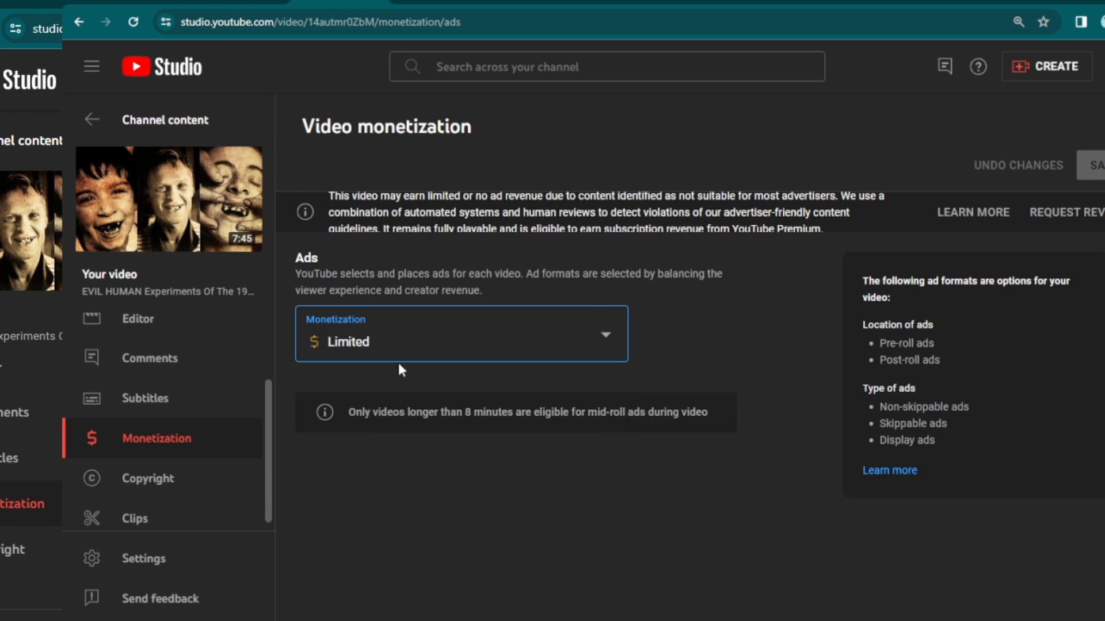
mouse_move(976, 223)
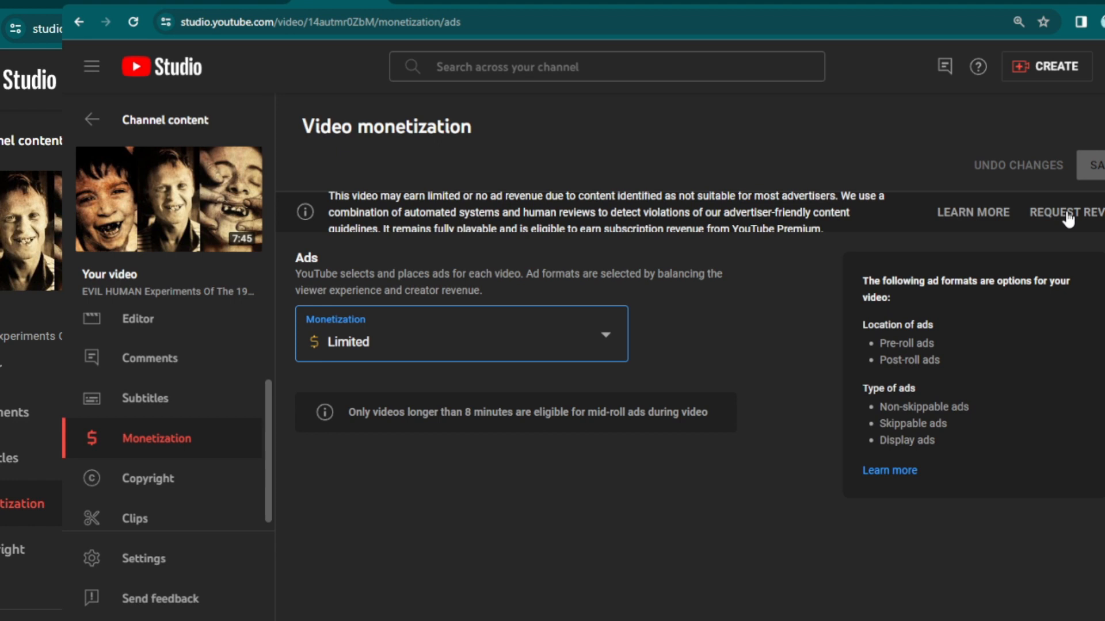
mouse_move(819, 224)
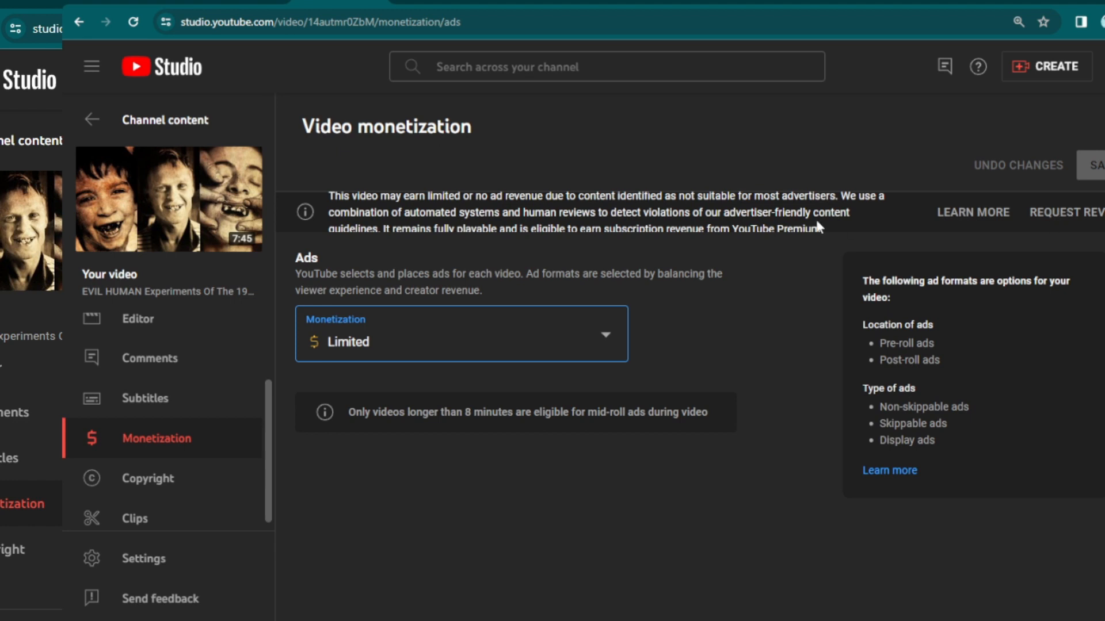
mouse_move(447, 511)
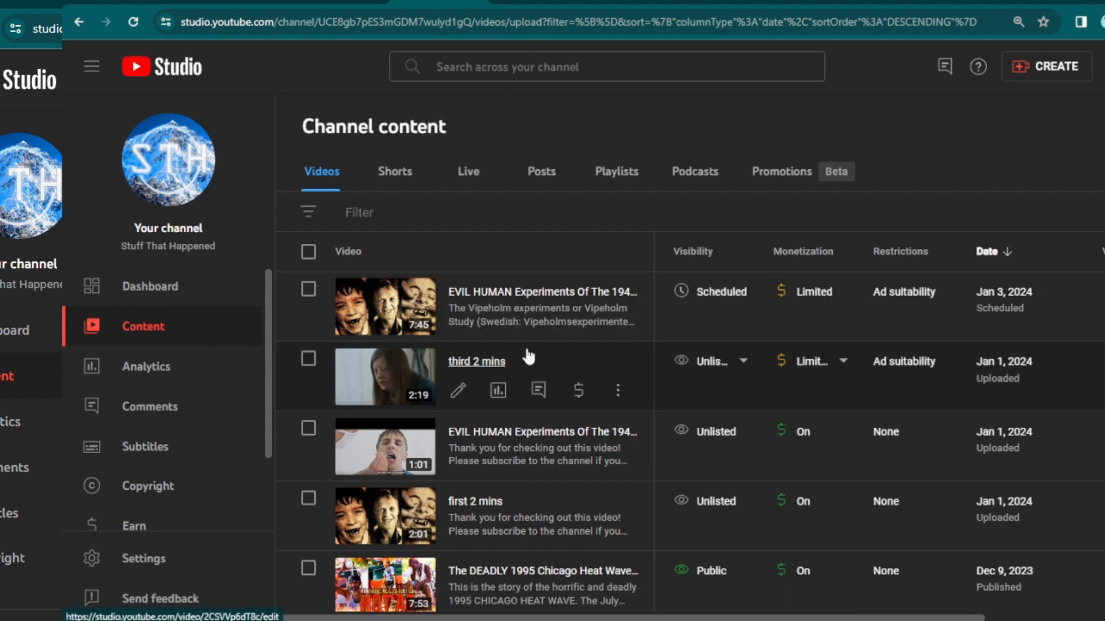
mouse_move(256, 6)
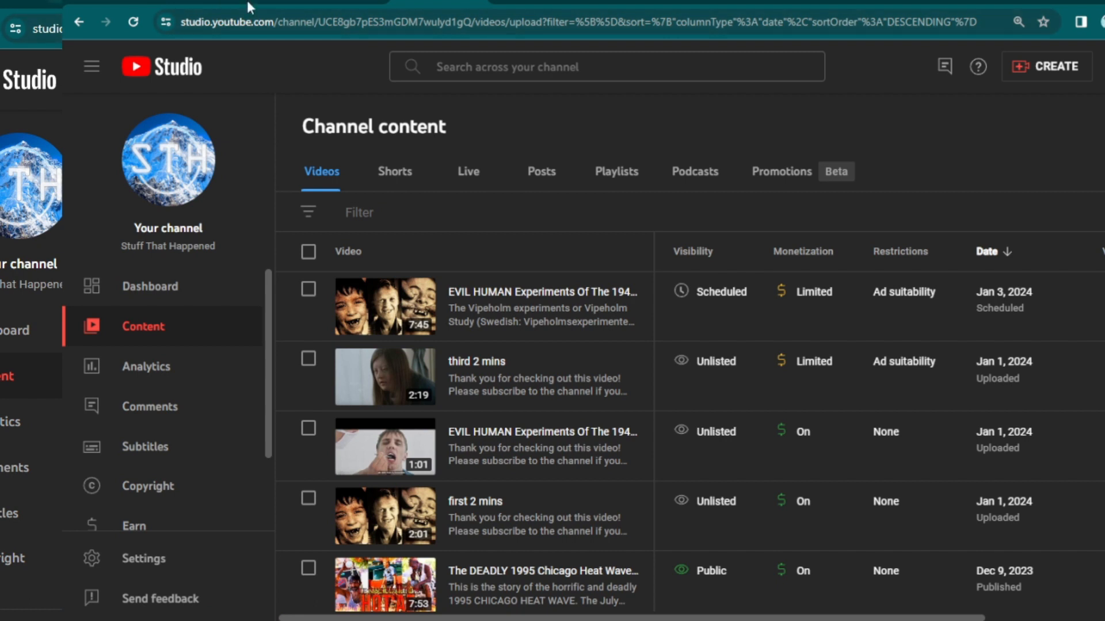
mouse_move(513, 372)
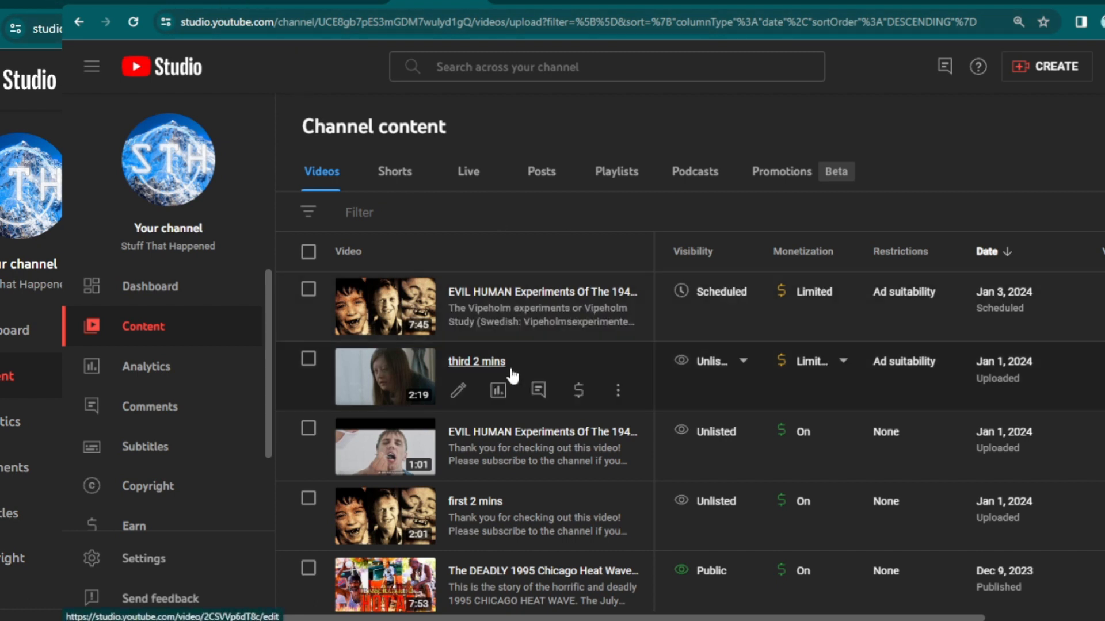
mouse_move(462, 530)
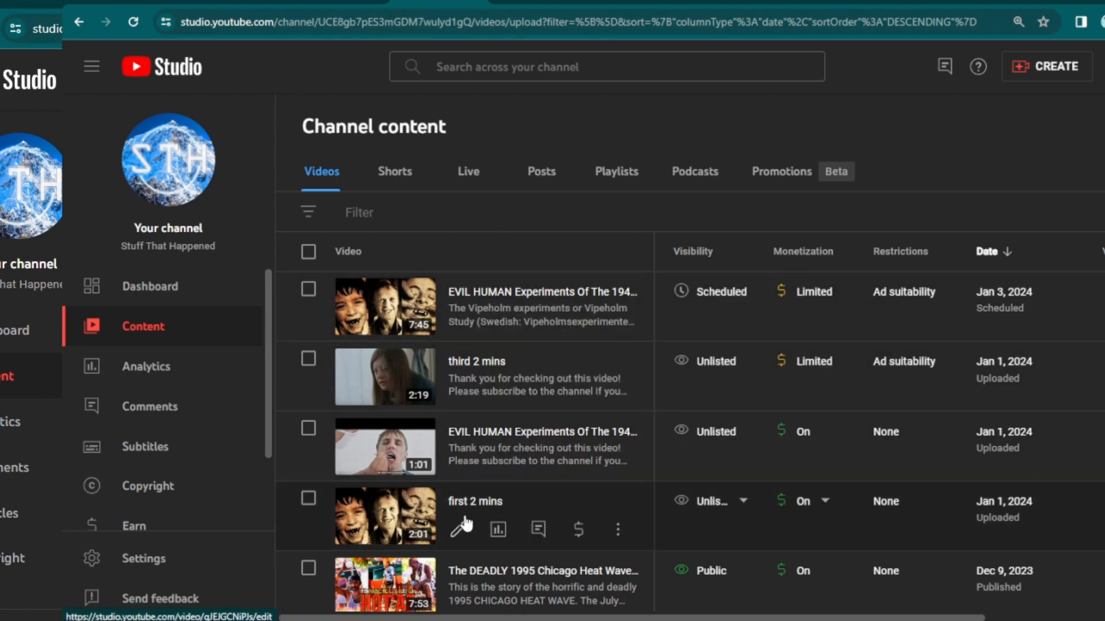
- Scroll the channel's video list to review the test uploads' status
scroll("down", 3)
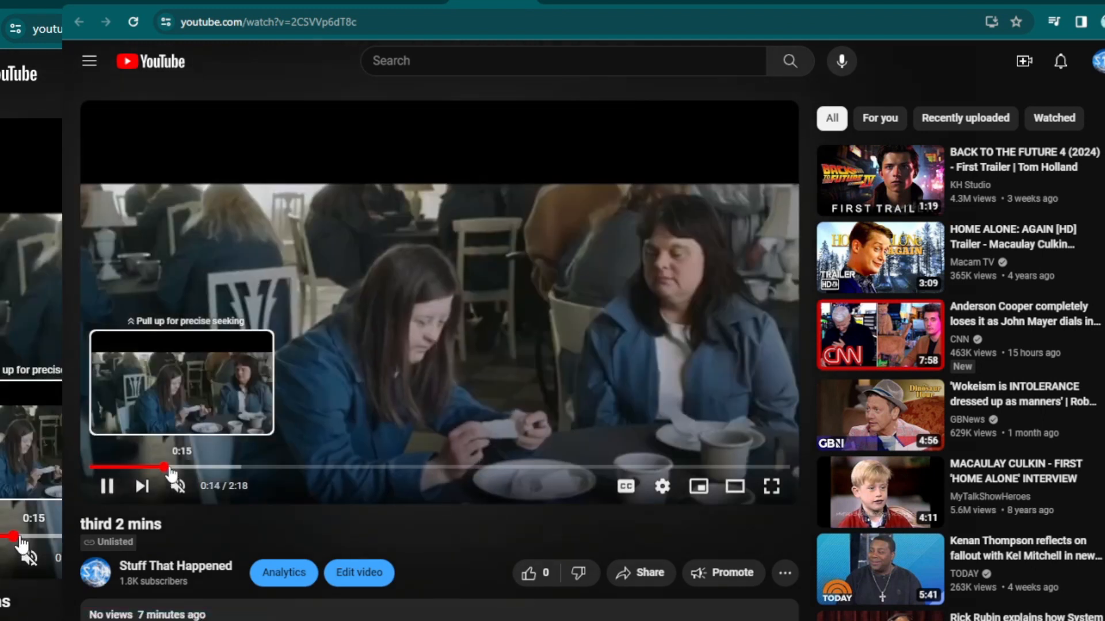
- Seek through the third 2 mins video from about 0:15 to 1:09
left_click_drag(165, 467, 226, 467)
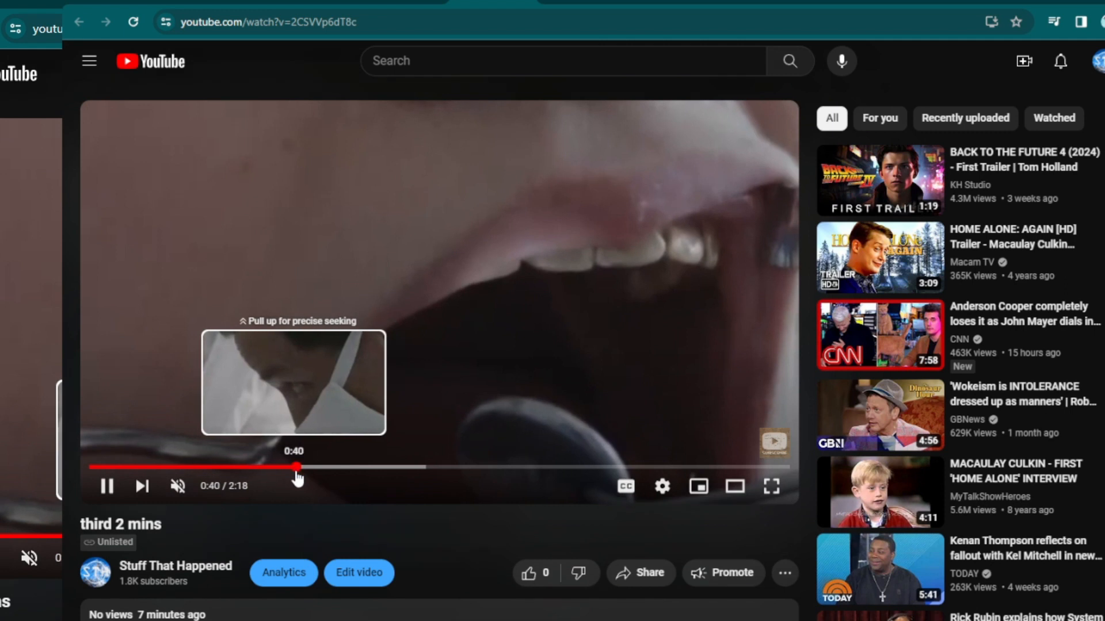
left_click_drag(295, 467, 412, 466)
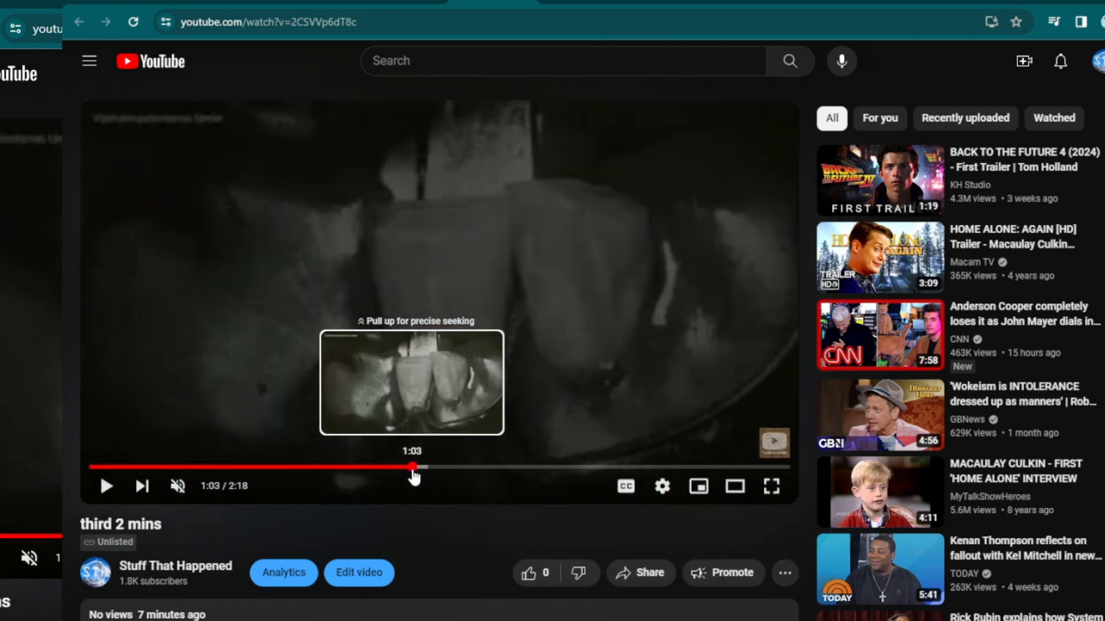
left_click_drag(413, 467, 444, 467)
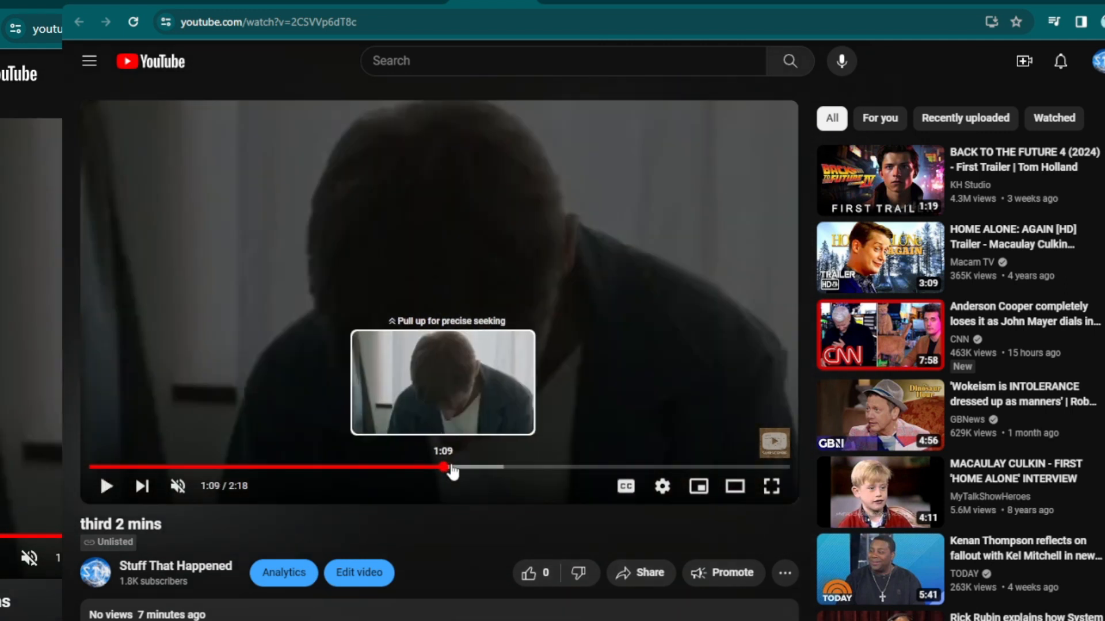
left_click_drag(444, 467, 364, 467)
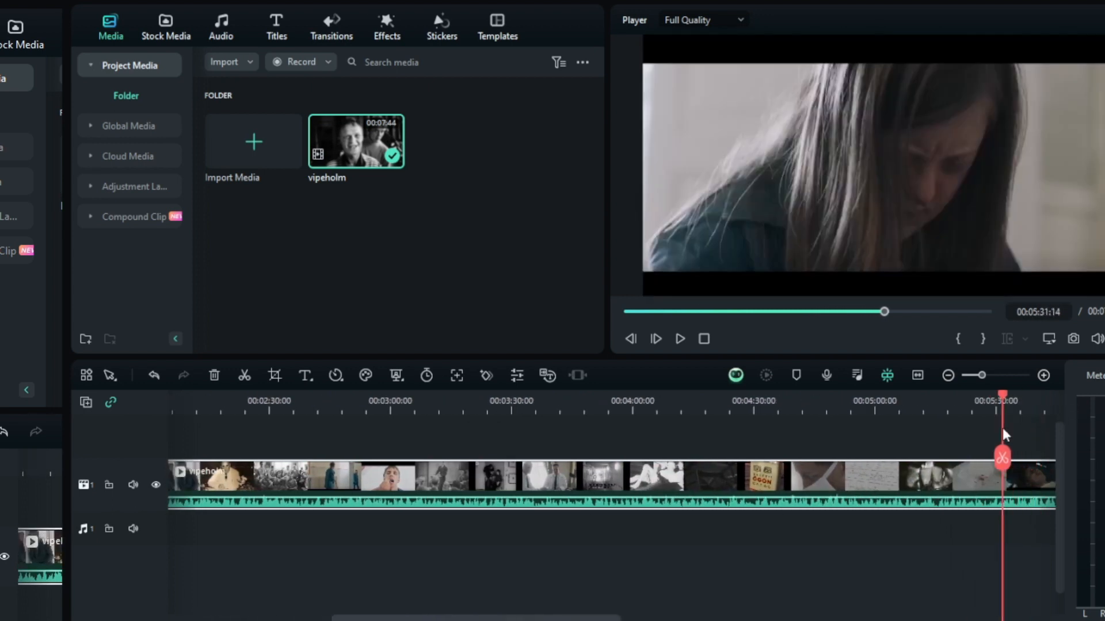
- Scrub the timeline back to about 5:12 and type '1940's bad te'
left_click_drag(1002, 456, 925, 456)
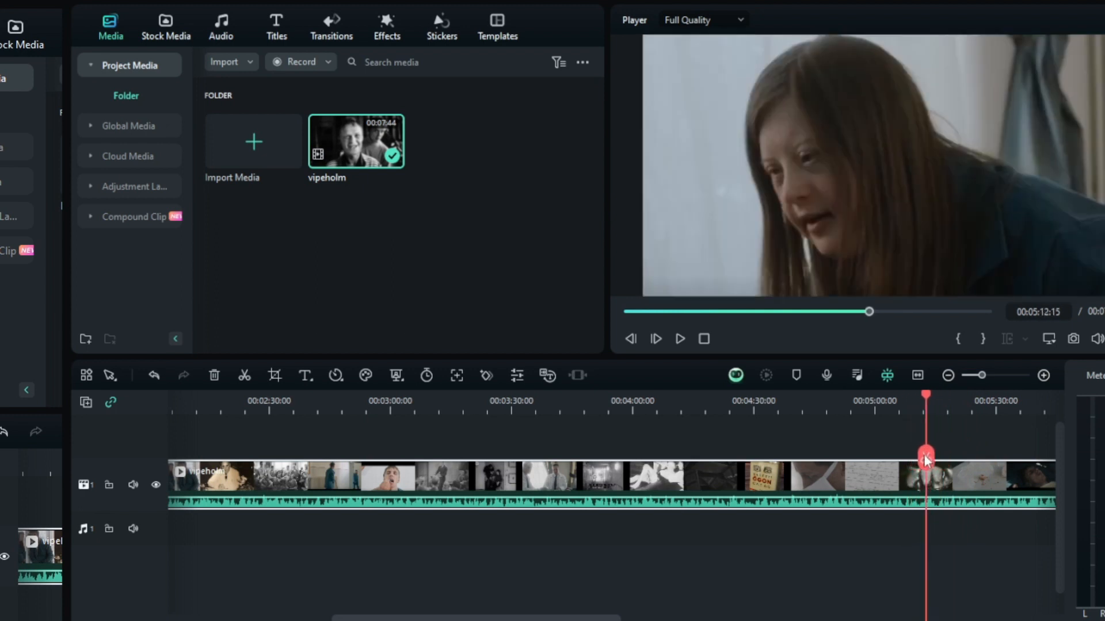
left_click_drag(925, 454, 910, 456)
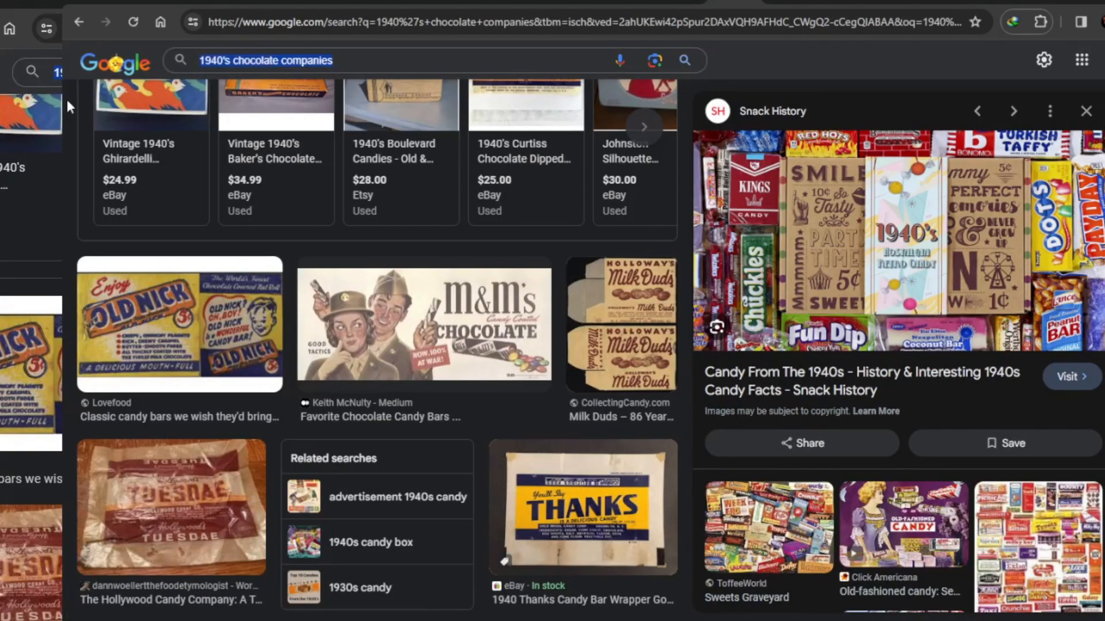
type("1940's bad te")
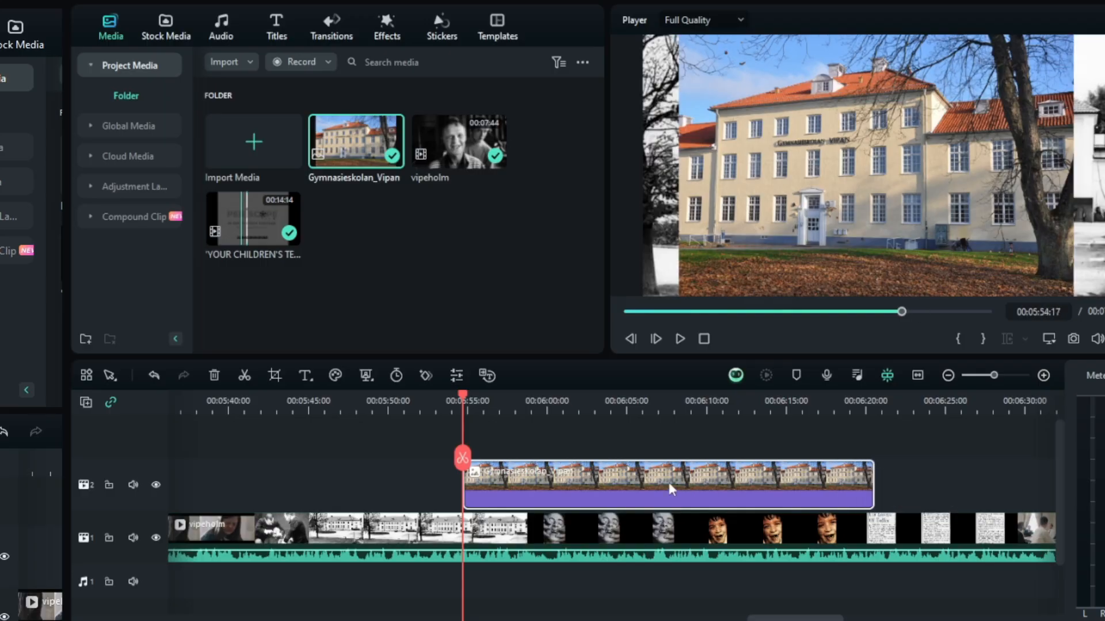
- Shift the Gymnasieskolan_Vipan building photo along video track 2
left_click_drag(669, 483, 757, 484)
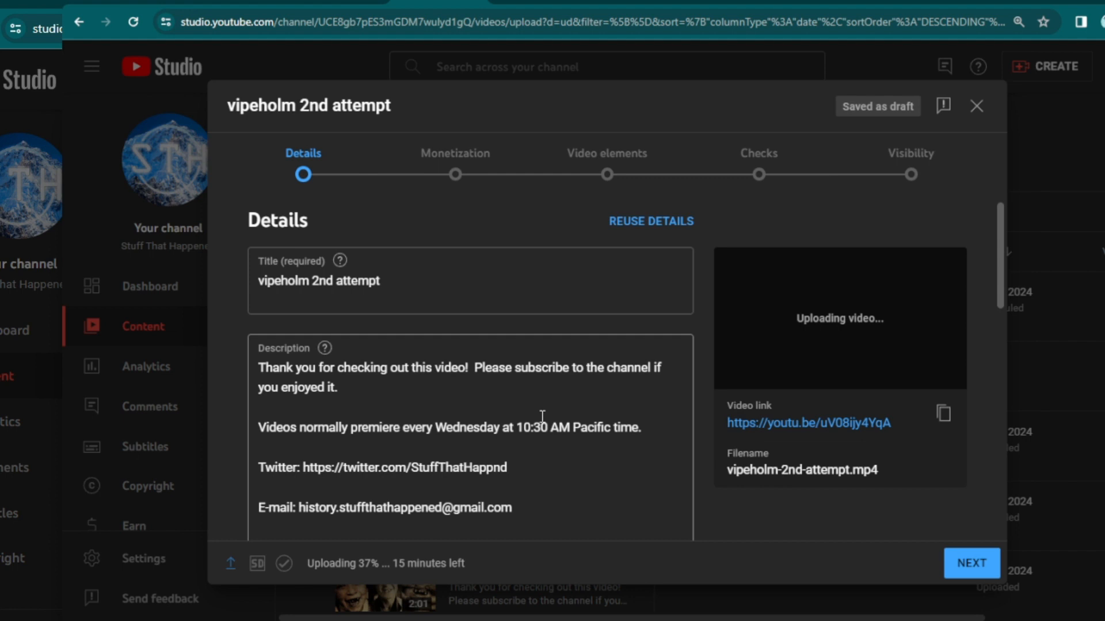
- Close the vipeholm 2nd attempt upload window while it keeps uploading
left_click(977, 106)
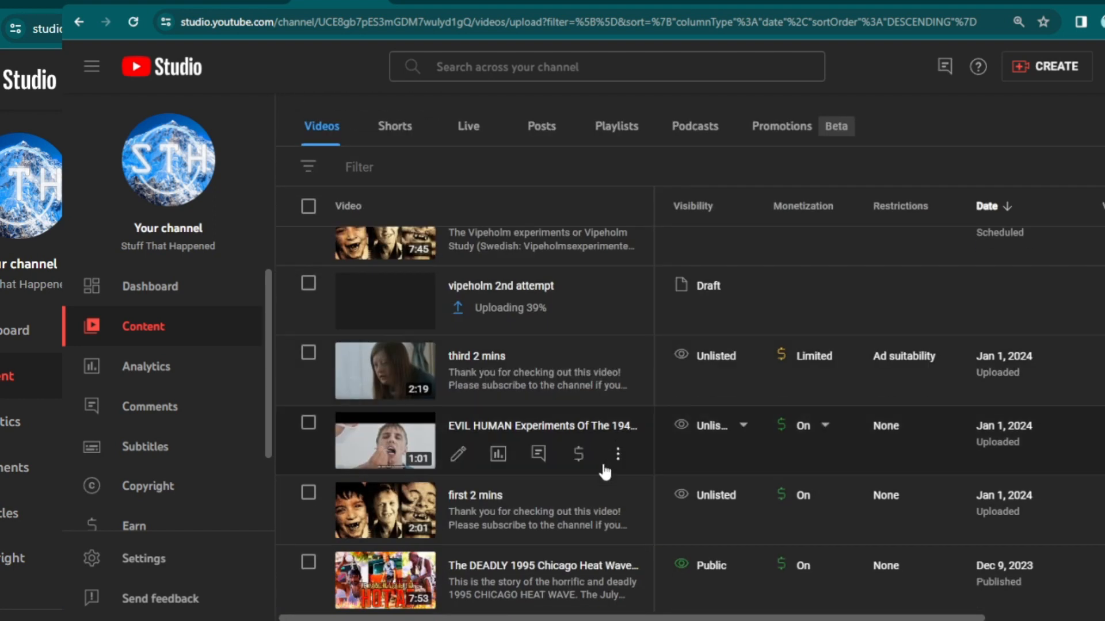
mouse_move(633, 524)
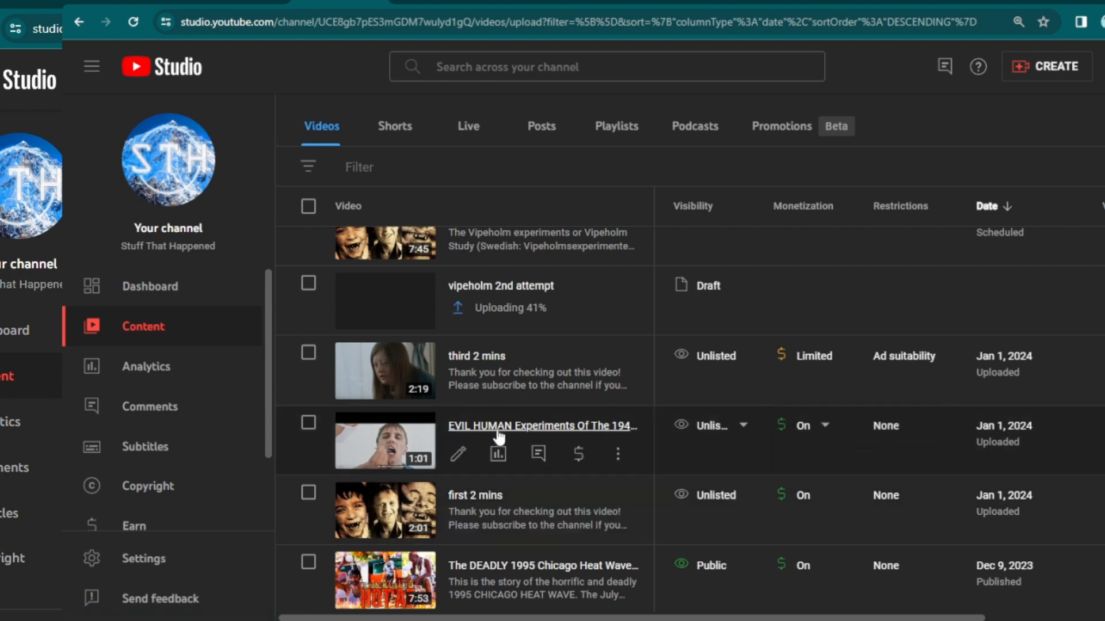
mouse_move(547, 438)
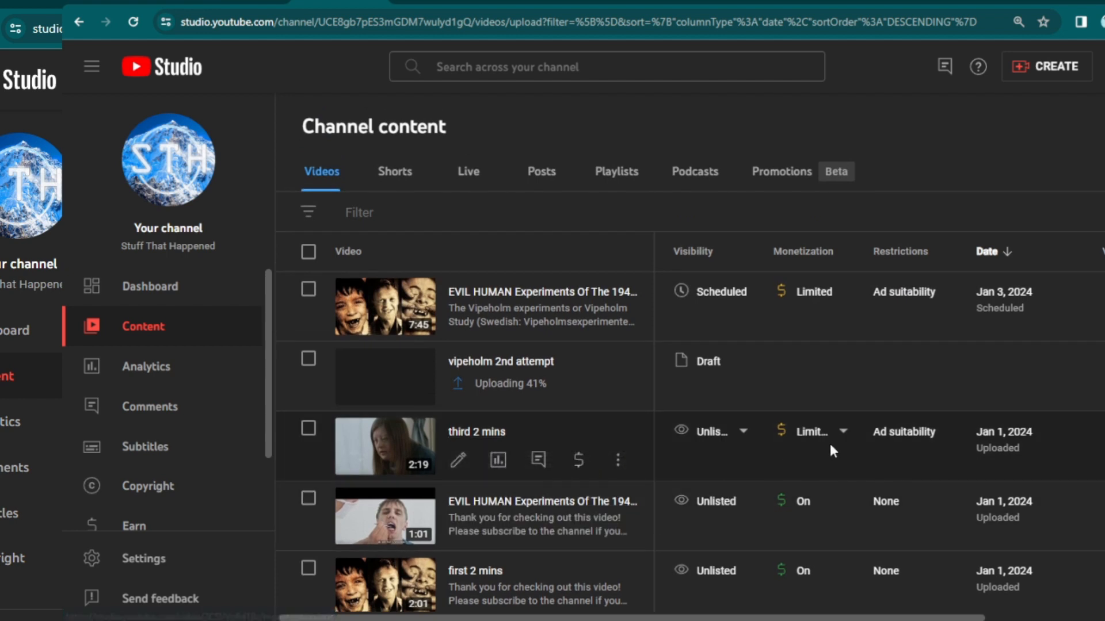
mouse_move(473, 437)
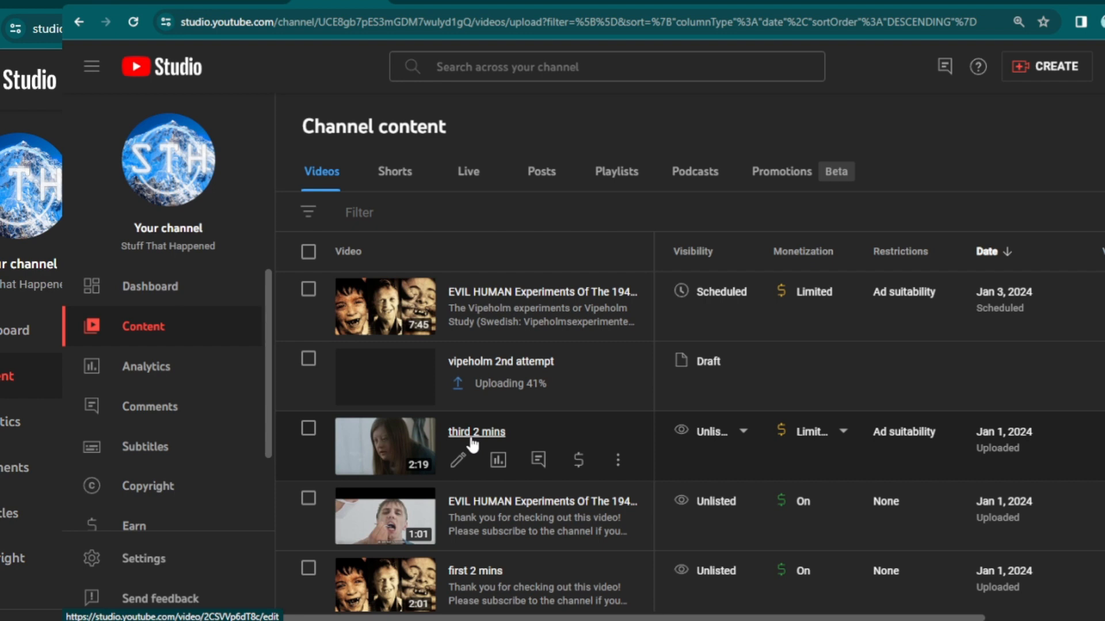
mouse_move(807, 432)
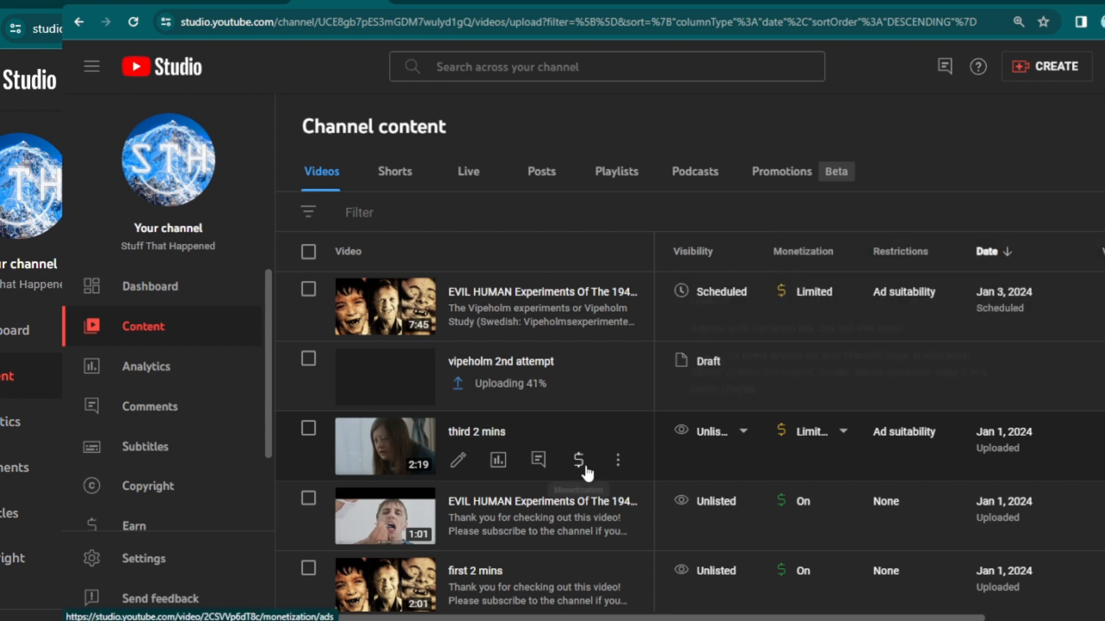
mouse_move(608, 508)
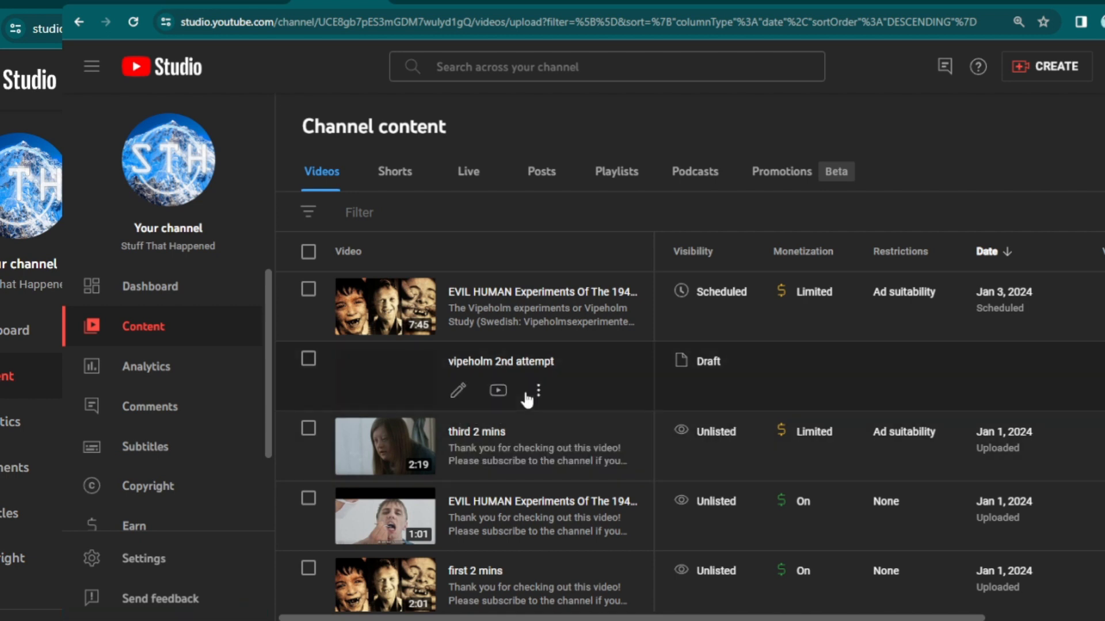
- Add the 'vipeholm 2nd attempt' draft to the Human Experiments playlist
left_click(458, 391)
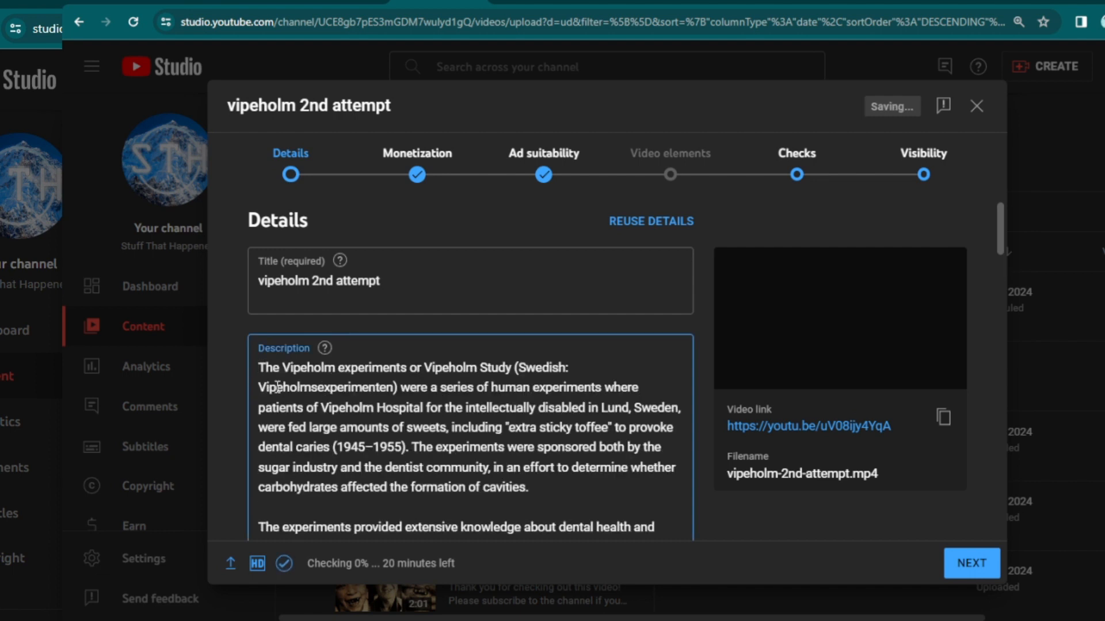
scroll("down", 3)
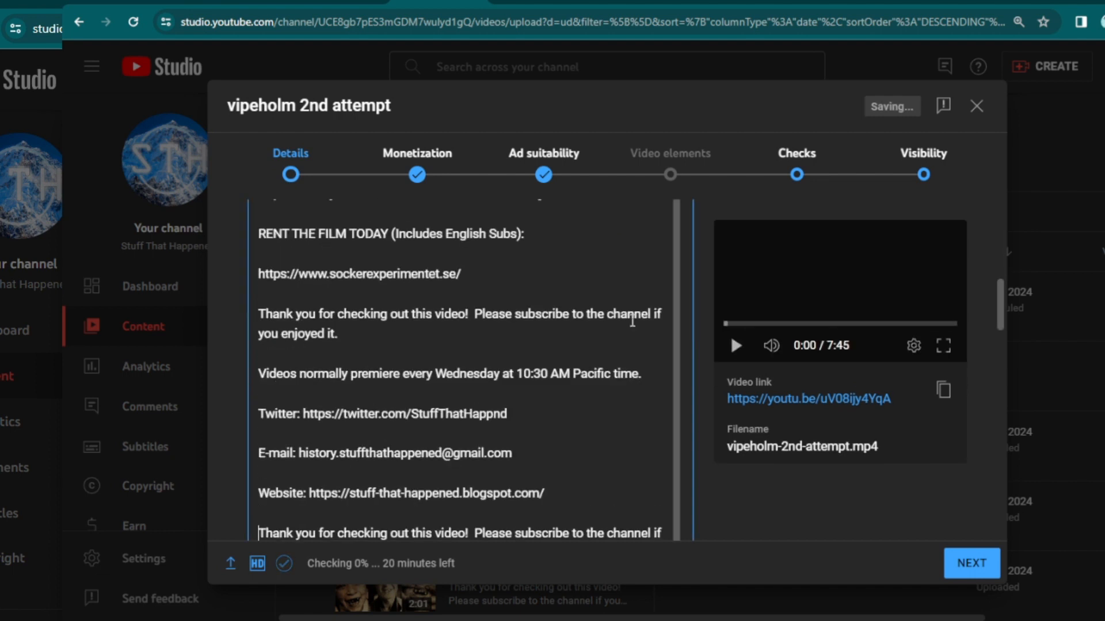
scroll("down", 3)
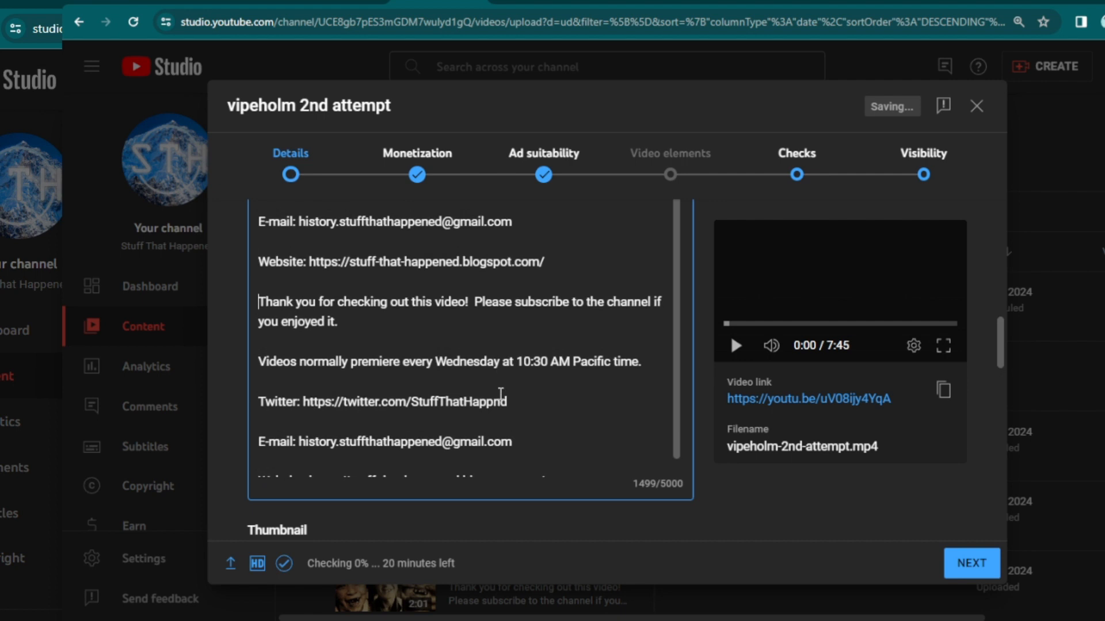
scroll("up", 3)
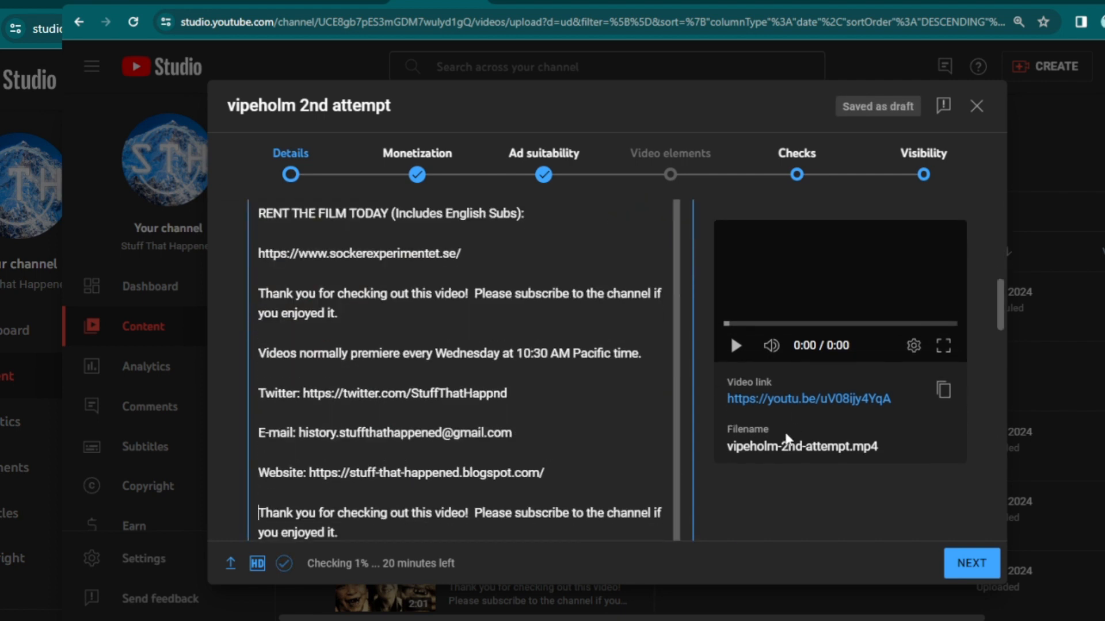
scroll("down", 3)
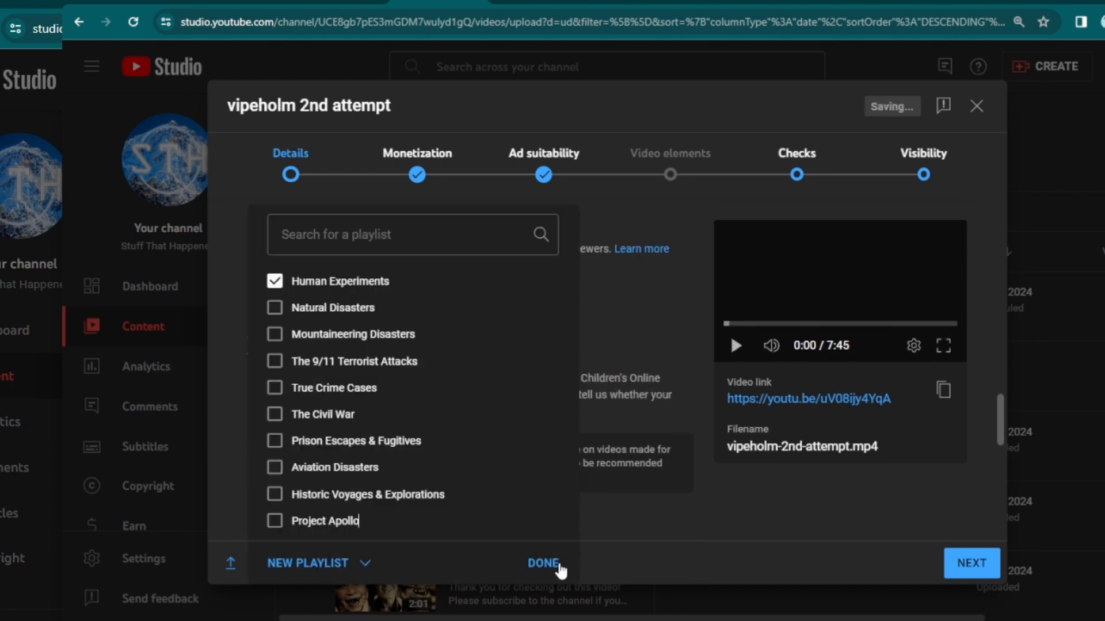
left_click(545, 562)
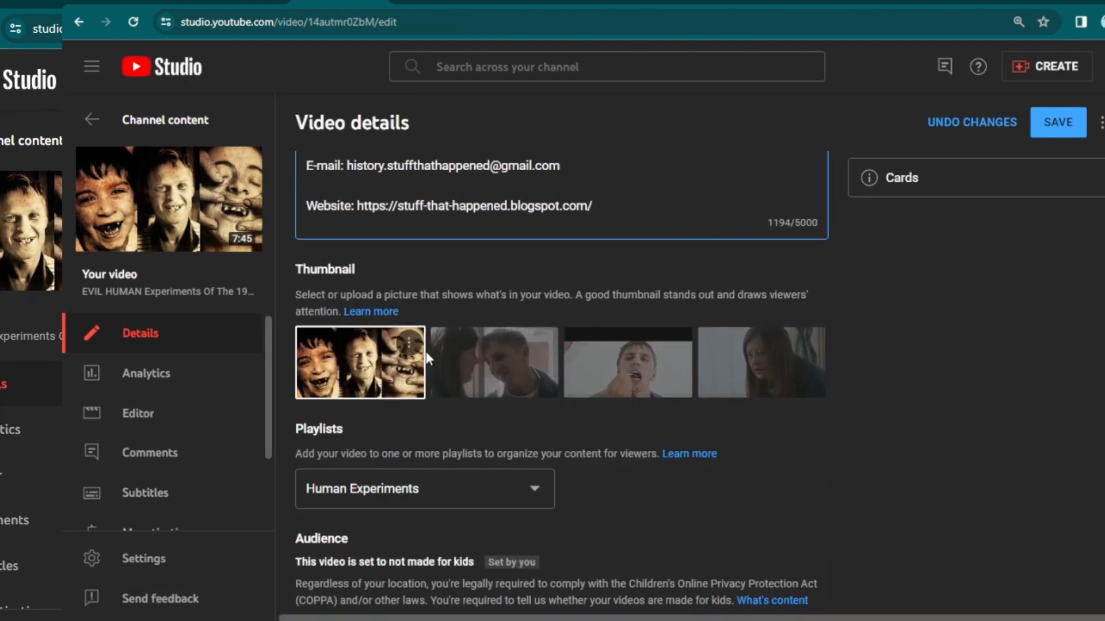
- Remove the old Vipeholm video from Human Experiments, save, and go back to Channel content
left_click(424, 489)
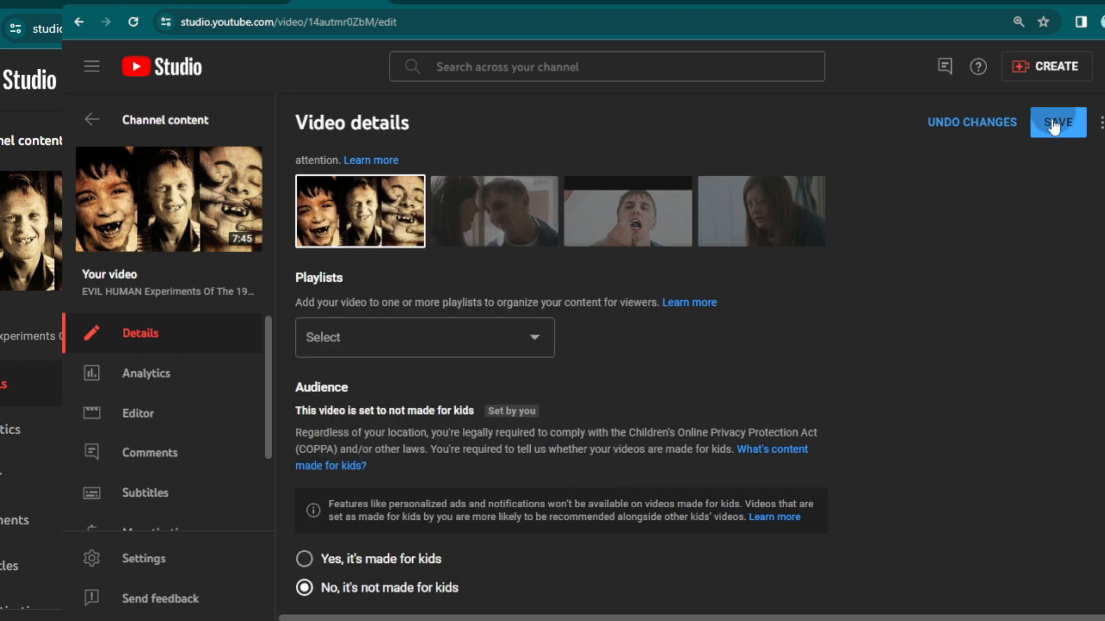
left_click(1057, 122)
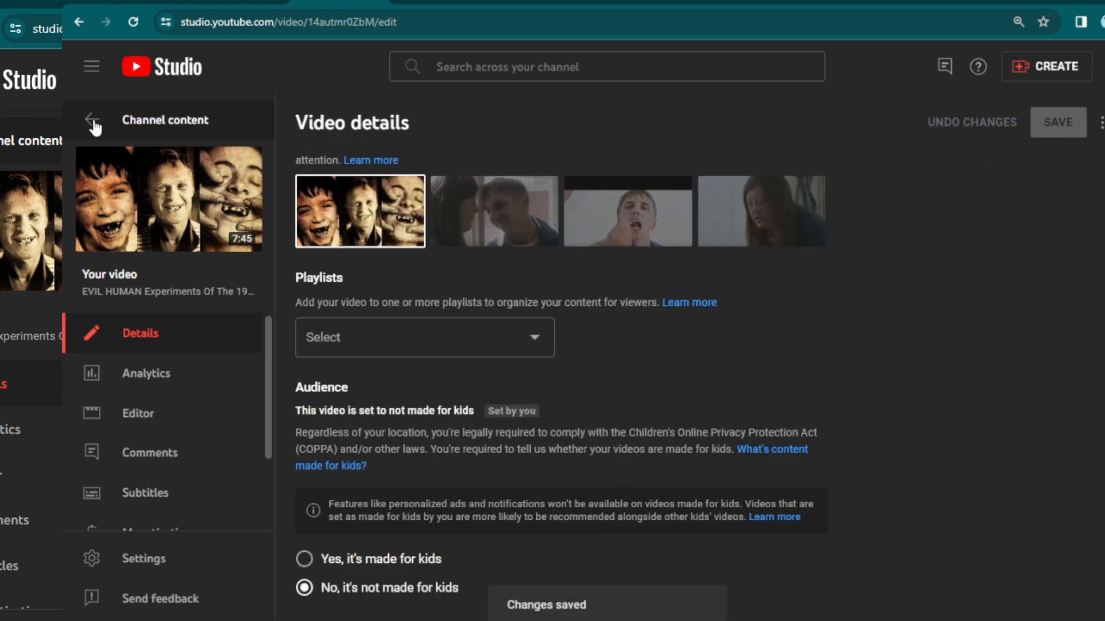
left_click(92, 119)
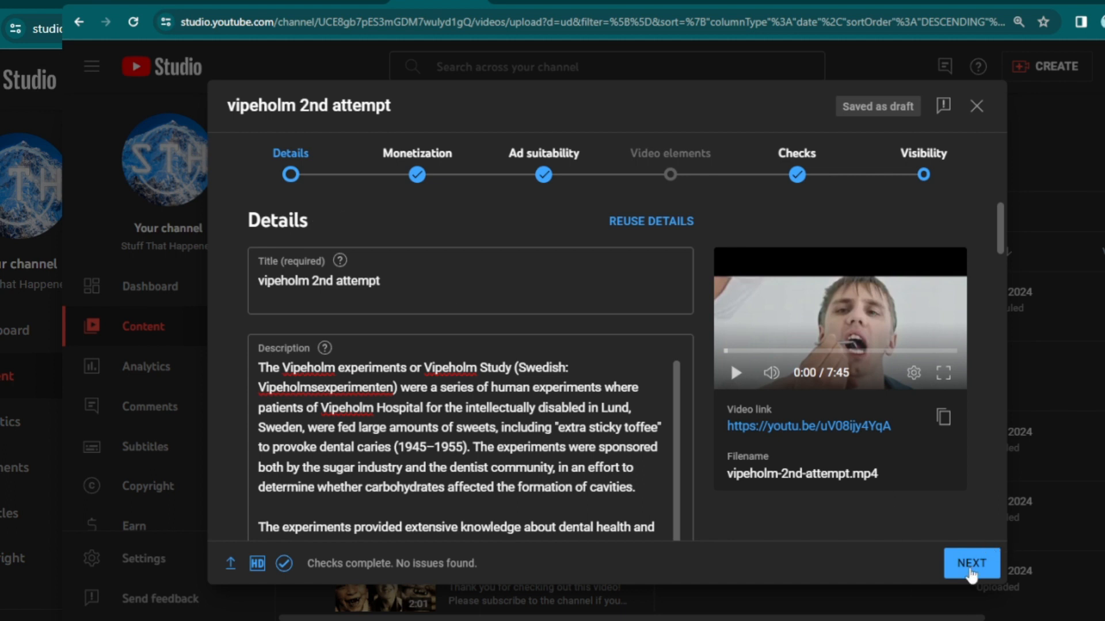
- Add and save a '1 video, 1 subscribe' end screen for 'vipeholm 2nd attempt'
left_click(972, 563)
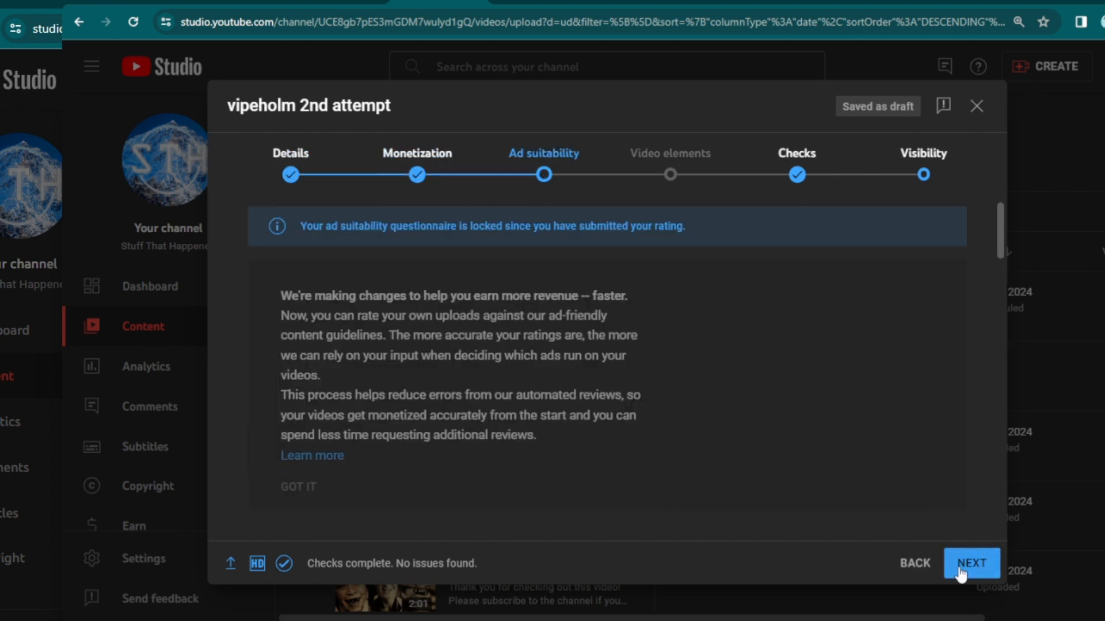
left_click(972, 563)
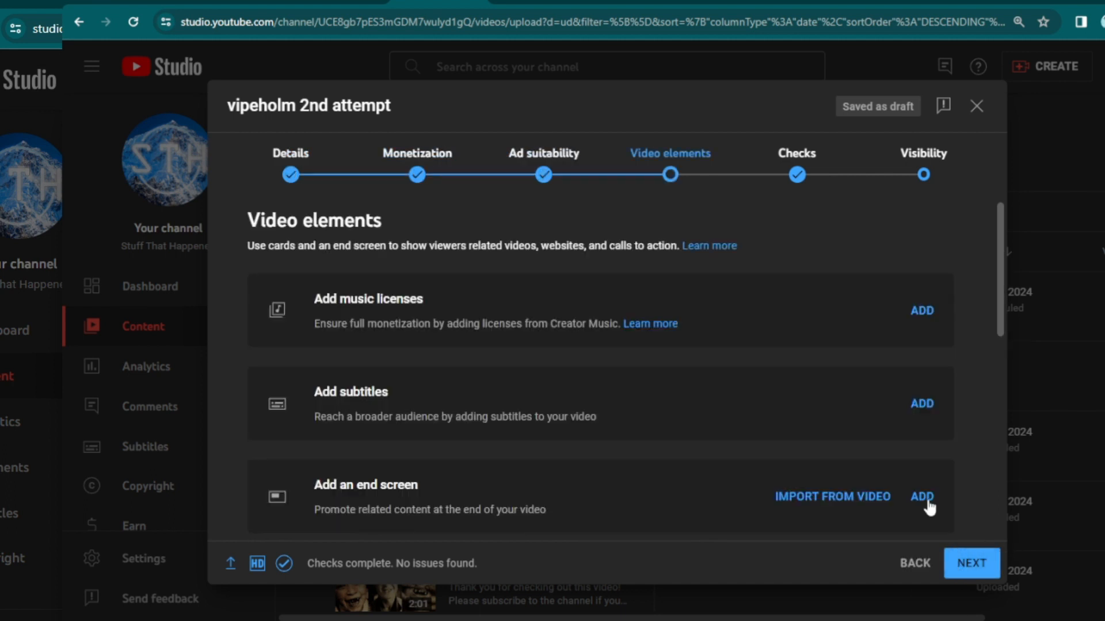
left_click(922, 497)
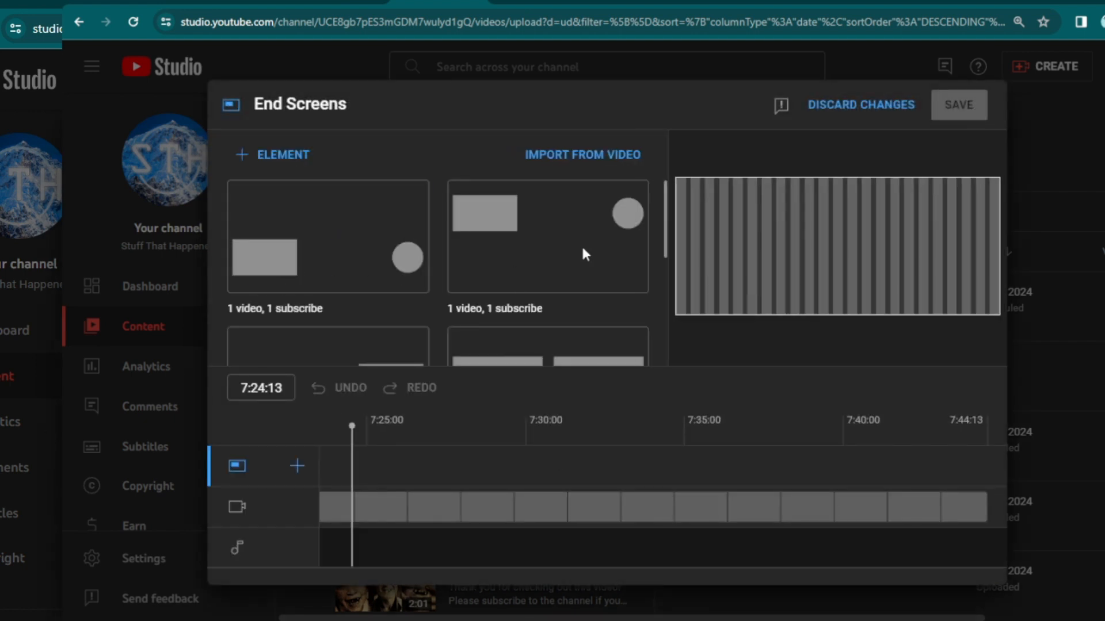
left_click(548, 237)
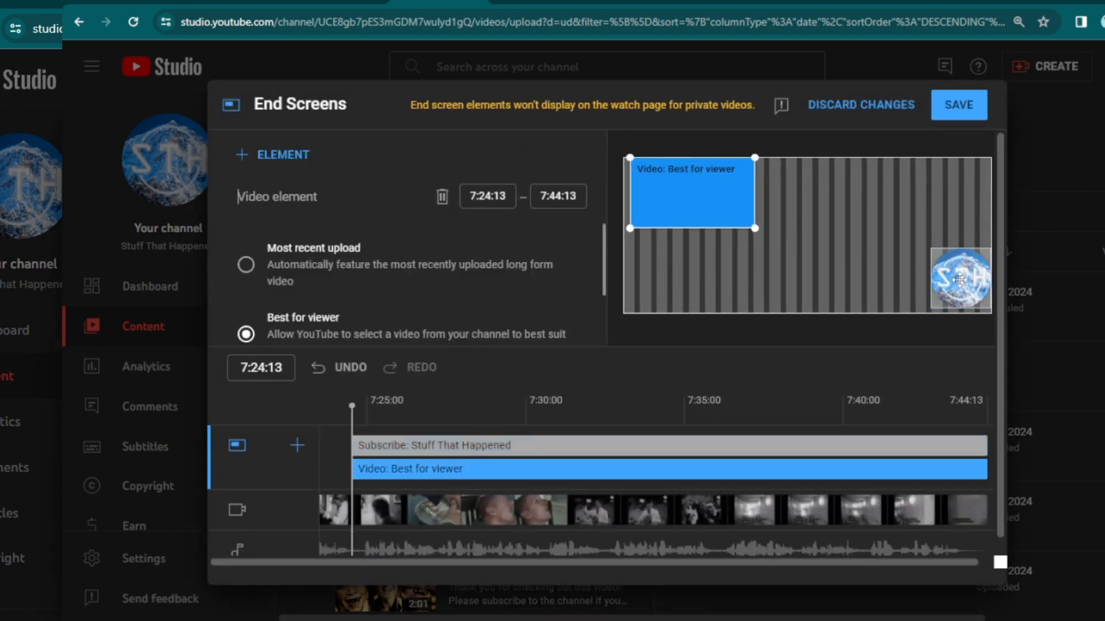
left_click(959, 104)
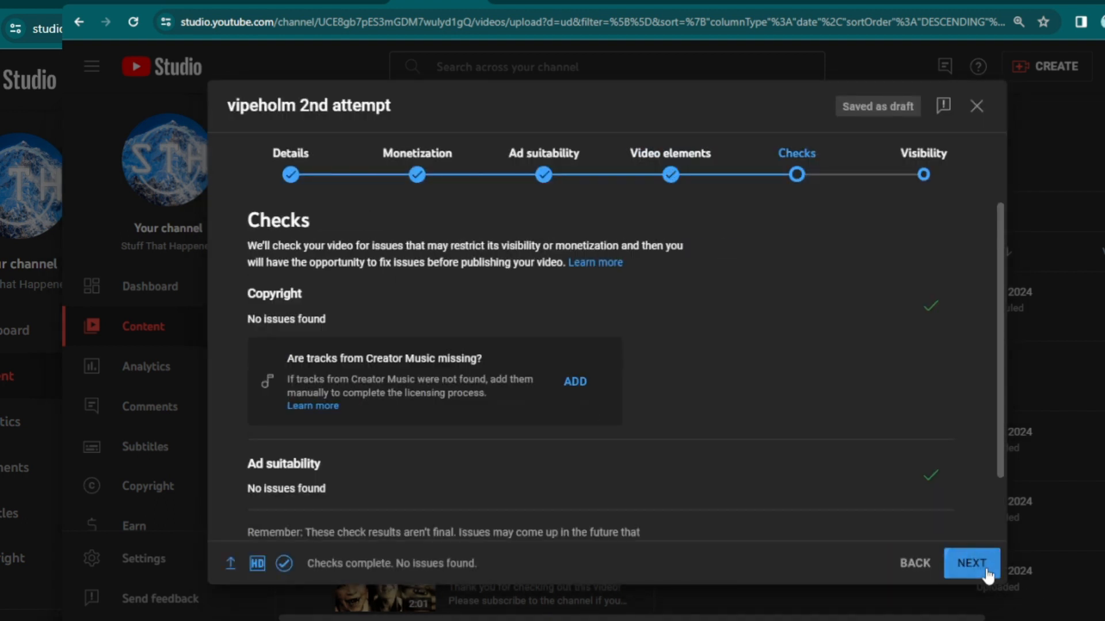
- Schedule 'vipeholm 2nd attempt' to publish publicly on Jan 3, 2024 at 10:30 AM
left_click(972, 563)
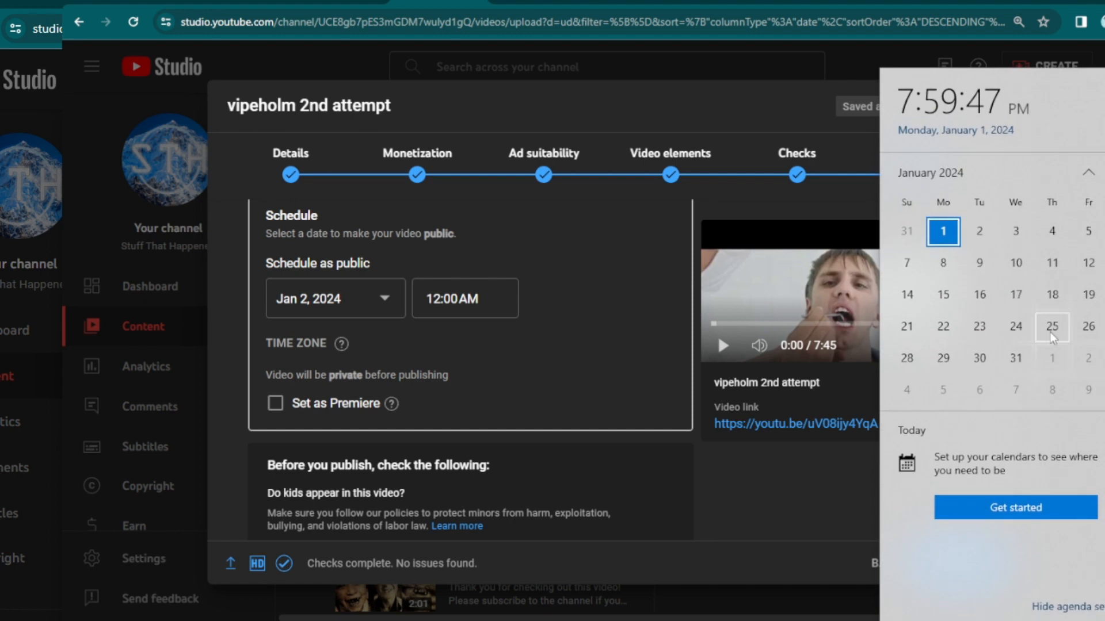
left_click(335, 298)
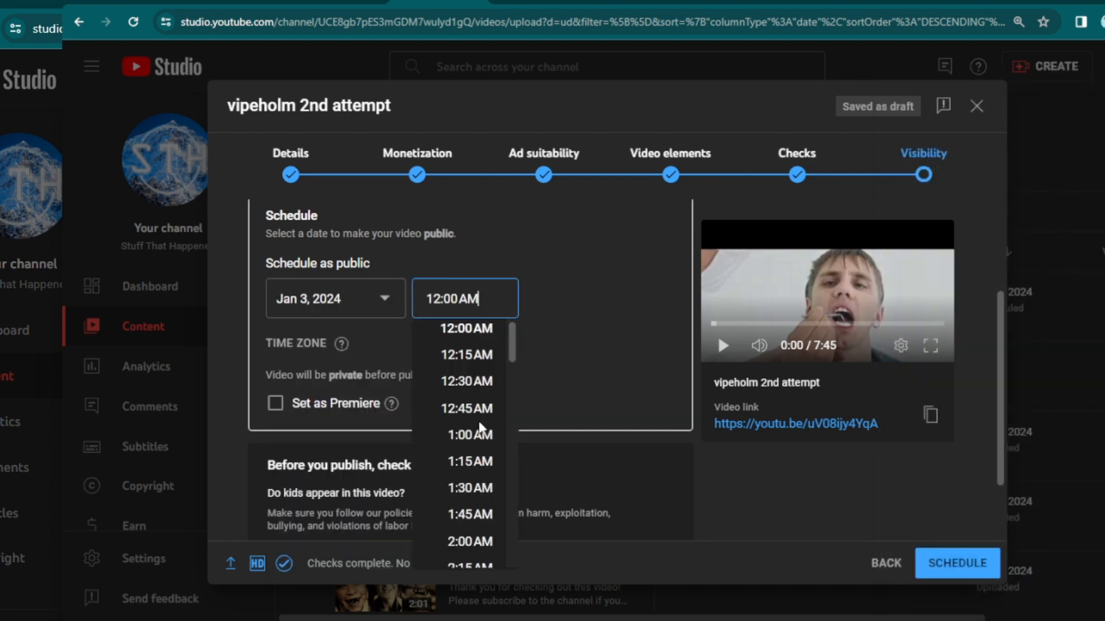
scroll("down", 3)
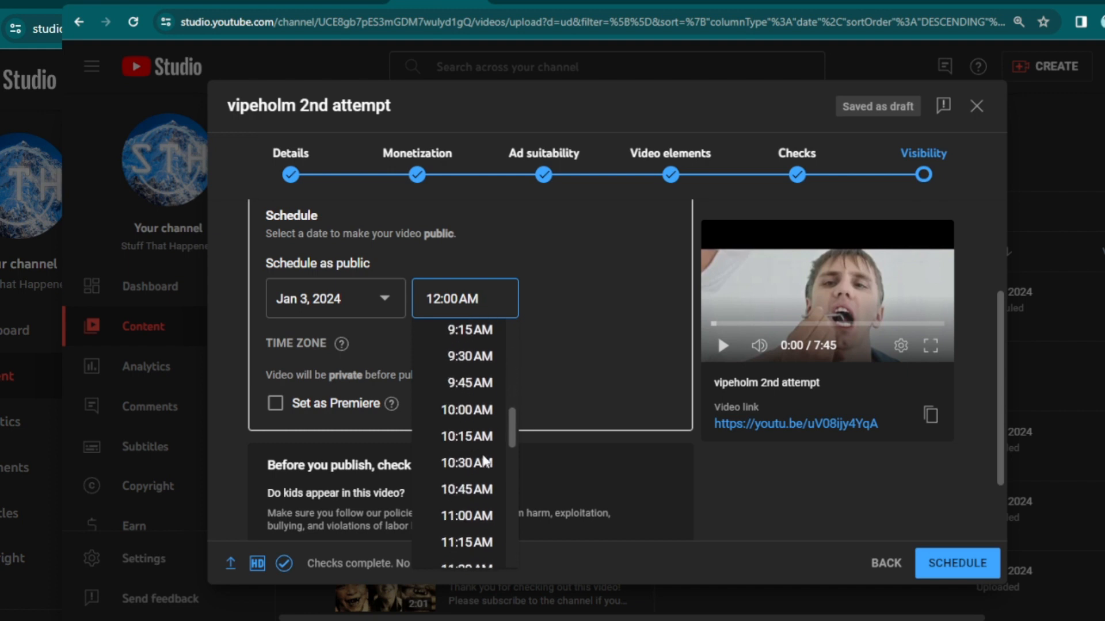
left_click(466, 463)
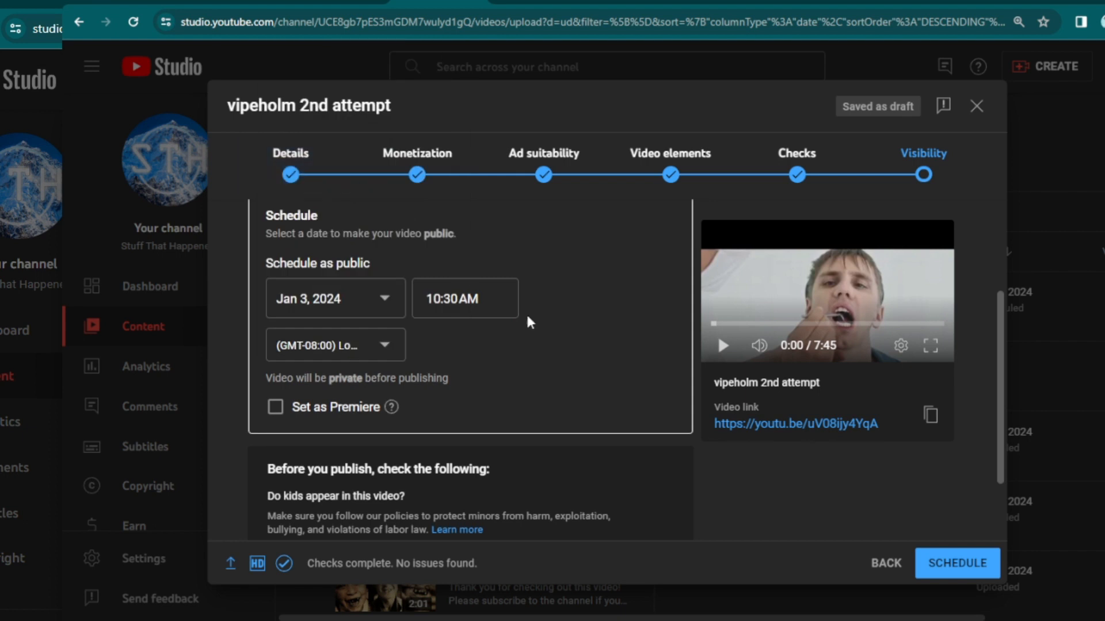
- Confirm the schedule, dismiss the Video scheduled dialog, and scroll the Content list
left_click(956, 563)
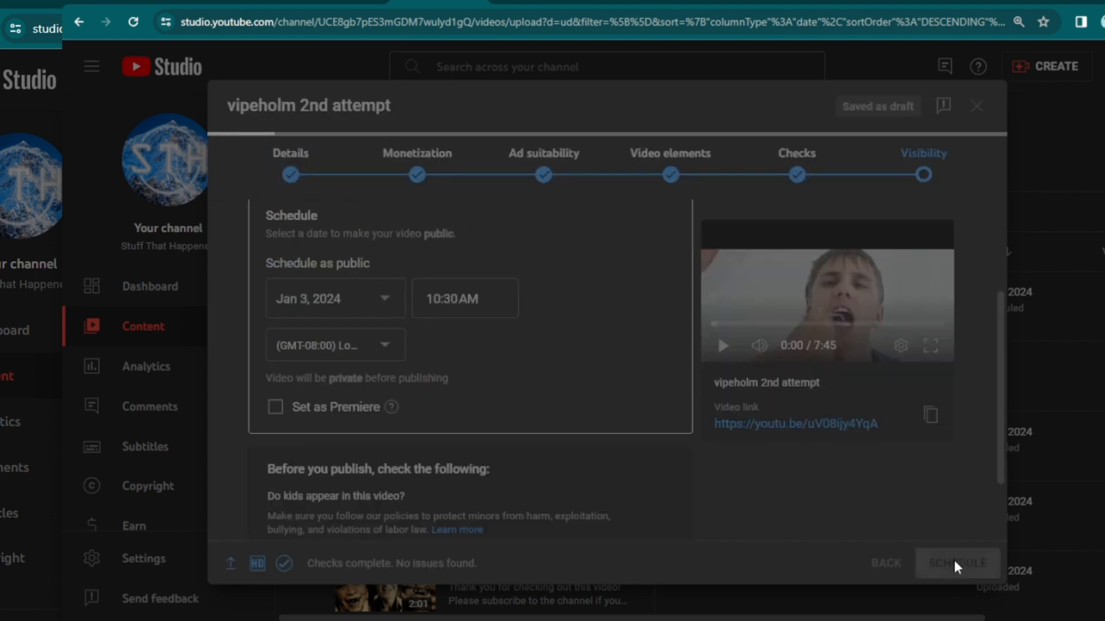
left_click(959, 563)
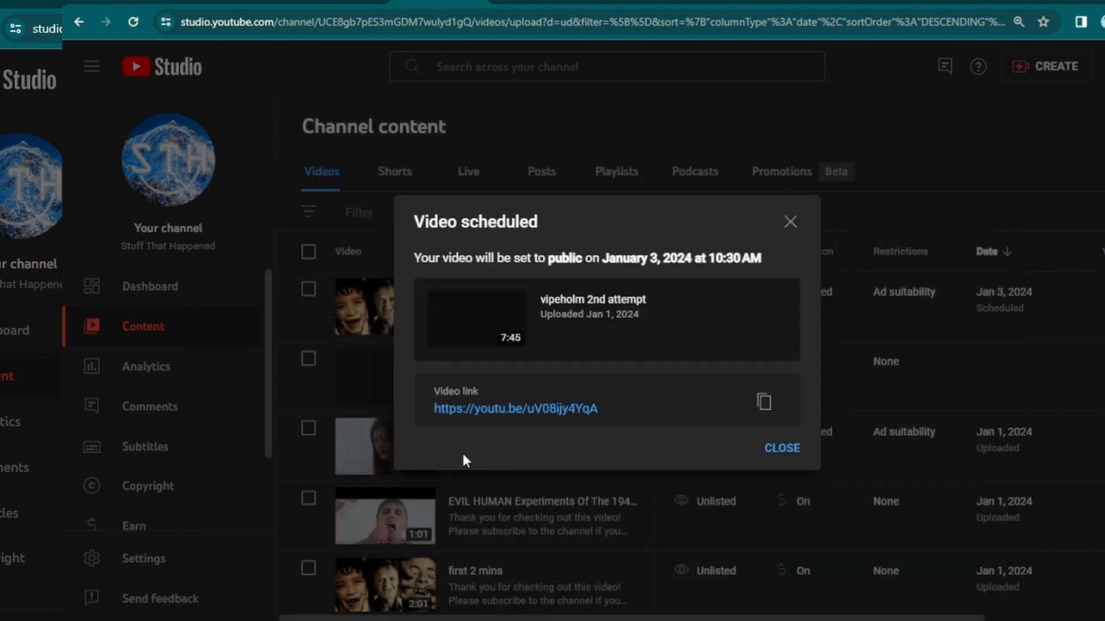
left_click(782, 448)
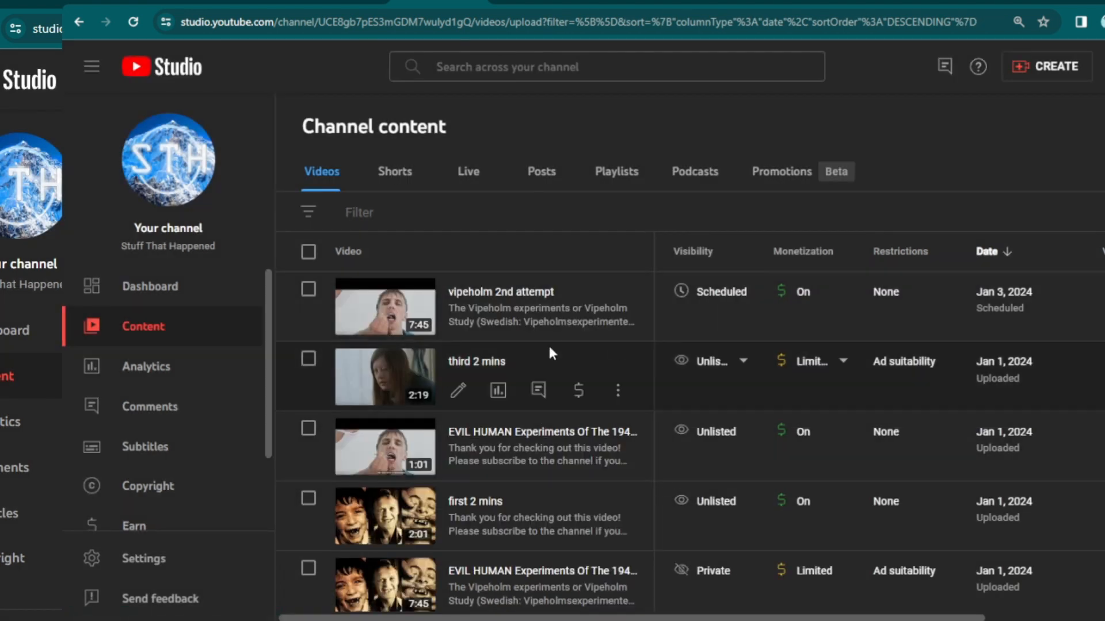
scroll("down", 3)
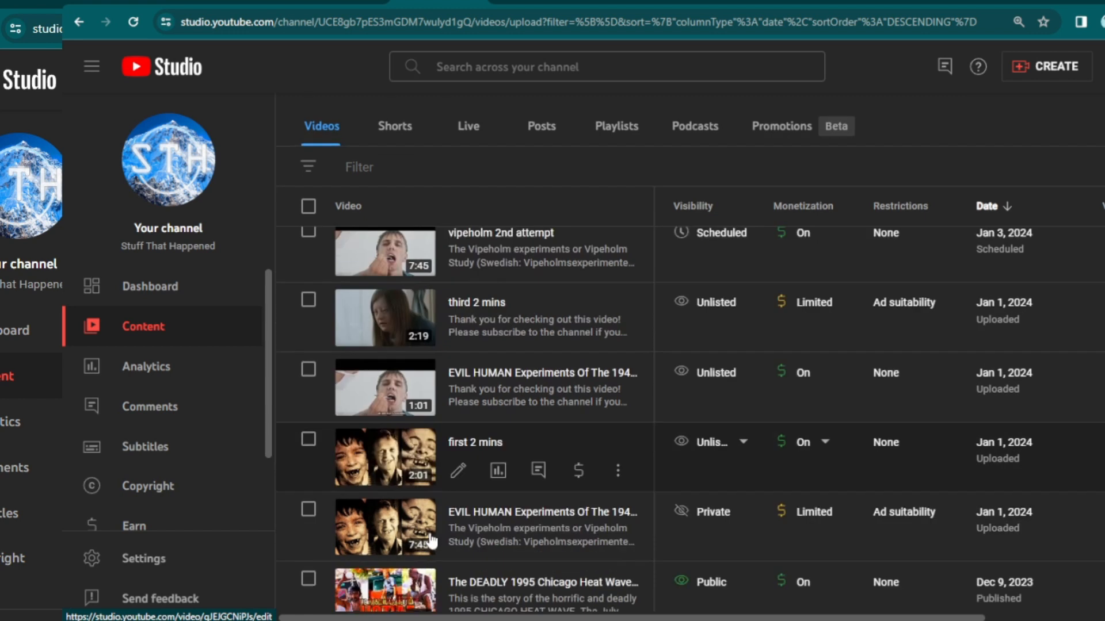
scroll("down", 3)
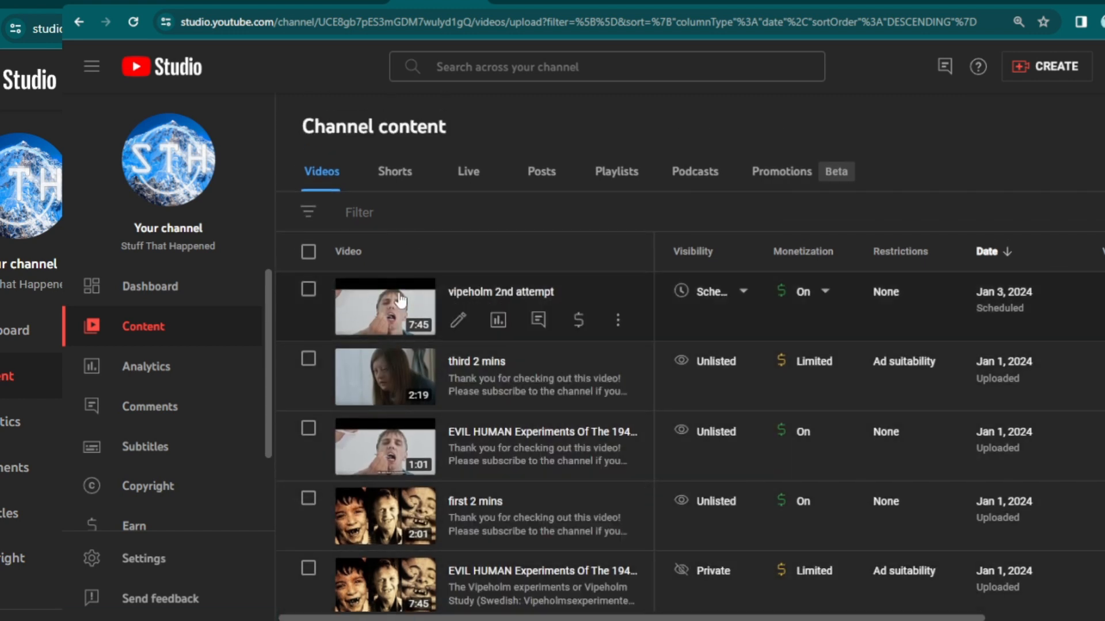
- Retitle the video 'EVIL HUMAN Experiments Of The 1940's - TOOTH DECAY & SUGAR LINKED by Vipeholm Study'
left_click(385, 306)
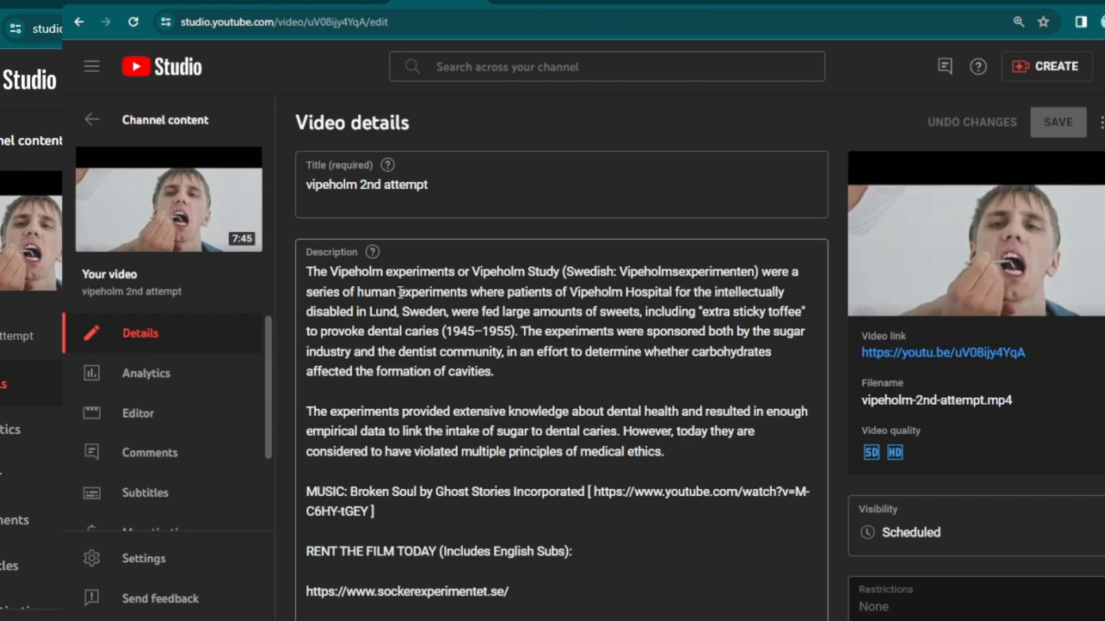
type("EVIL HUMAN Experiments Of The 1940's - TOOTH DECAY & SUGAR LINKED by Vipeholm Study...")
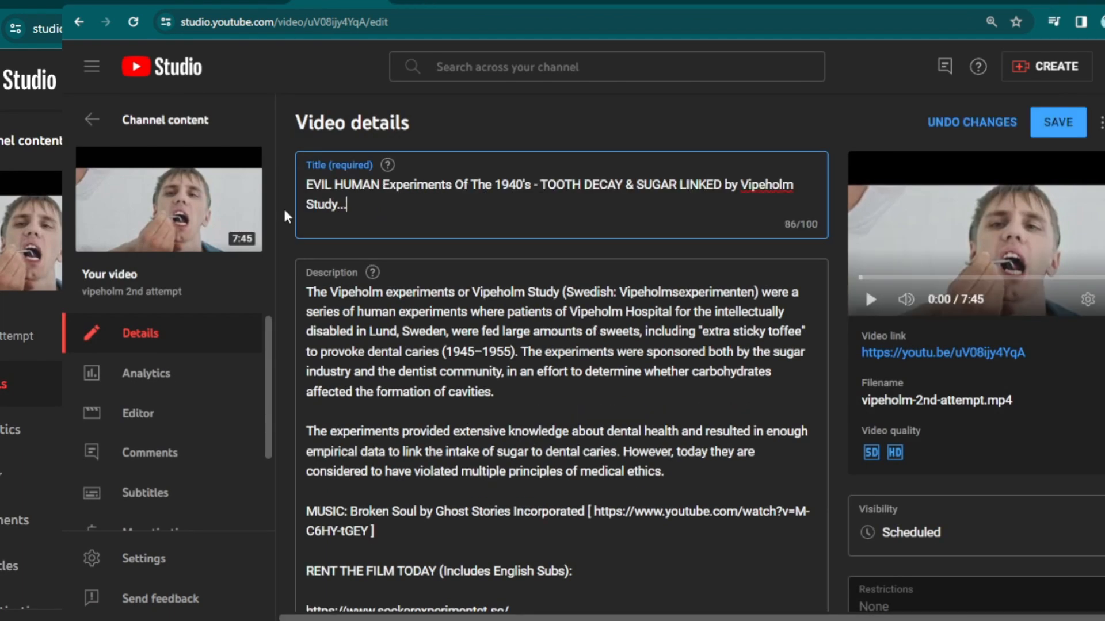
mouse_move(344, 260)
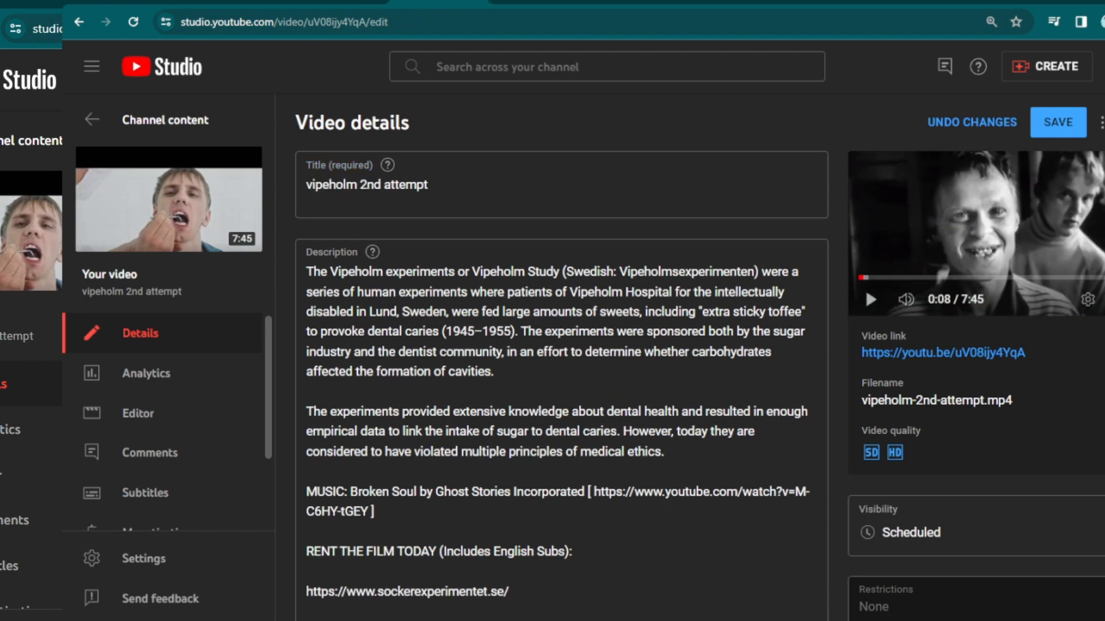
type("EVIL HUMAN Experiments Of The 1940's - TOOTH DECAY & SUGAR LINKED by Vipeholm Study...")
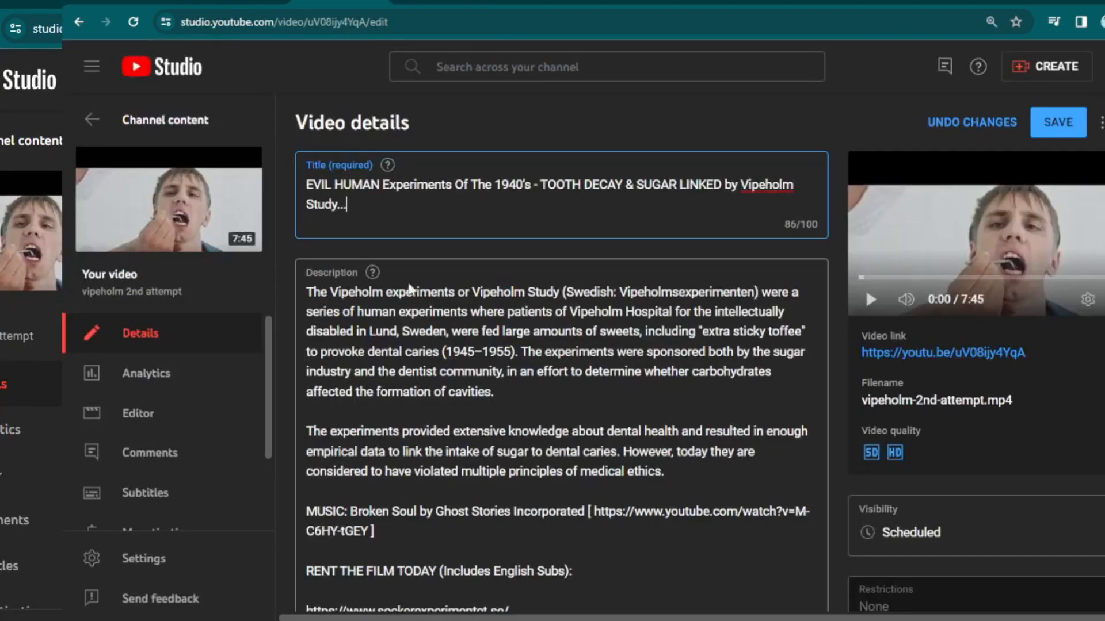
- Upload the new laughing-faces collage thumbnail and save the video details
scroll("down", 3)
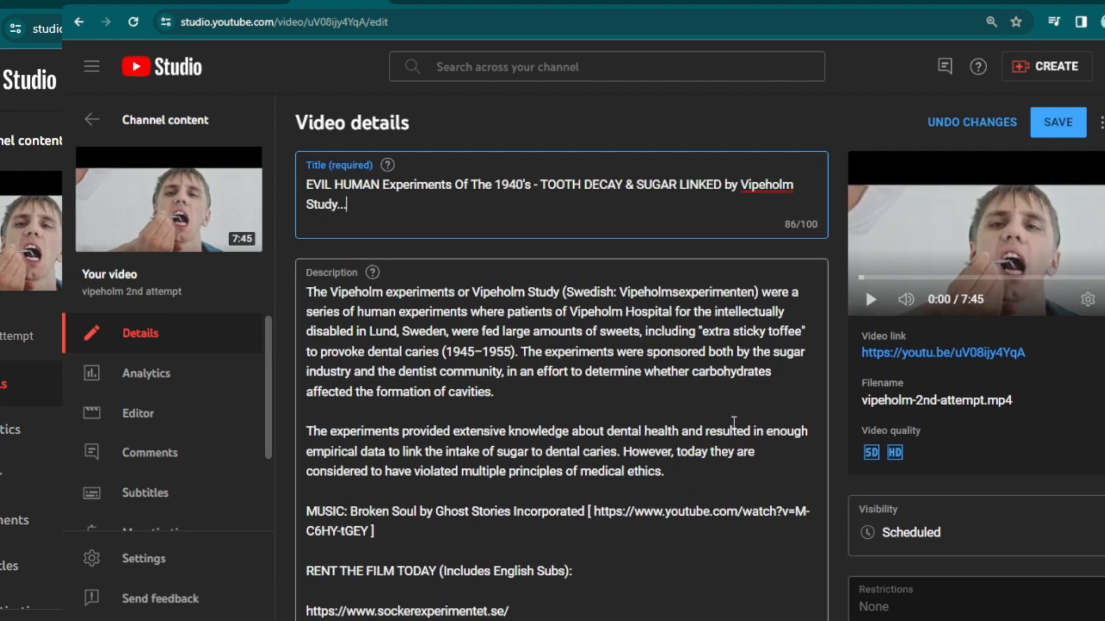
scroll("down", 3)
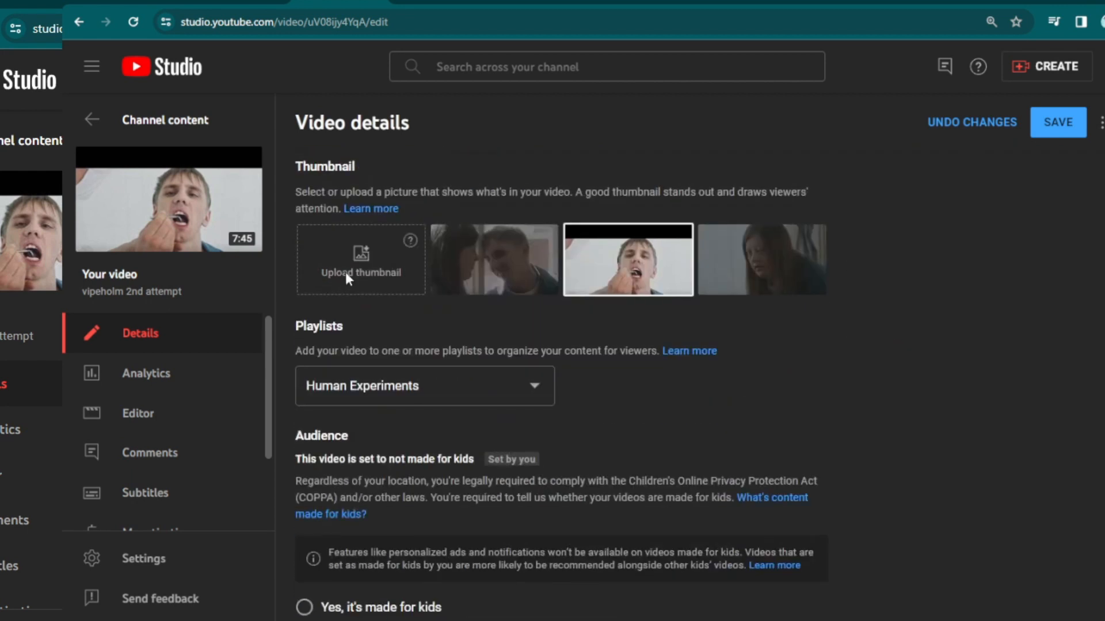
left_click(360, 258)
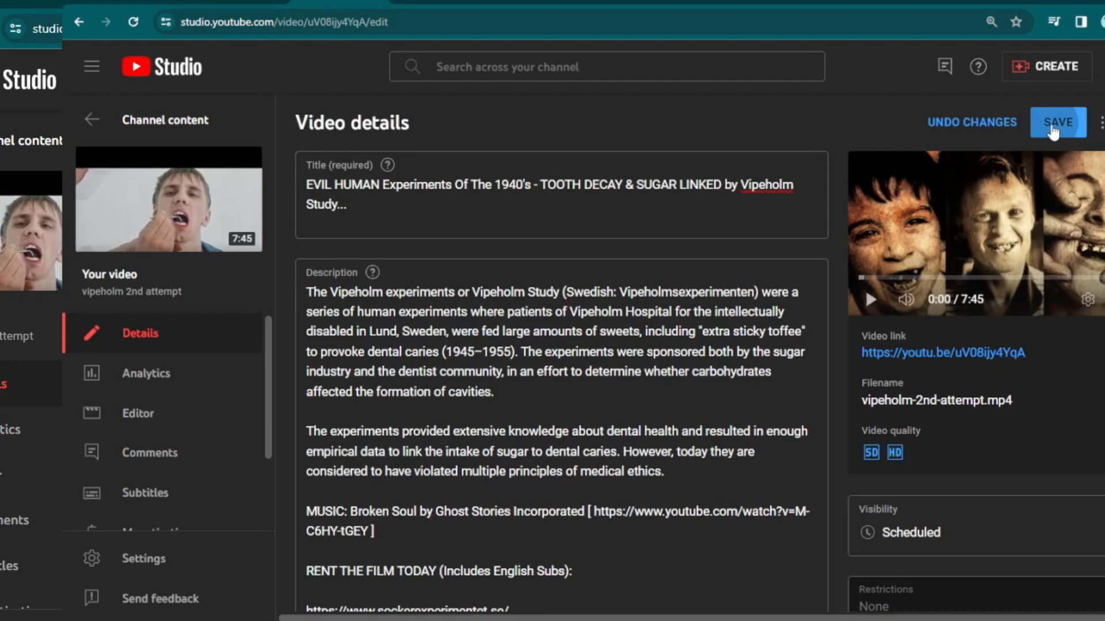
left_click(1058, 122)
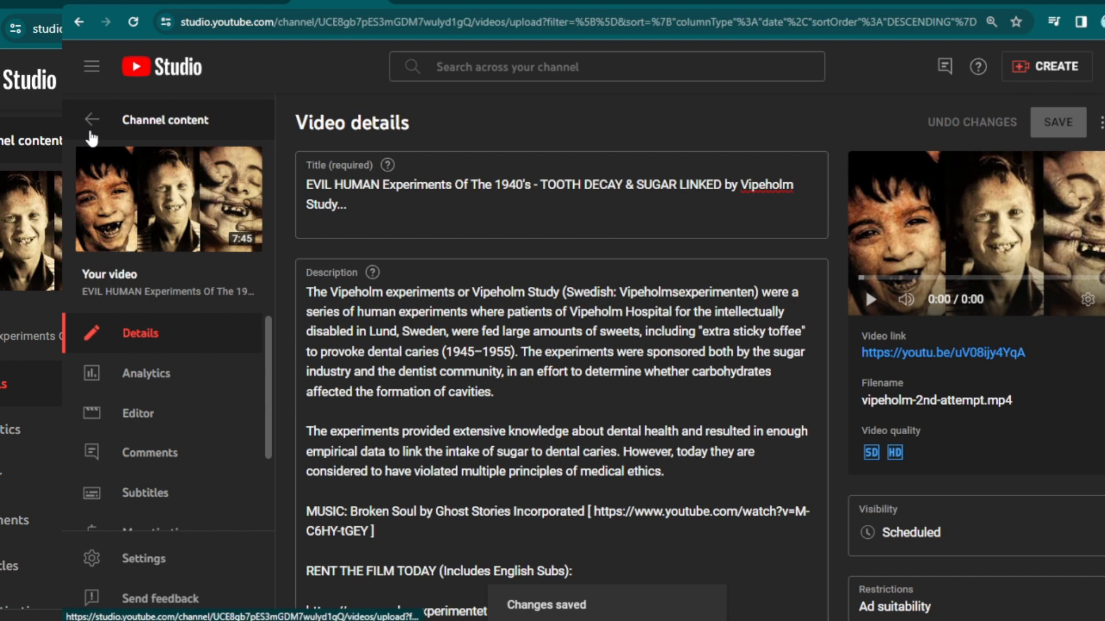
- Return to Channel content and scroll through the test uploads
left_click(91, 119)
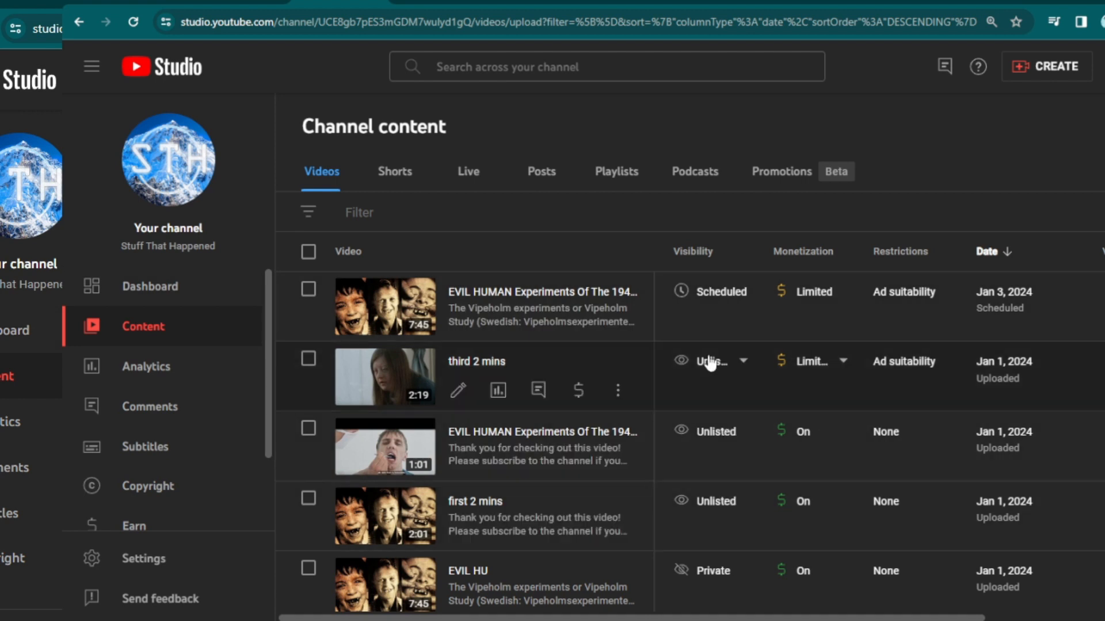
scroll("down", 3)
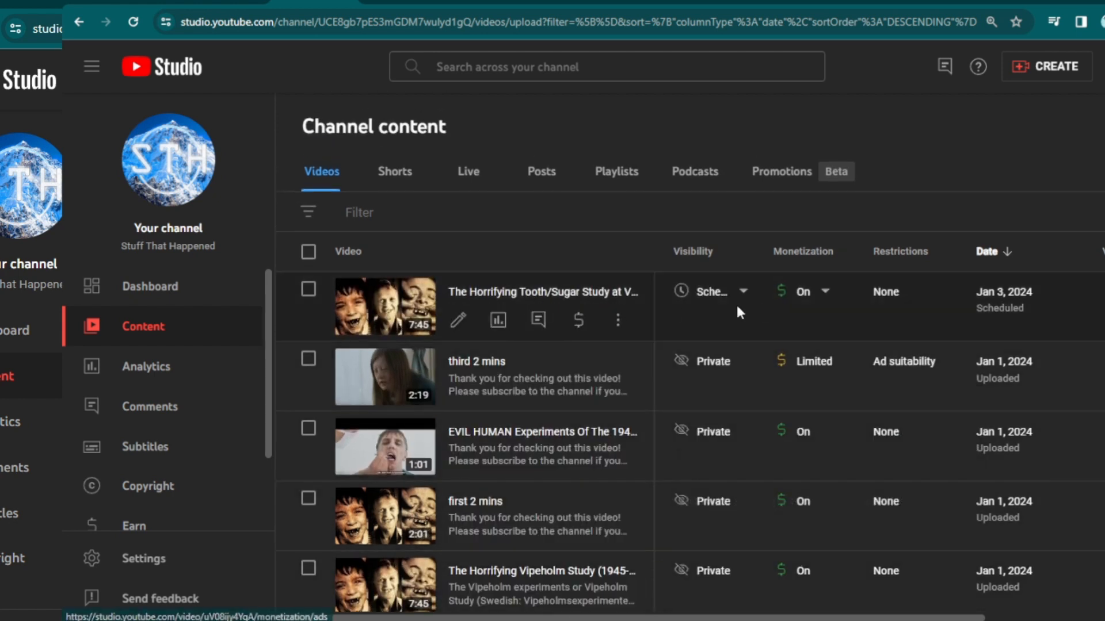
mouse_move(803, 297)
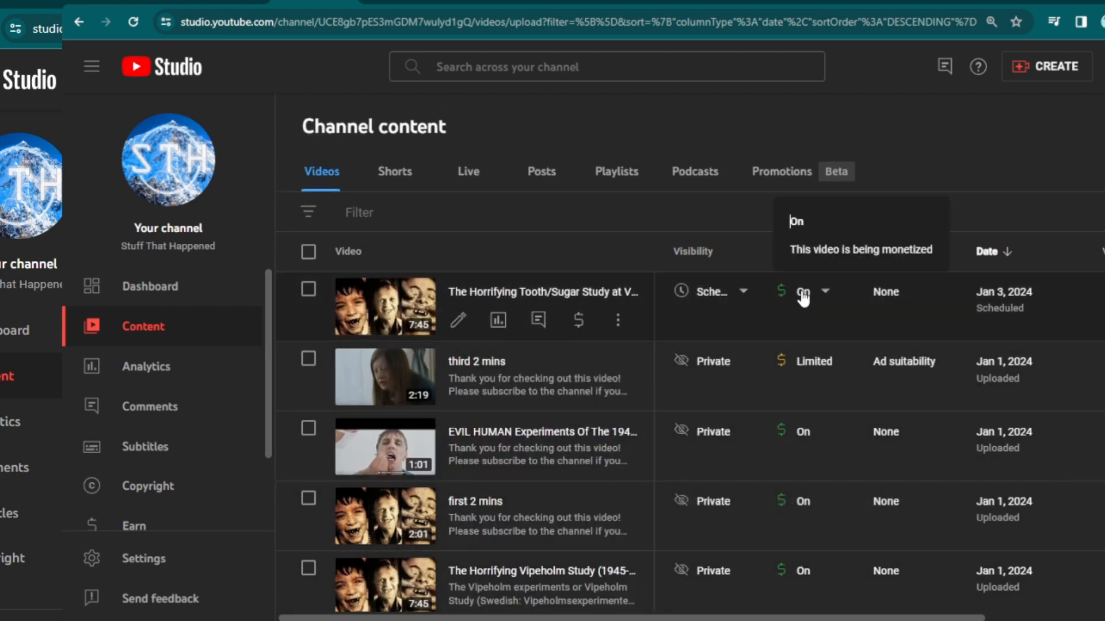
mouse_move(563, 307)
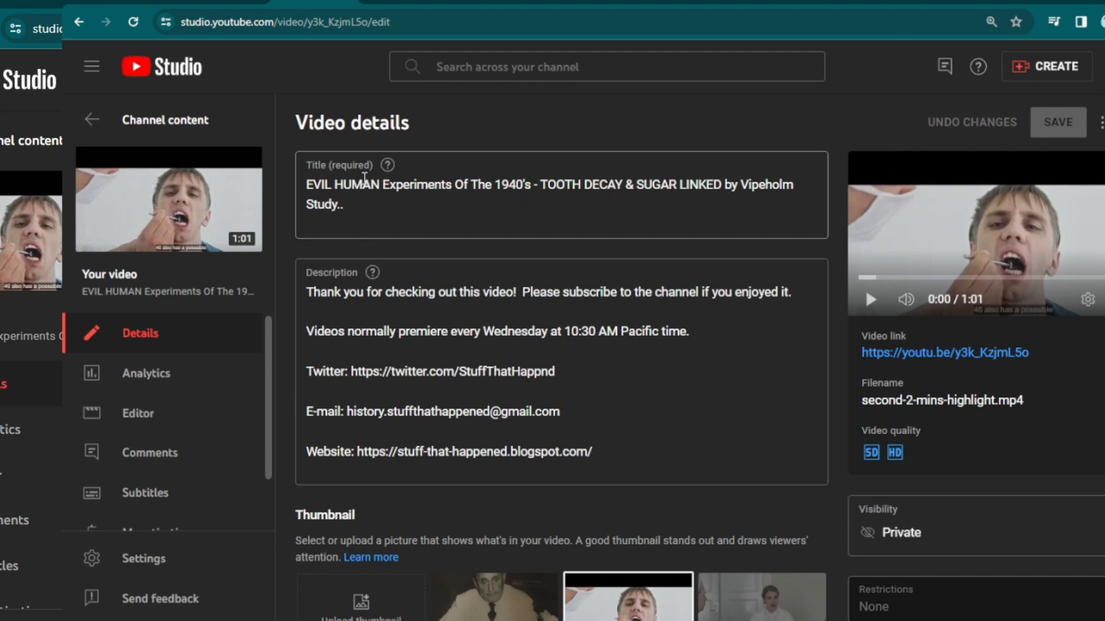
mouse_move(130, 129)
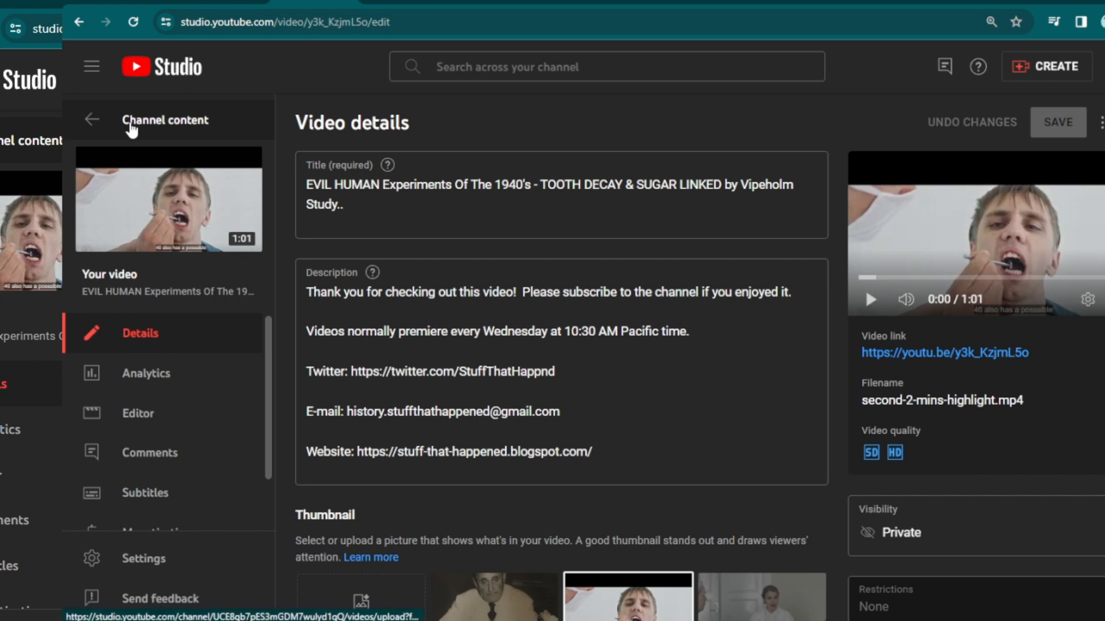
- Reopen the scheduled video to verify its 'The Horrifying Tooth/Sugar Study…' title, then return
left_click(91, 120)
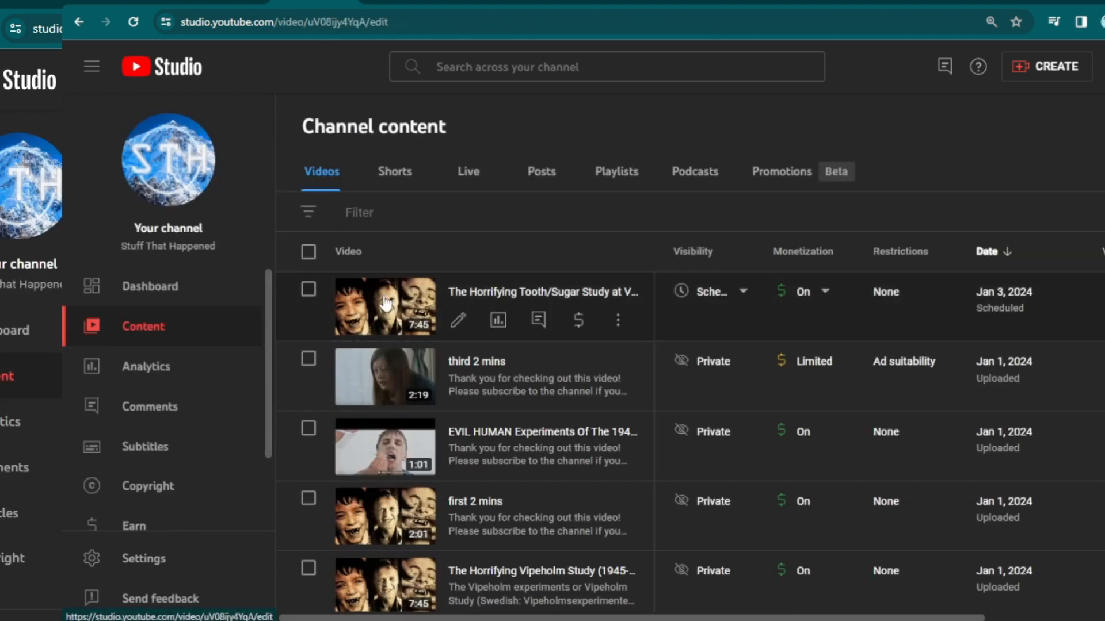
left_click(385, 302)
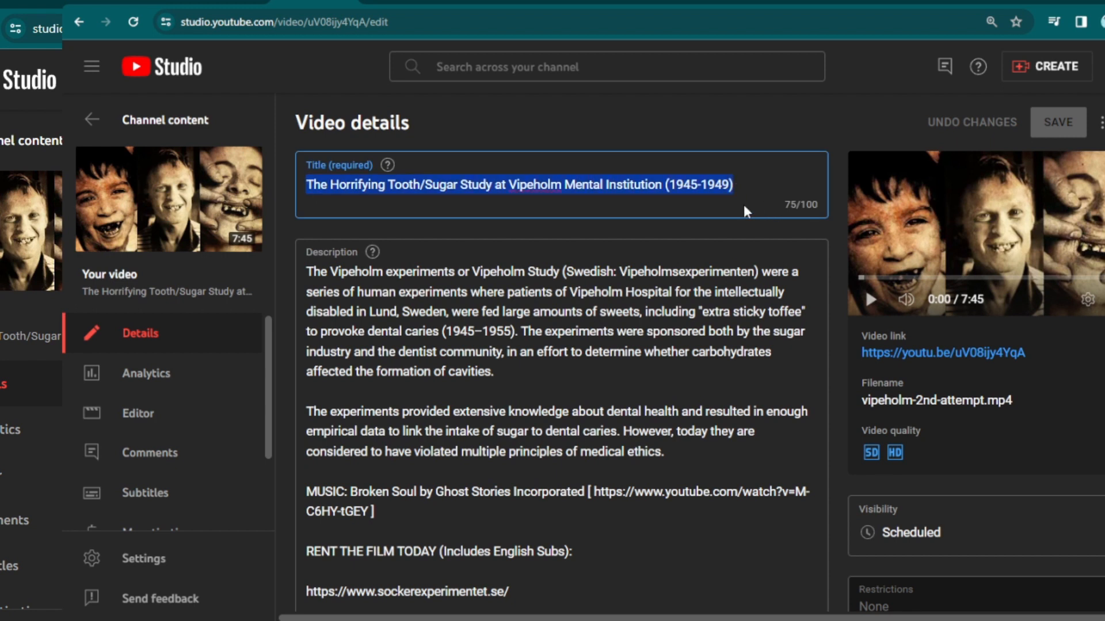
left_click(91, 119)
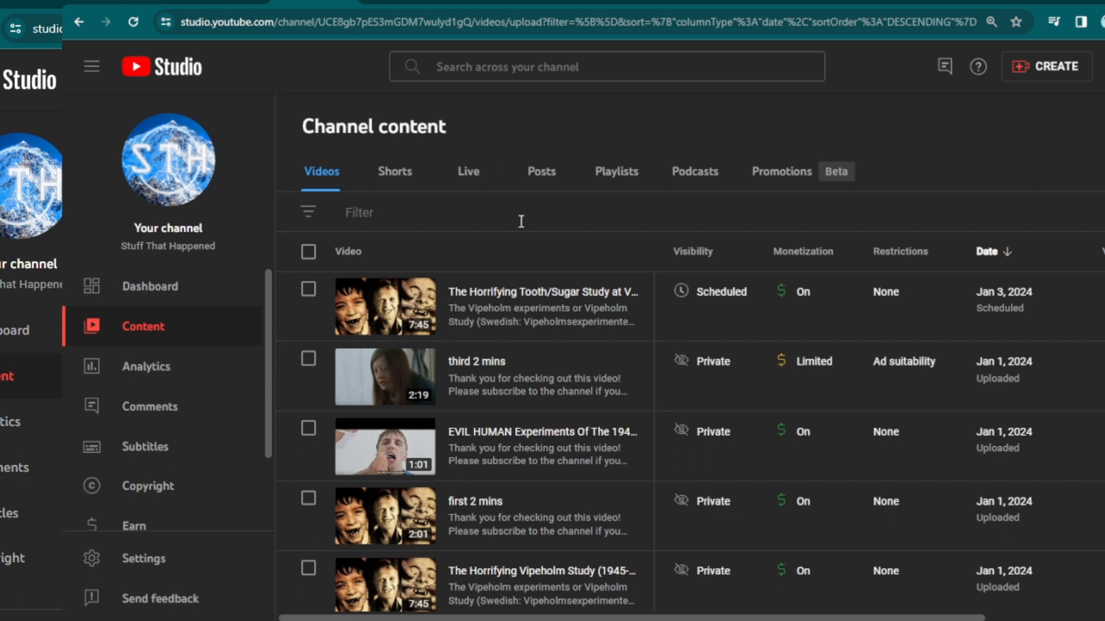
mouse_move(473, 369)
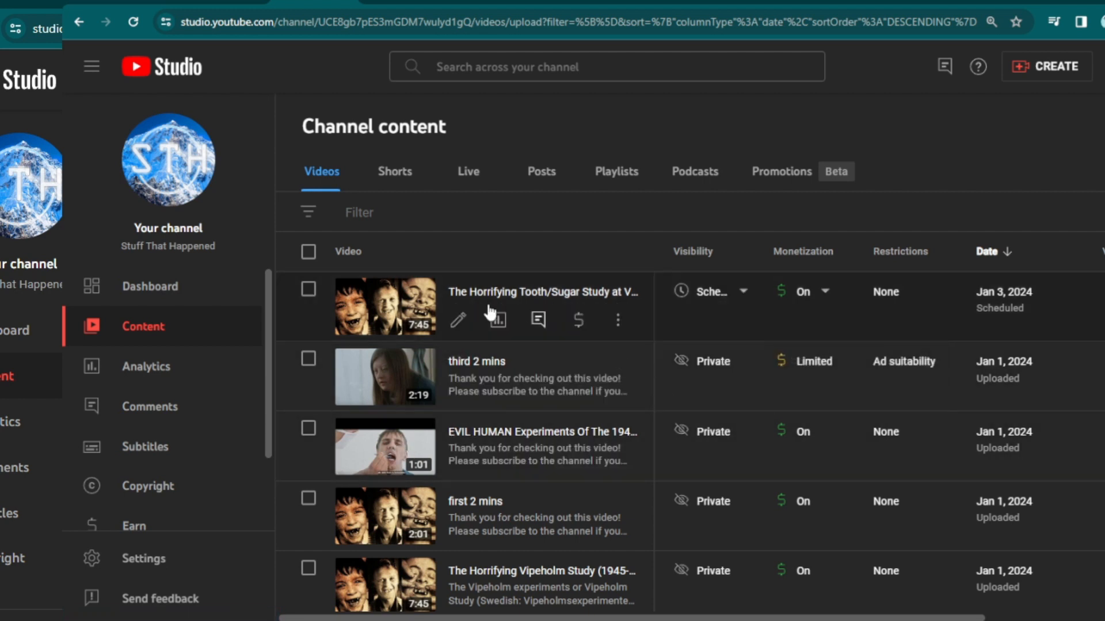
mouse_move(424, 413)
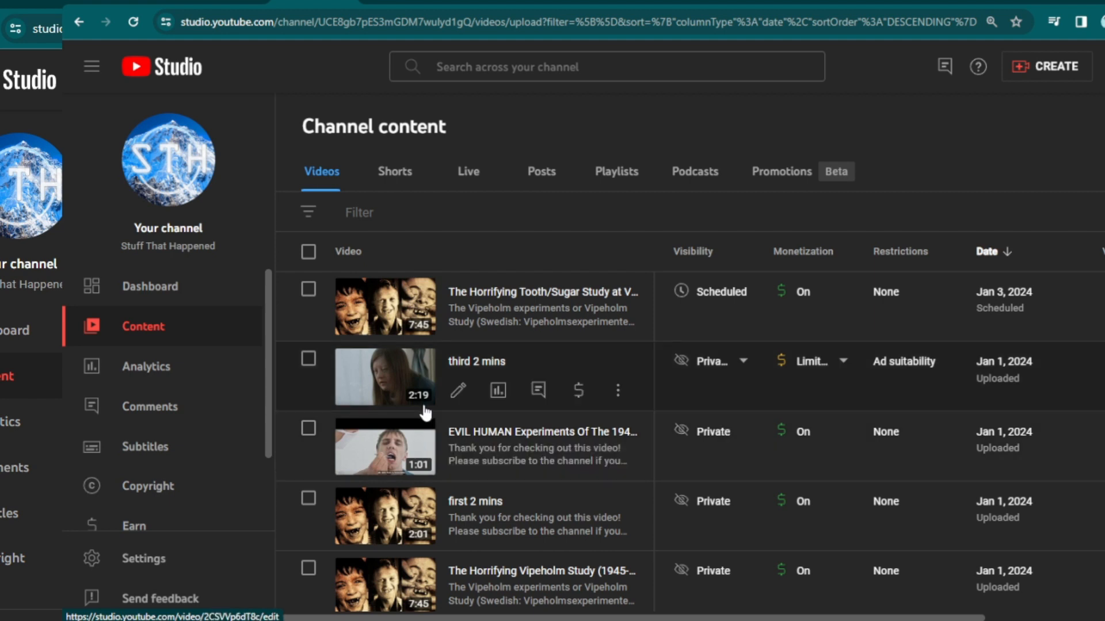
mouse_move(404, 408)
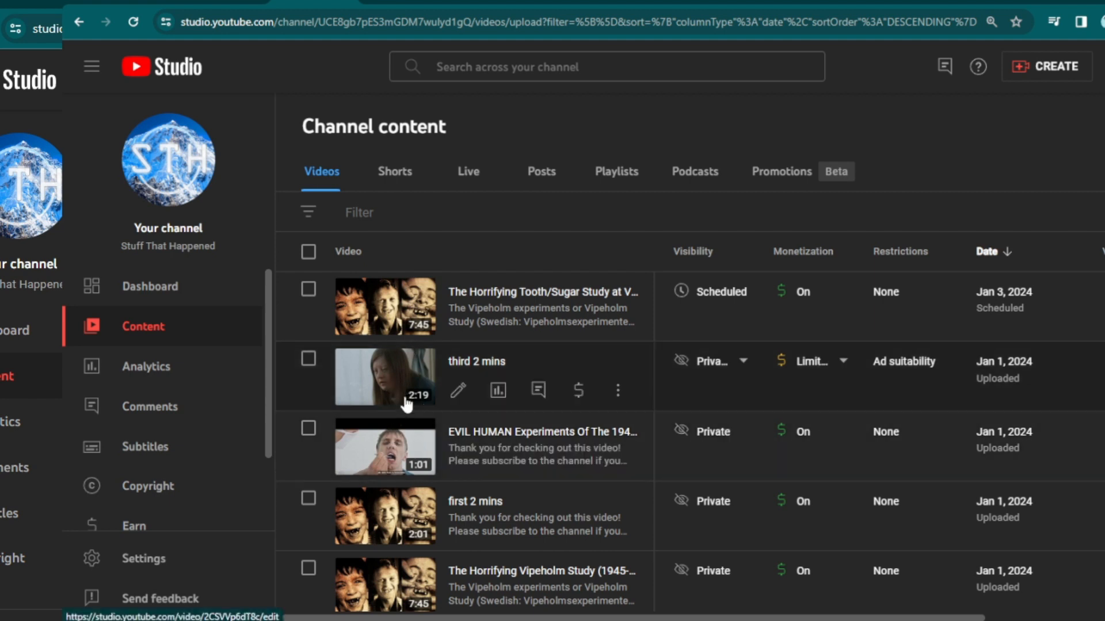
mouse_move(708, 291)
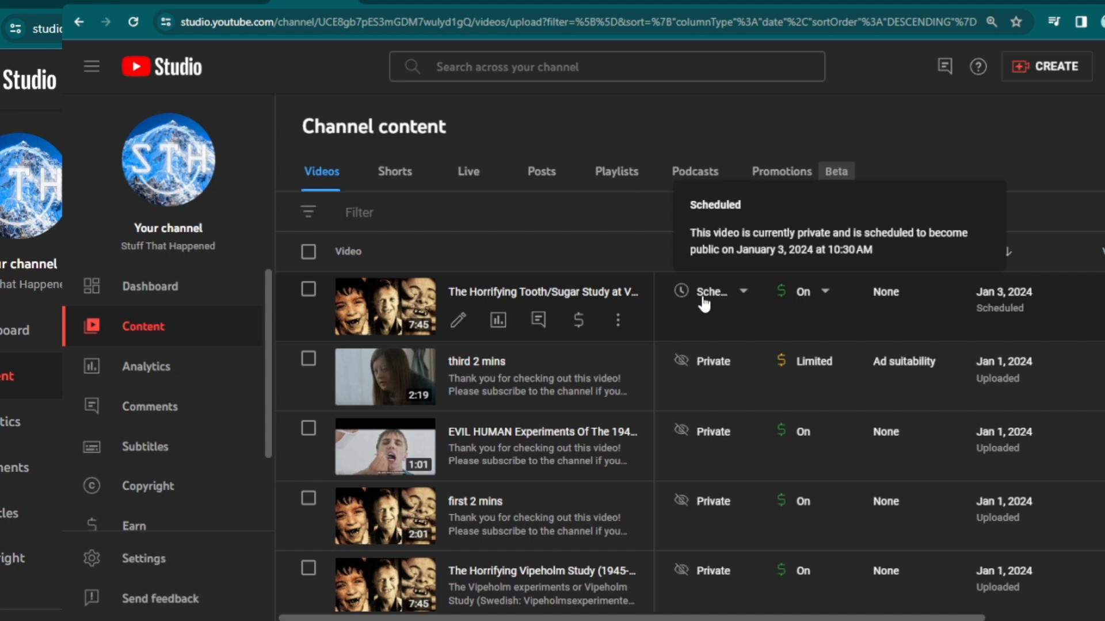
mouse_move(786, 300)
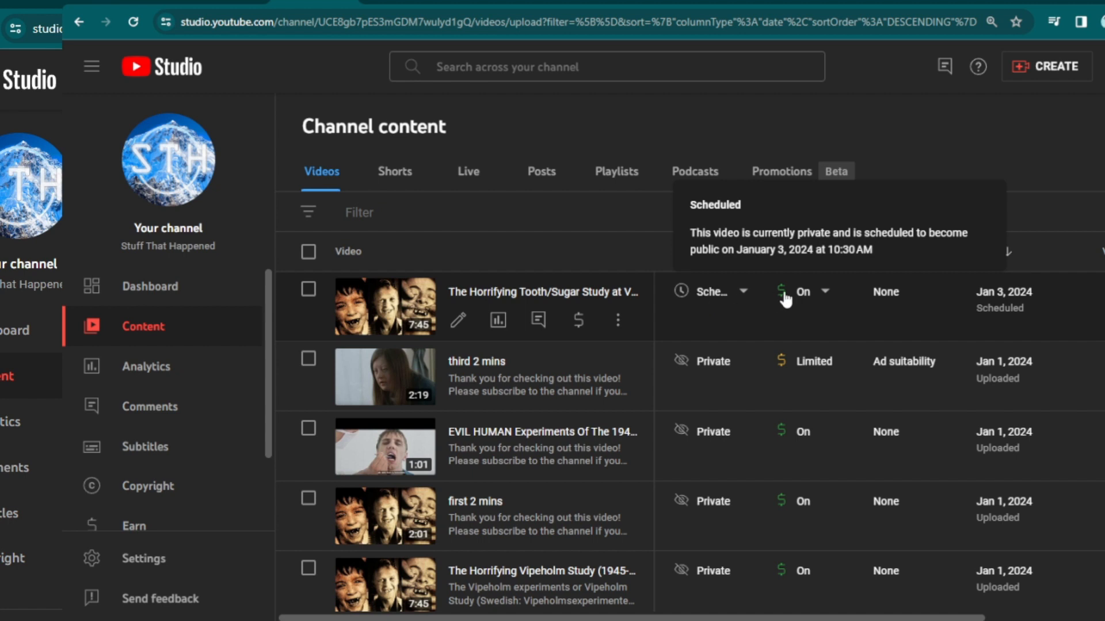
mouse_move(792, 301)
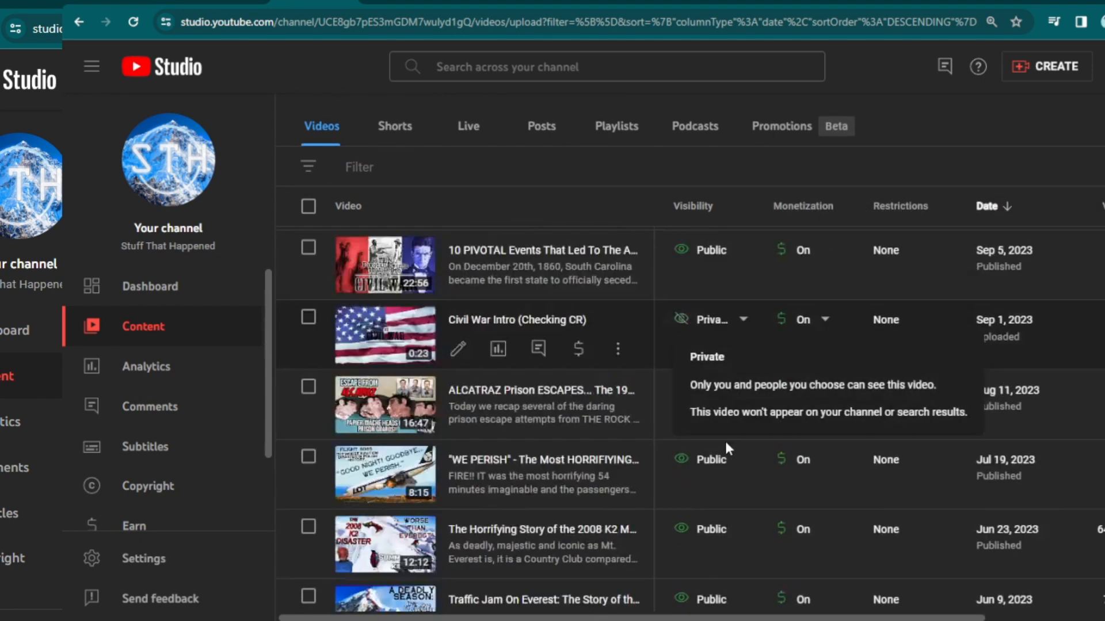
- Scroll the Content list to the DAVID SHARP Everest video
scroll("down", 3)
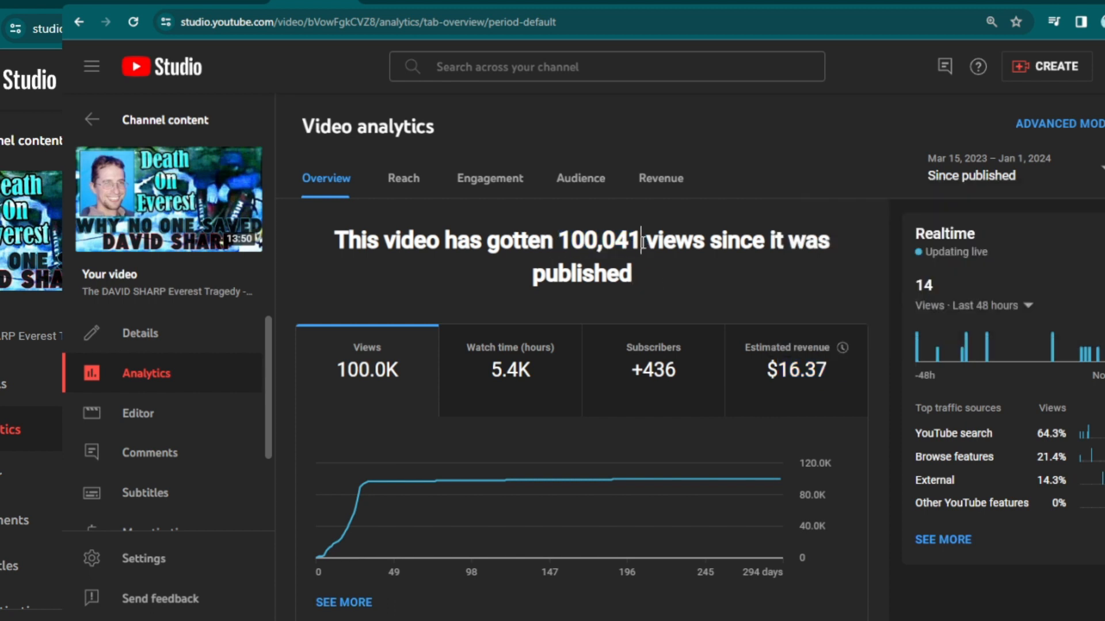
mouse_move(726, 378)
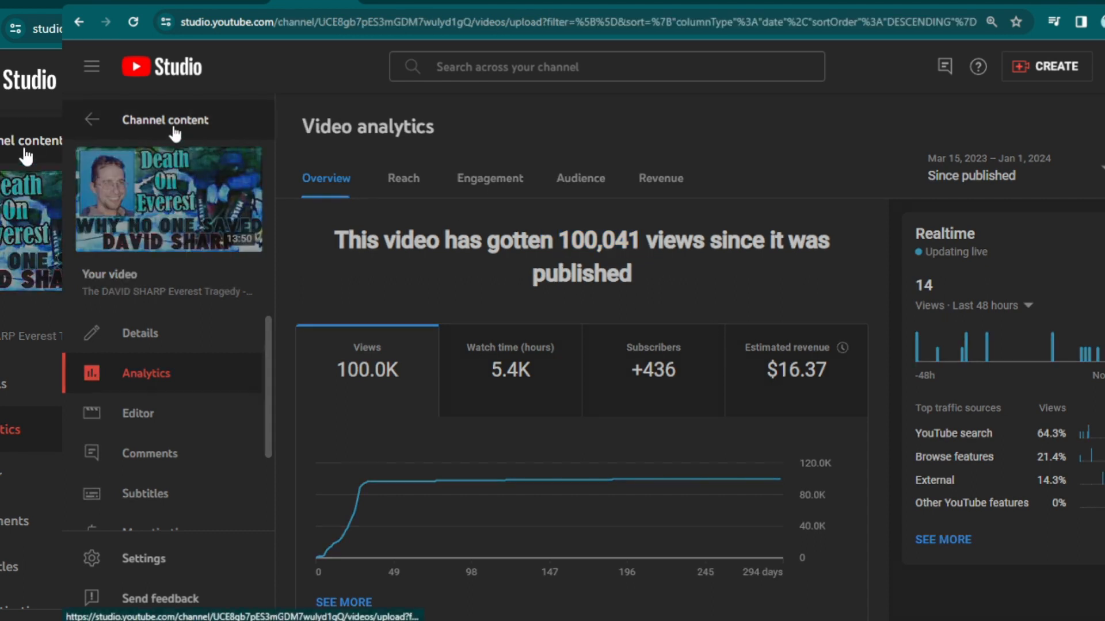
- Open the 1996 EVEREST Disaster video's analytics and highlight its 45,109 views and $43.95 revenue
left_click(91, 119)
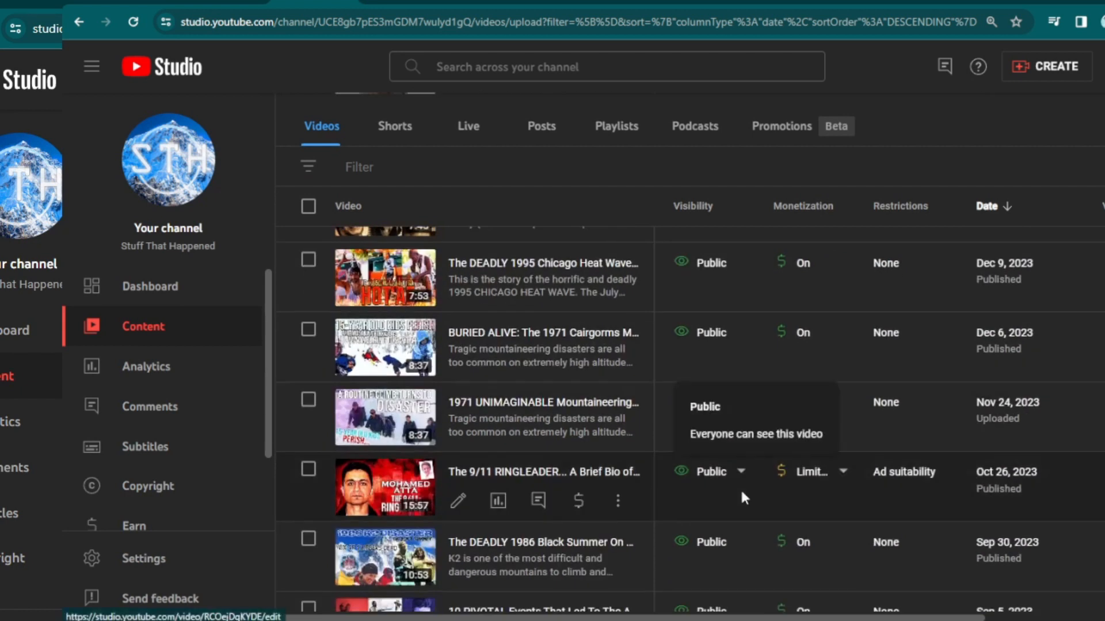
scroll("down", 3)
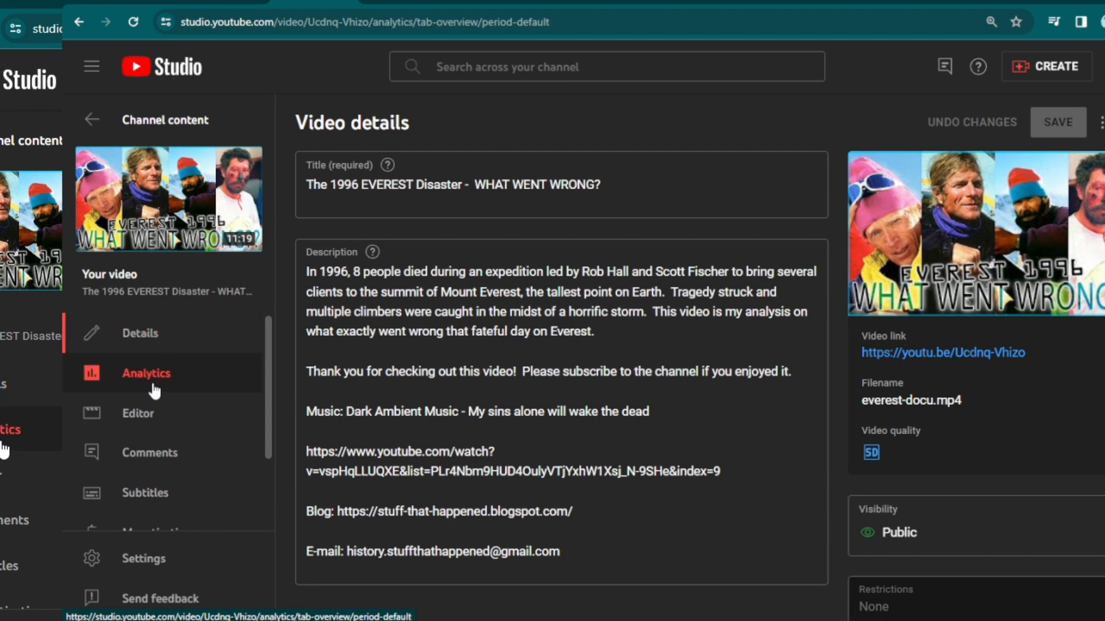
left_click(145, 373)
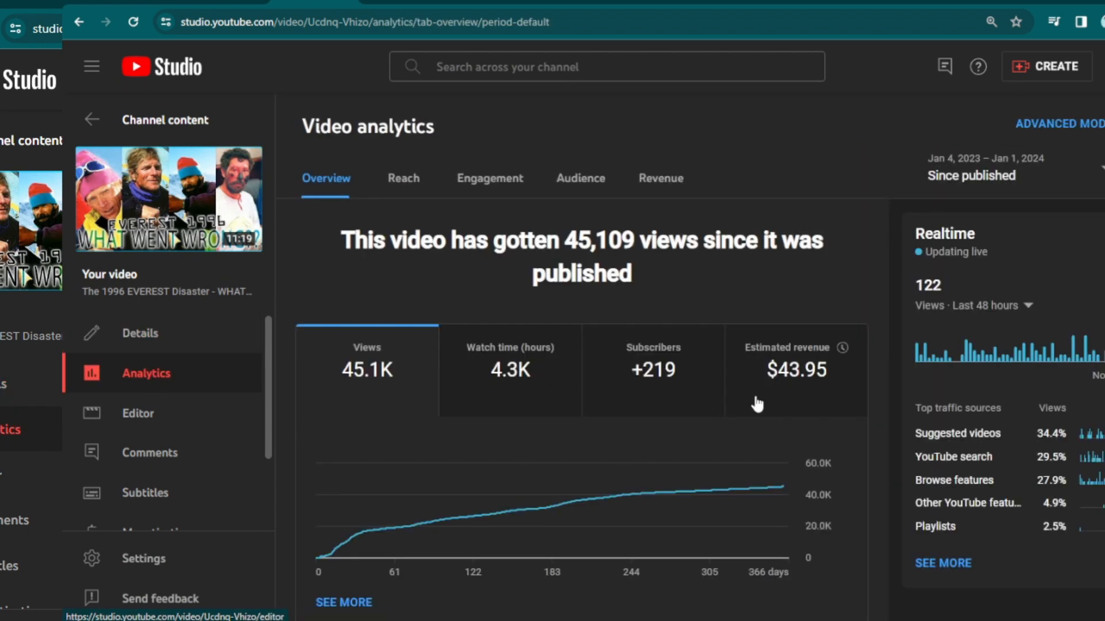
double_click(795, 370)
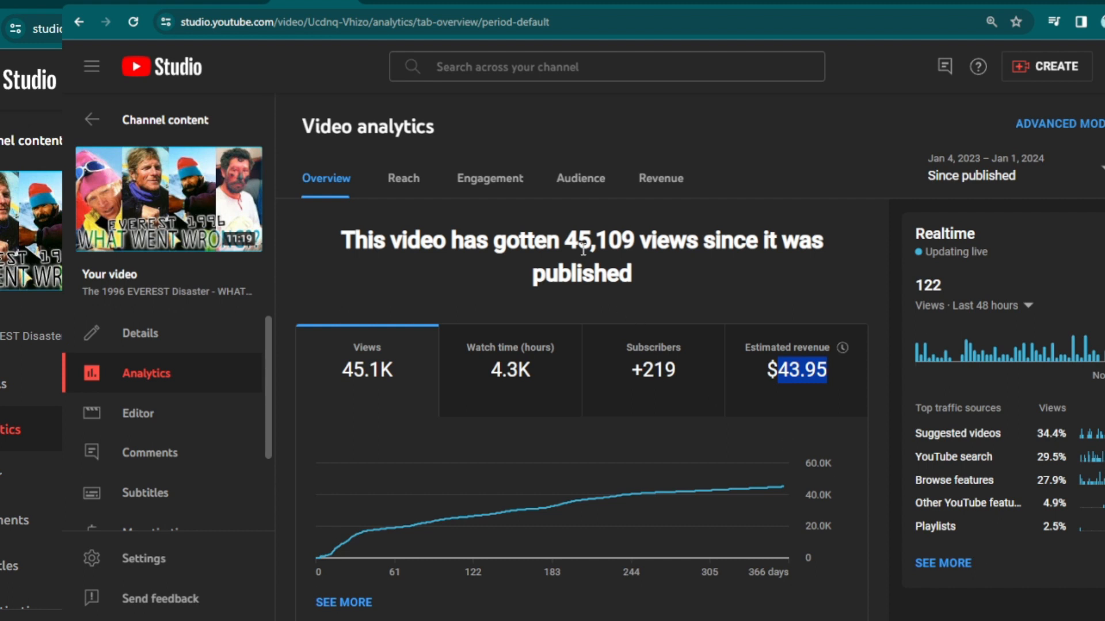
double_click(602, 241)
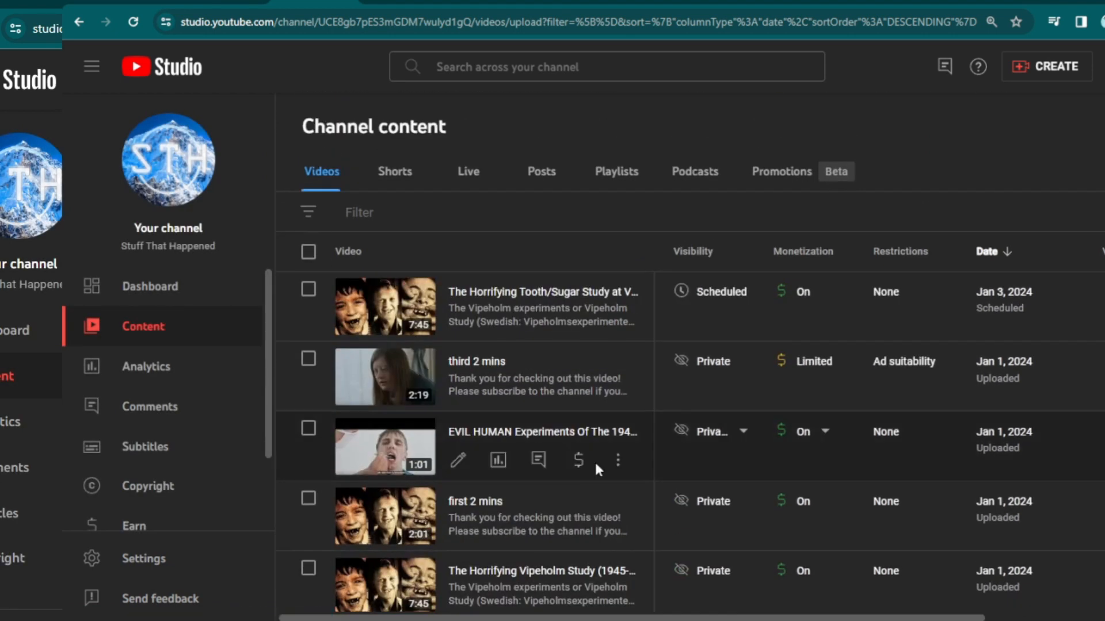
mouse_move(797, 364)
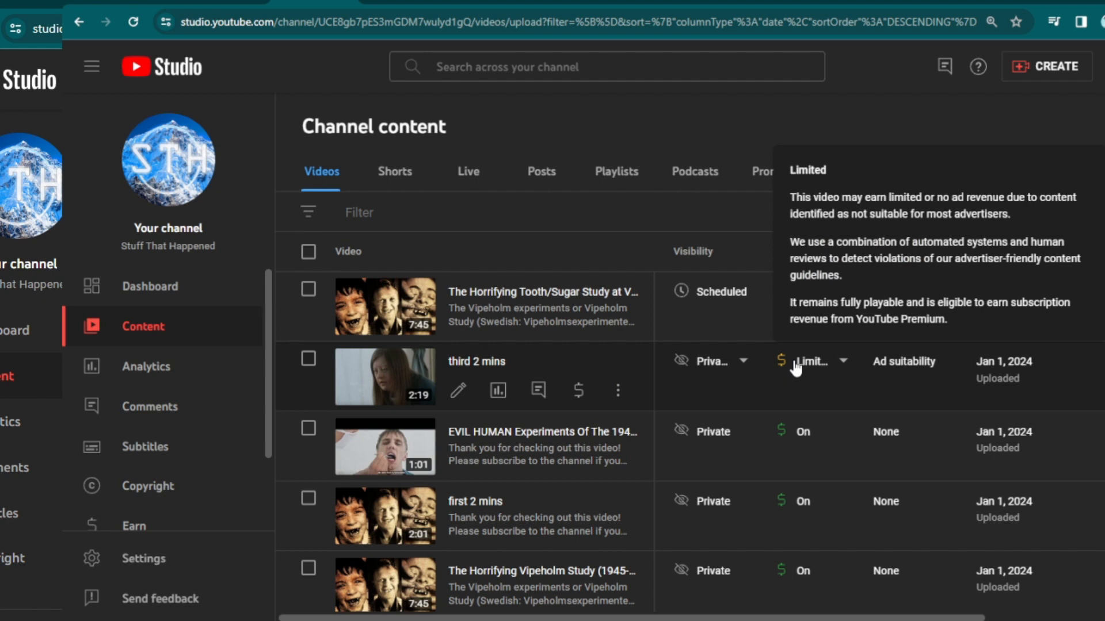
mouse_move(813, 373)
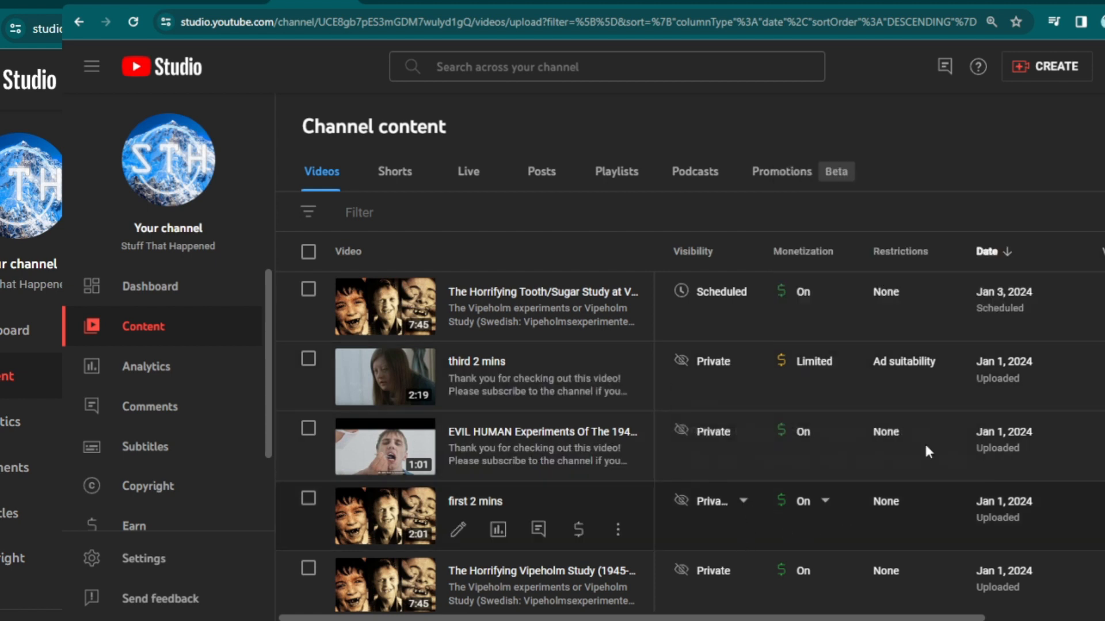
mouse_move(810, 361)
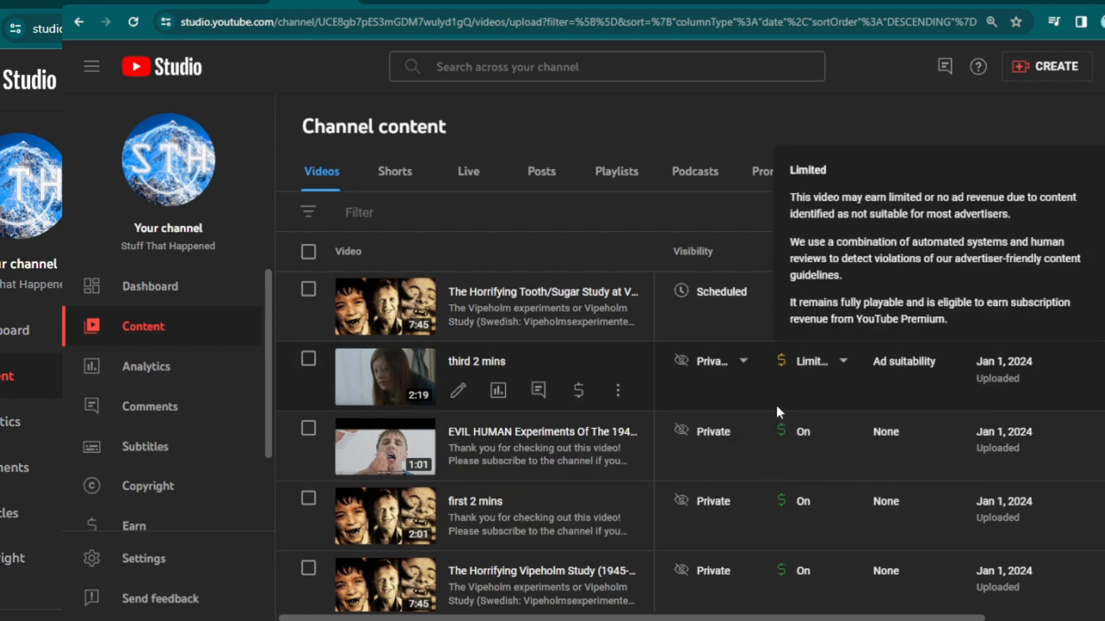